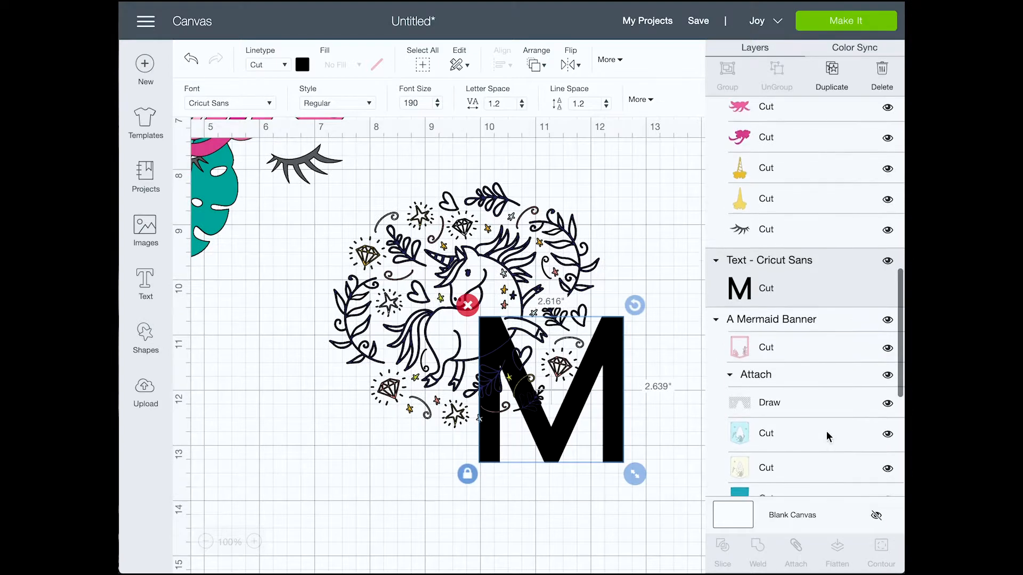
# Show the font list for the M text layer, filtered to Cricut fonts
pyautogui.click(228, 104)
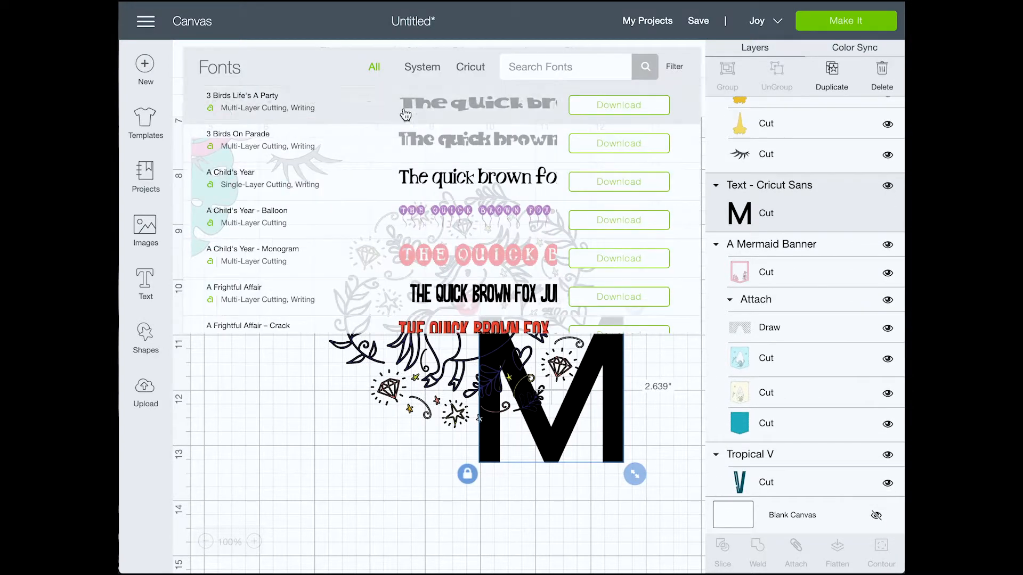
pyautogui.click(470, 66)
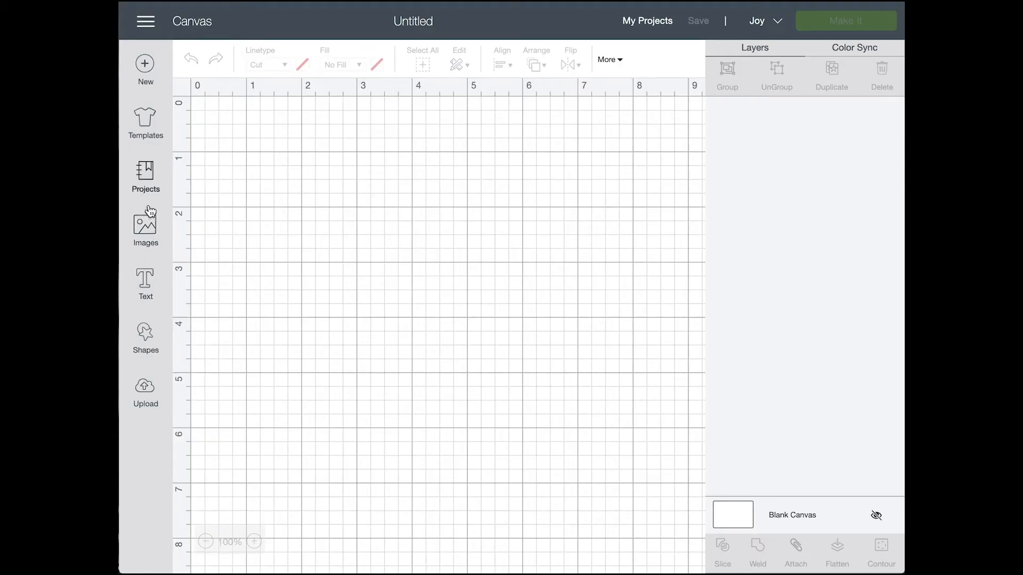
# Search the image library for 'mono' and browse the monogram results
pyautogui.click(145, 226)
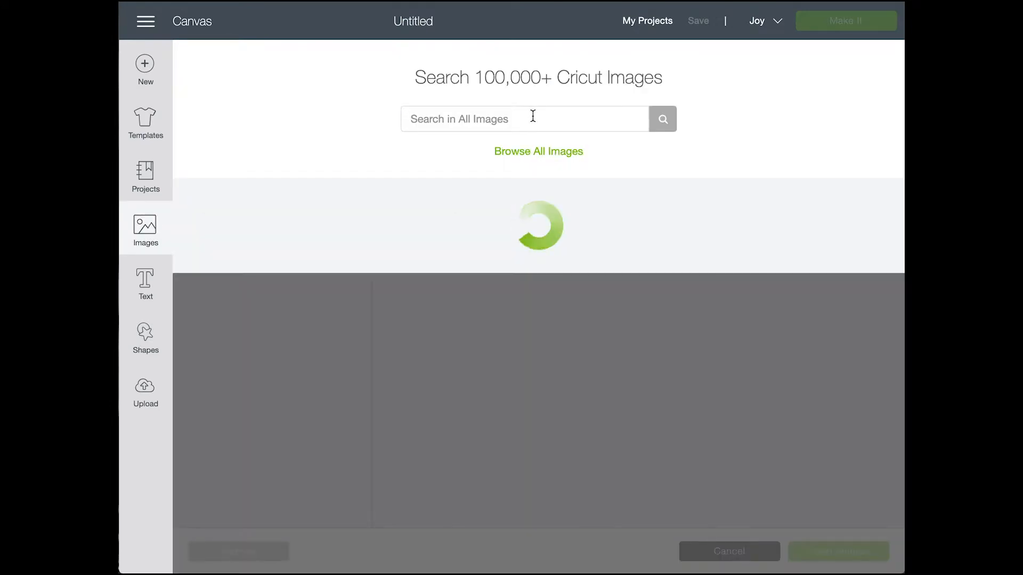
pyautogui.write('monogram')
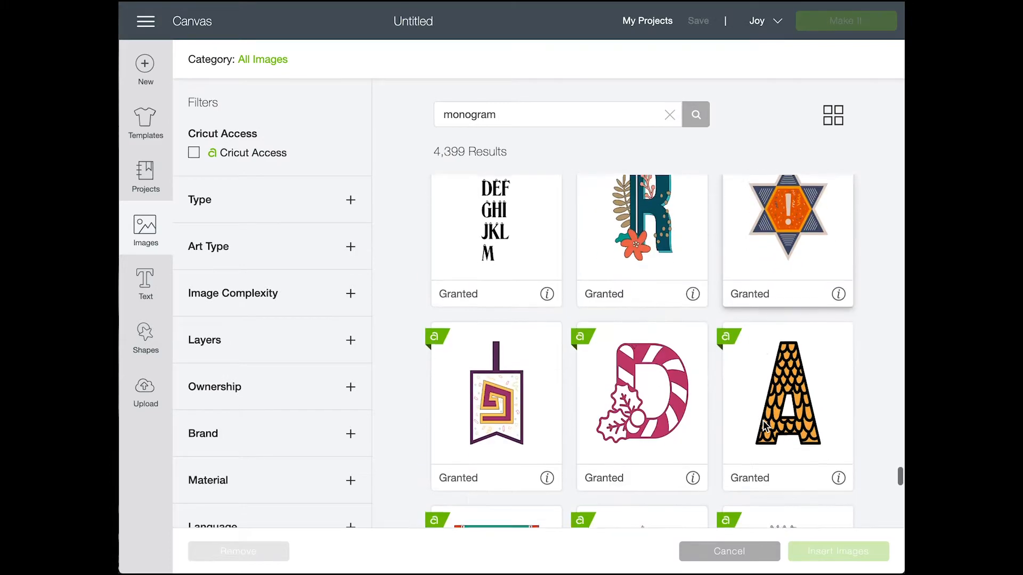
pyautogui.scroll(-3)
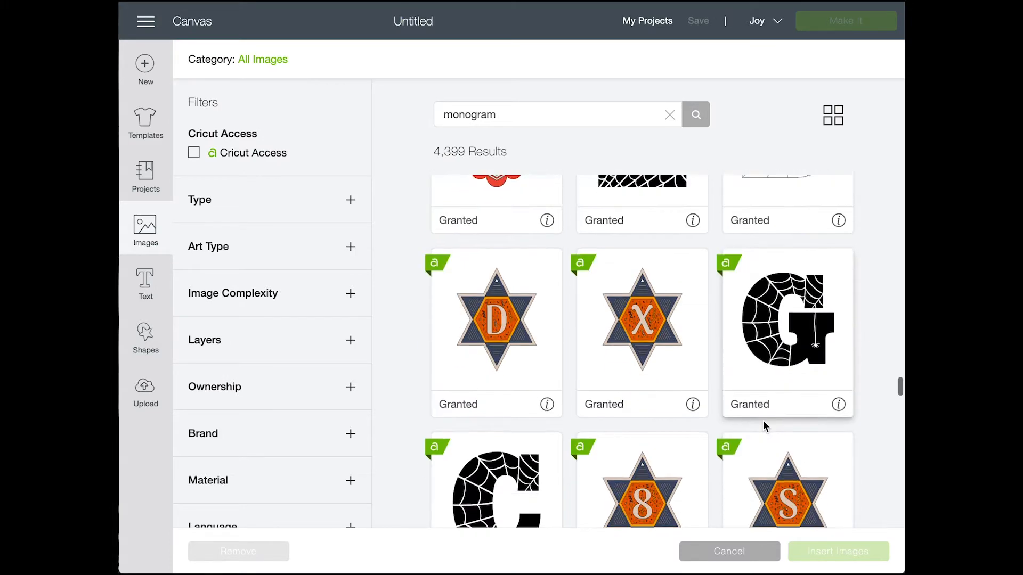
pyautogui.scroll(-3)
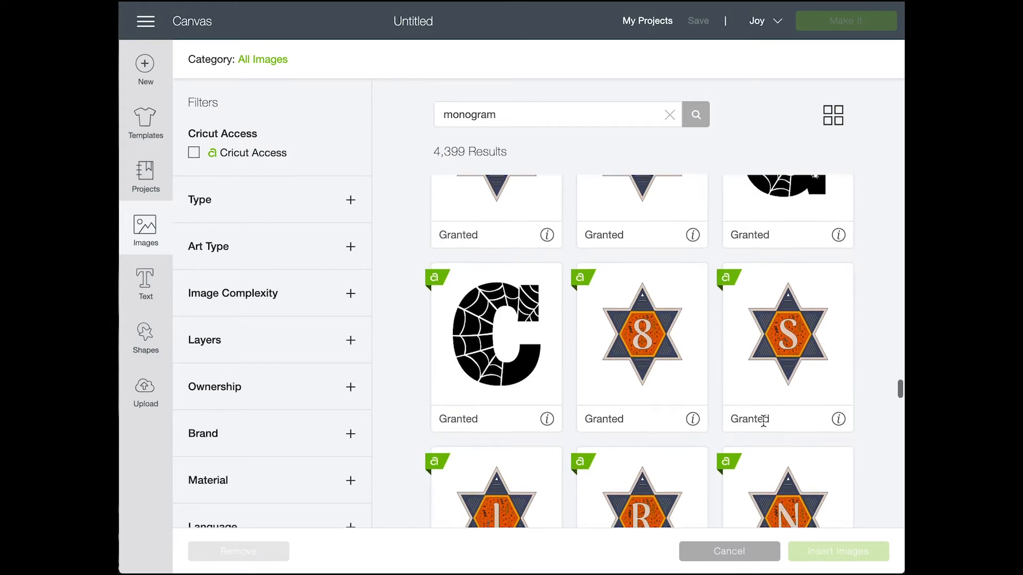
pyautogui.scroll(-3)
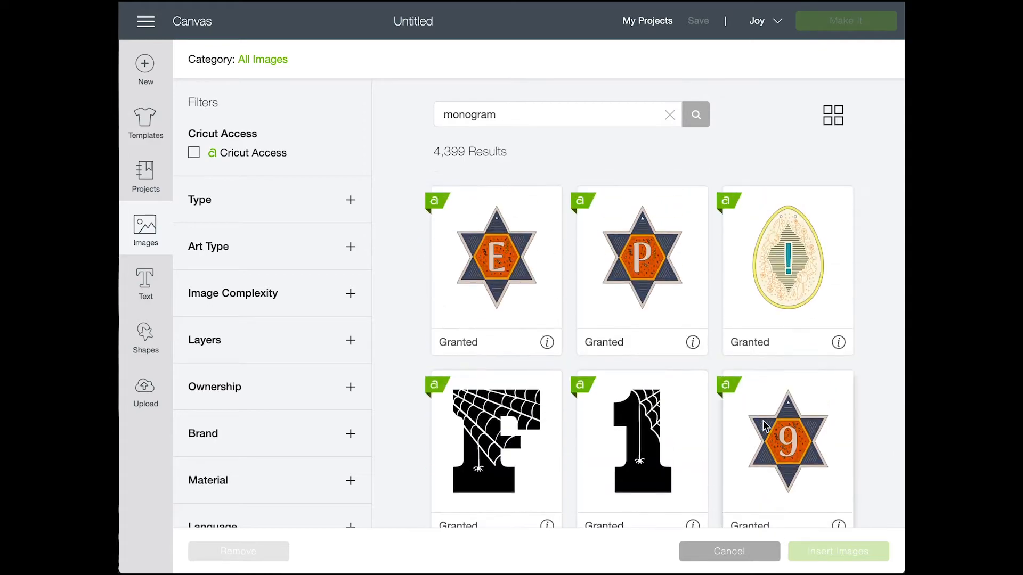
pyautogui.scroll(-3)
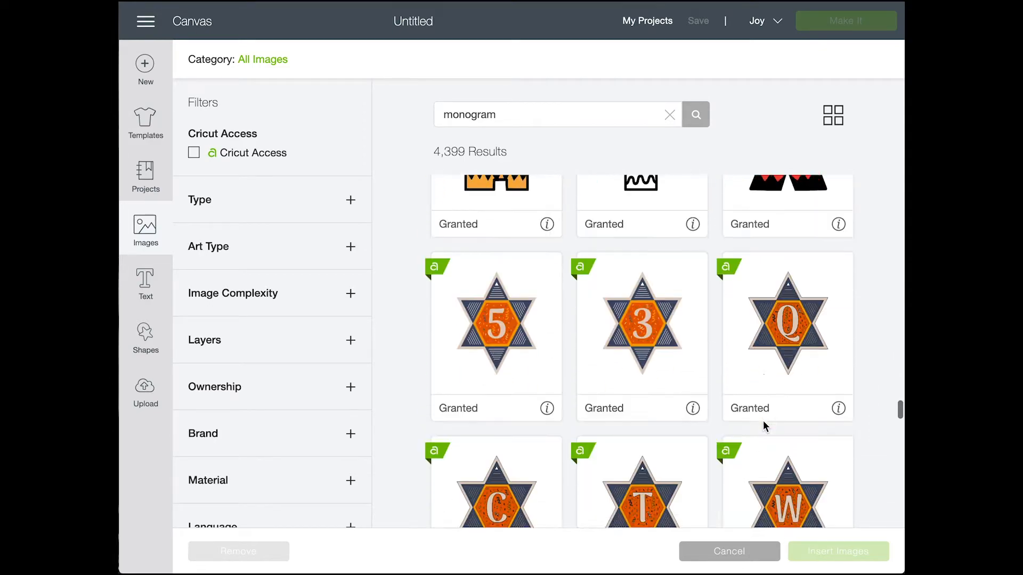
pyautogui.scroll(-3)
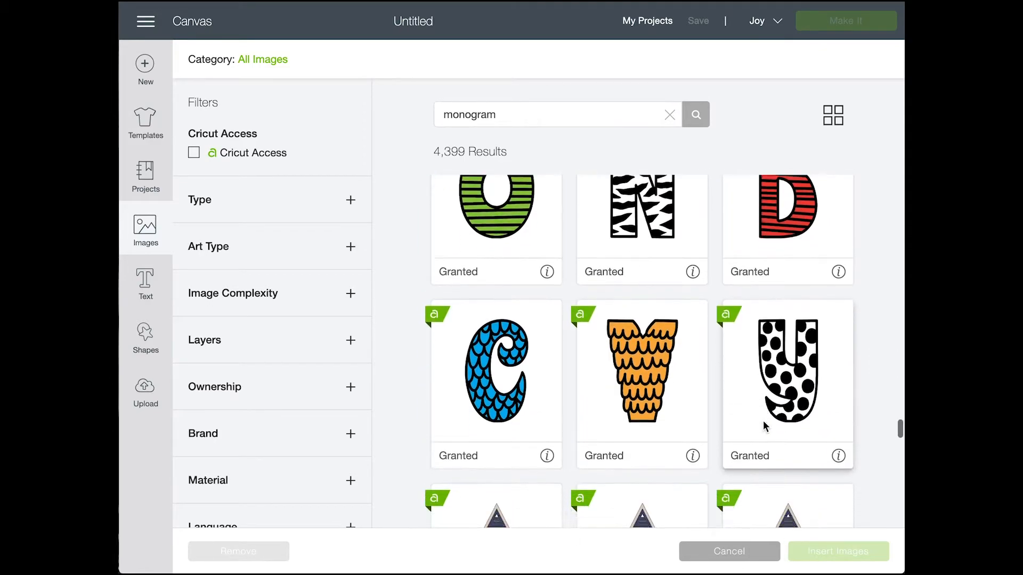
pyautogui.scroll(-3)
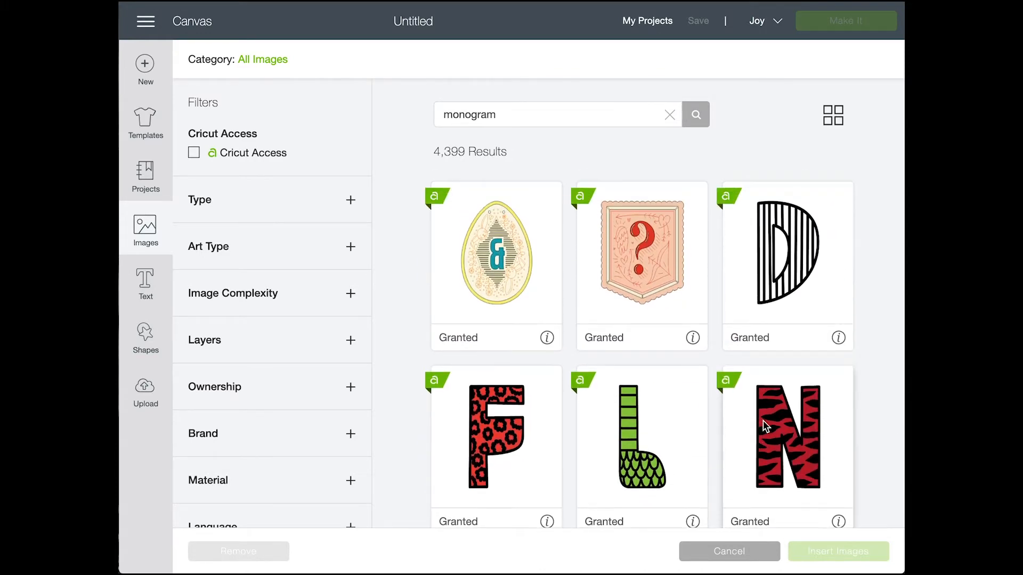
pyautogui.scroll(-3)
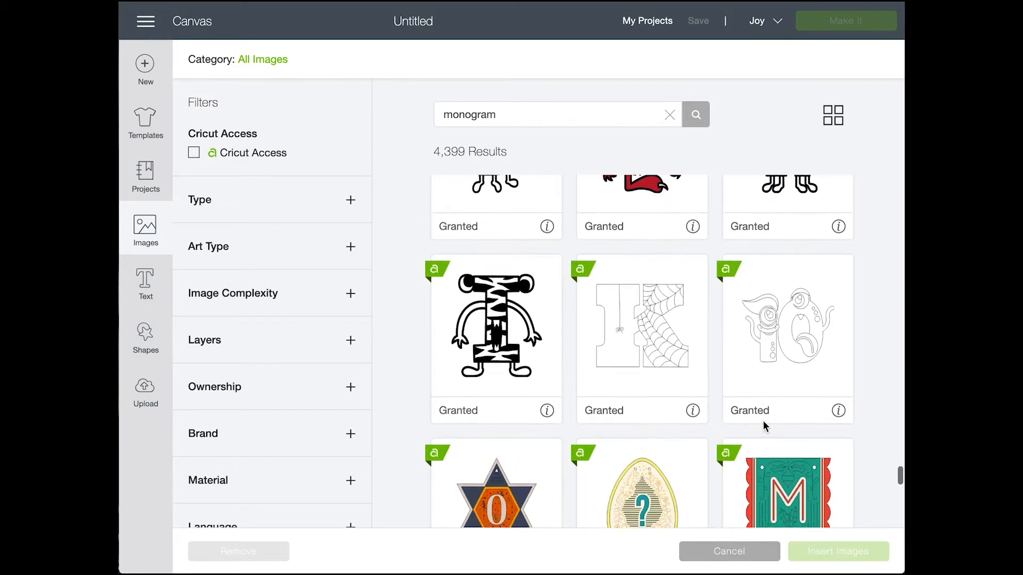
pyautogui.scroll(-3)
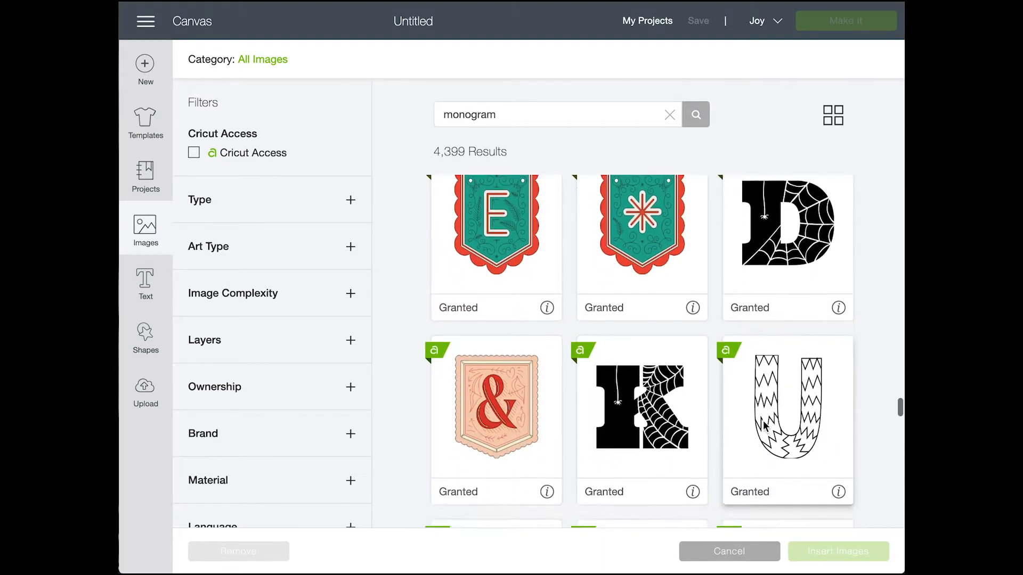
pyautogui.scroll(-3)
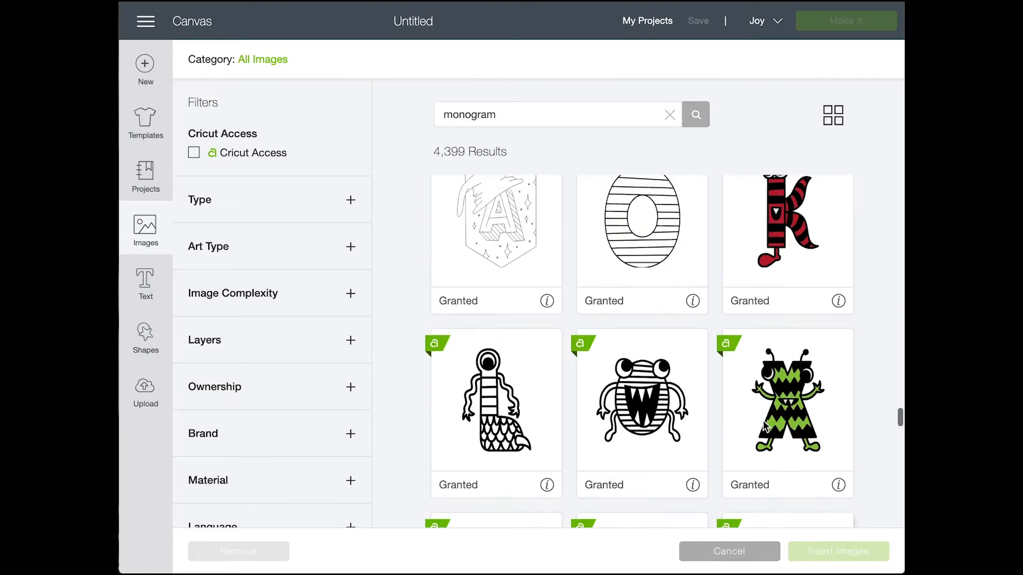
pyautogui.scroll(-3)
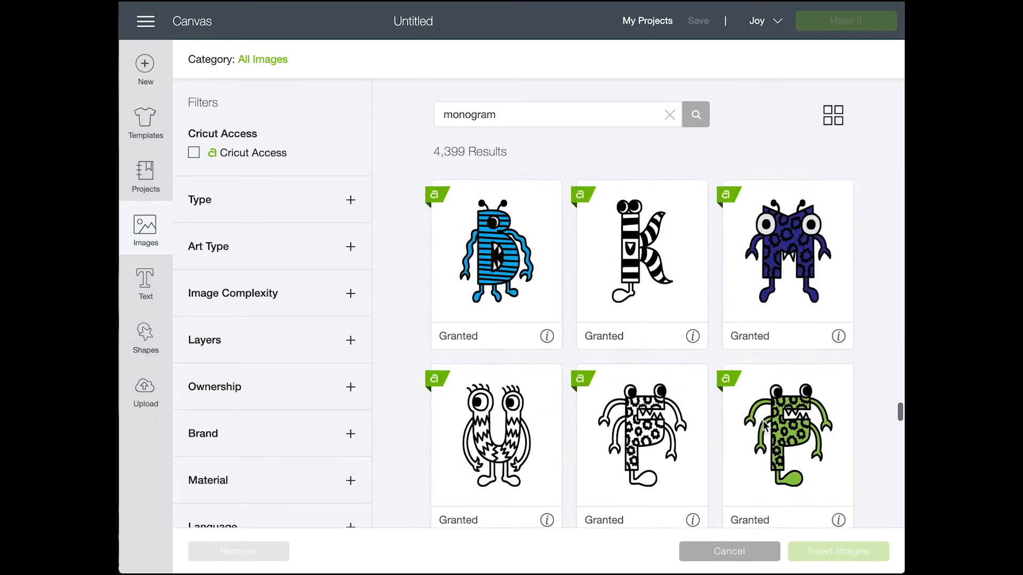
pyautogui.scroll(-3)
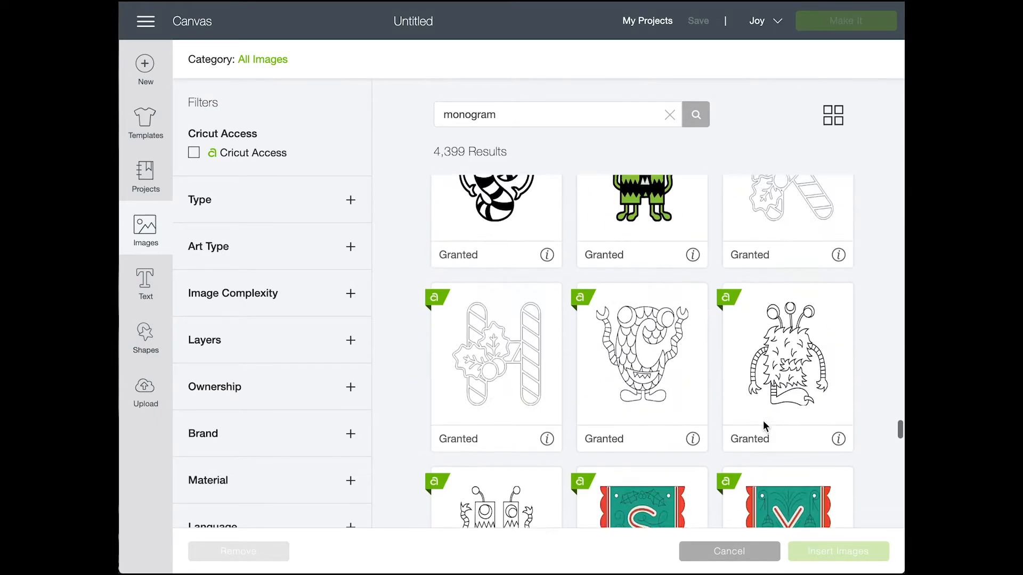
pyautogui.scroll(-3)
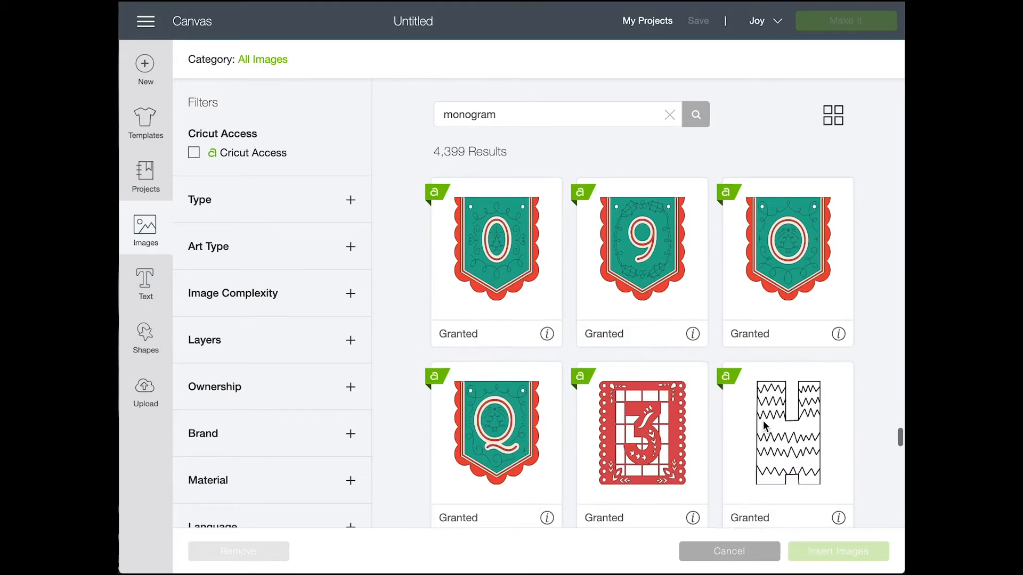
pyautogui.scroll(-3)
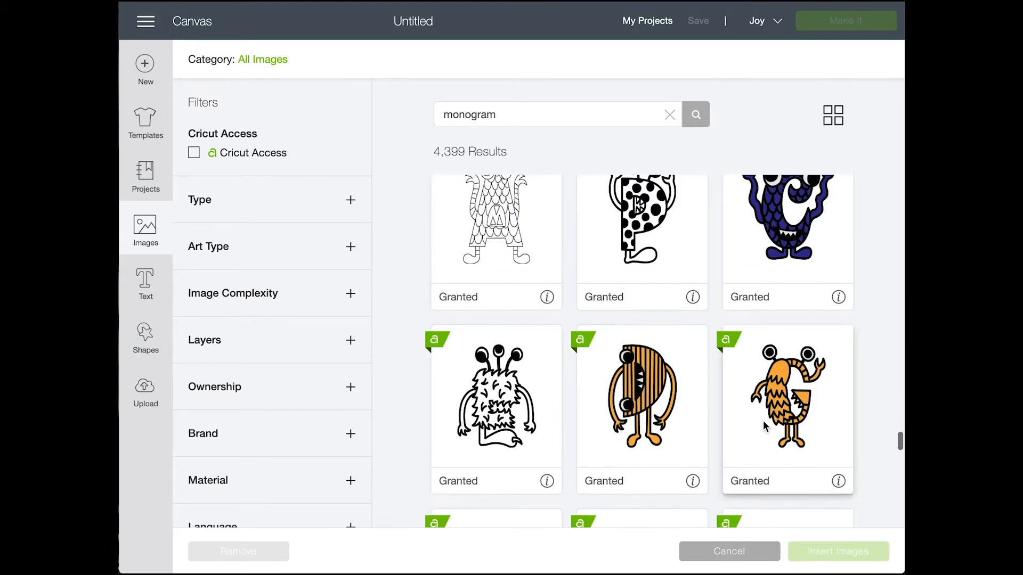
pyautogui.scroll(-3)
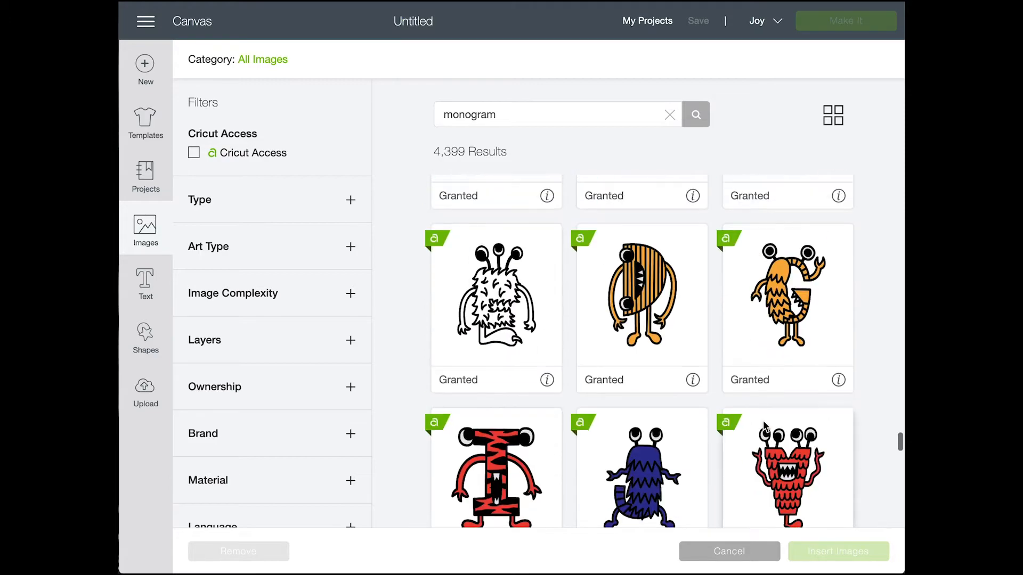
pyautogui.scroll(-3)
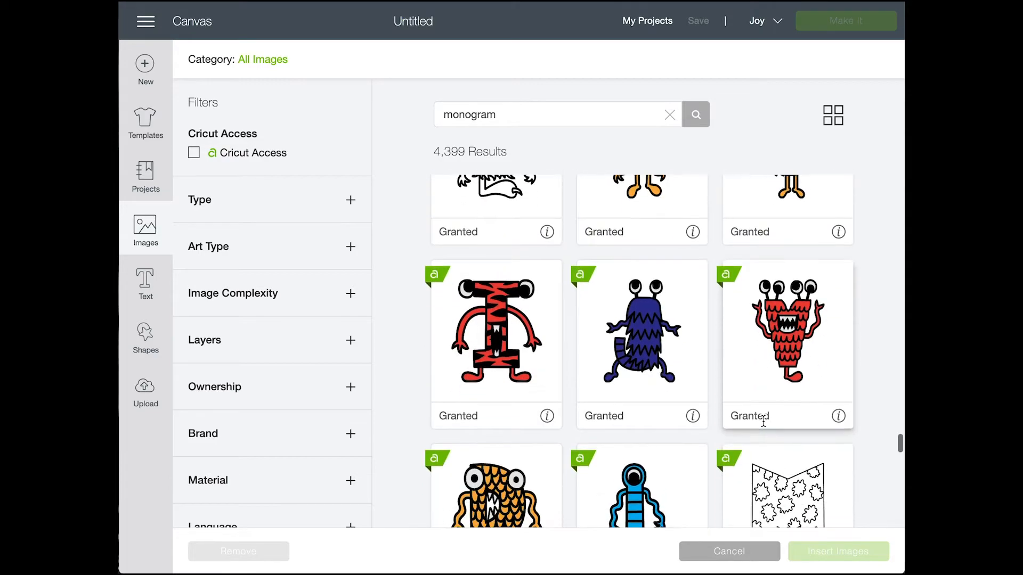
pyautogui.scroll(-3)
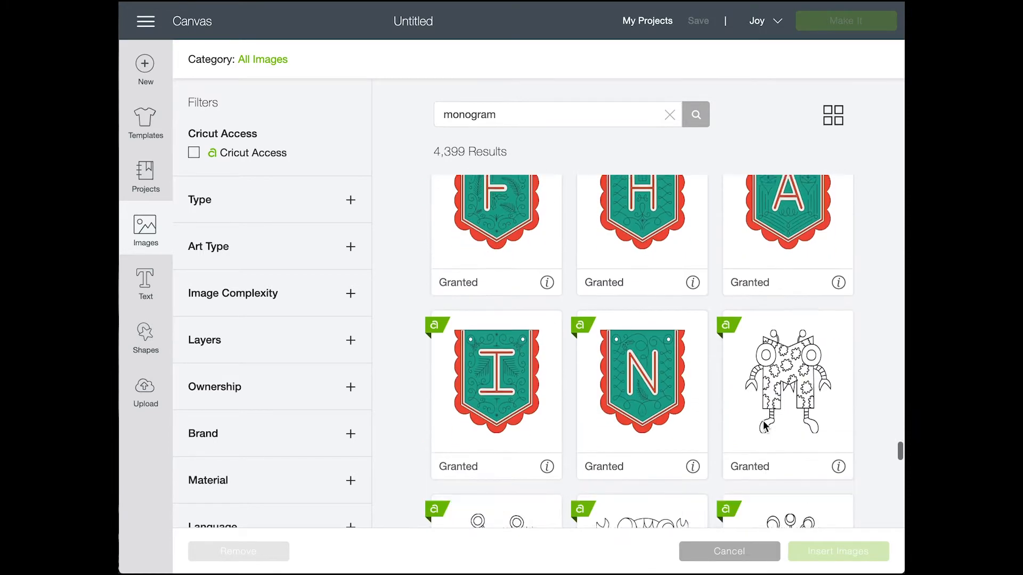
# Keep browsing the monogram results, queuing the monster letter M image
pyautogui.scroll(-3)
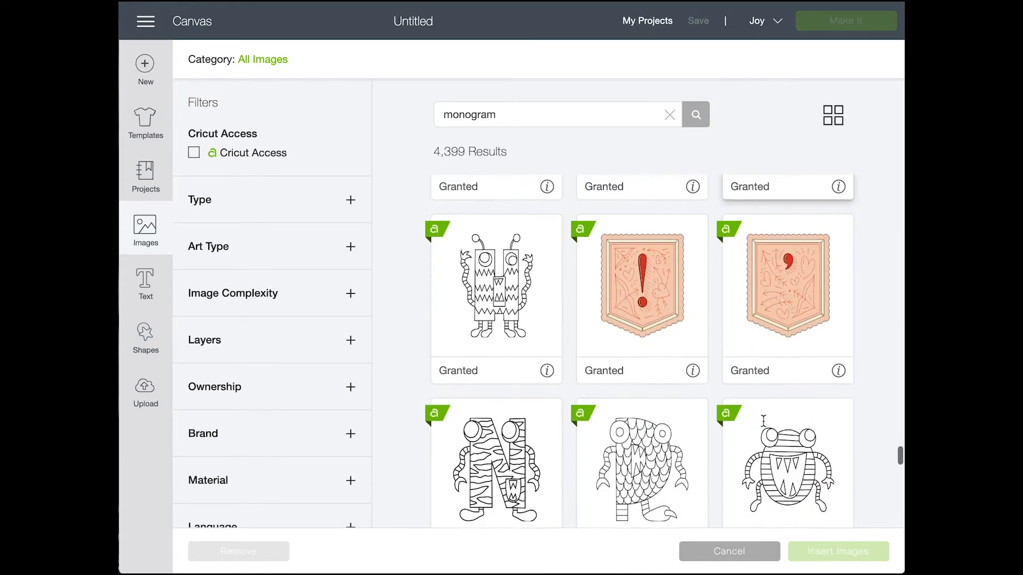
pyautogui.scroll(-3)
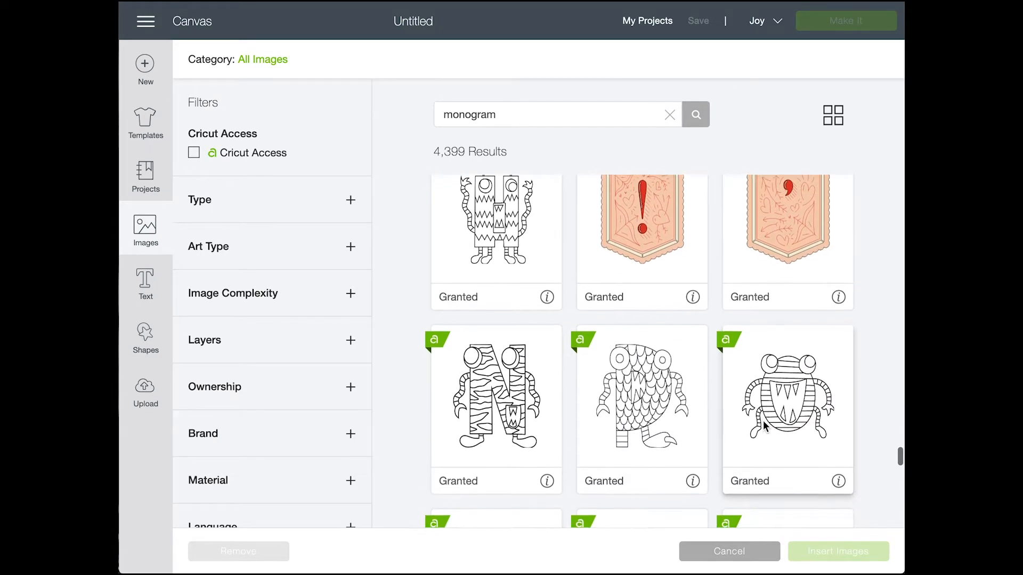
pyautogui.scroll(-3)
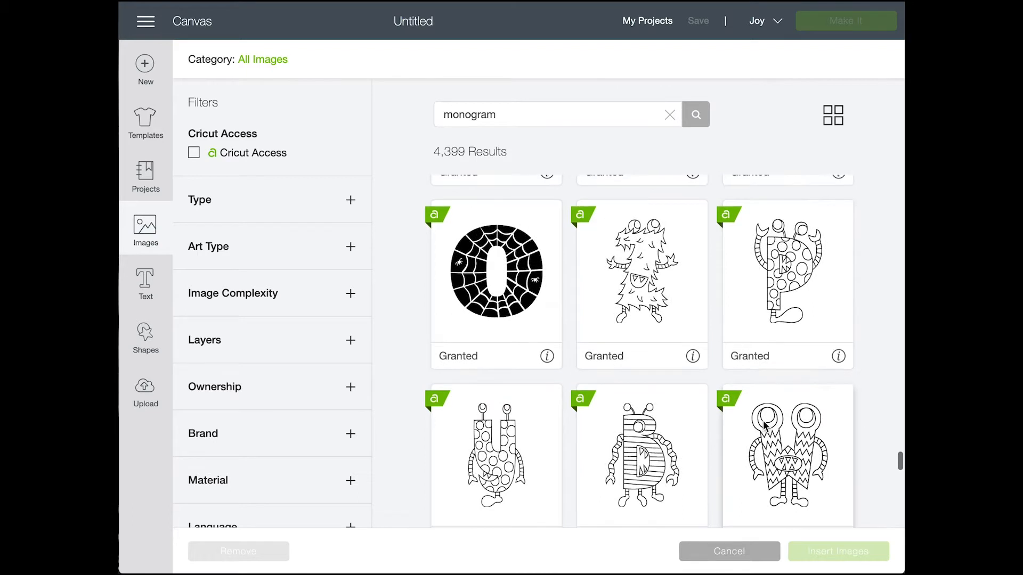
pyautogui.scroll(-3)
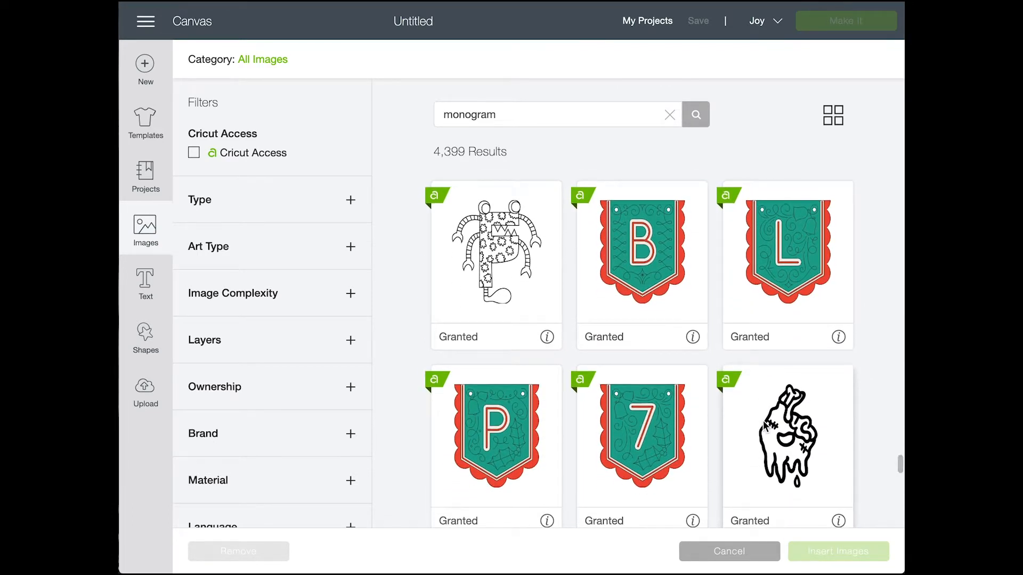
pyautogui.scroll(-3)
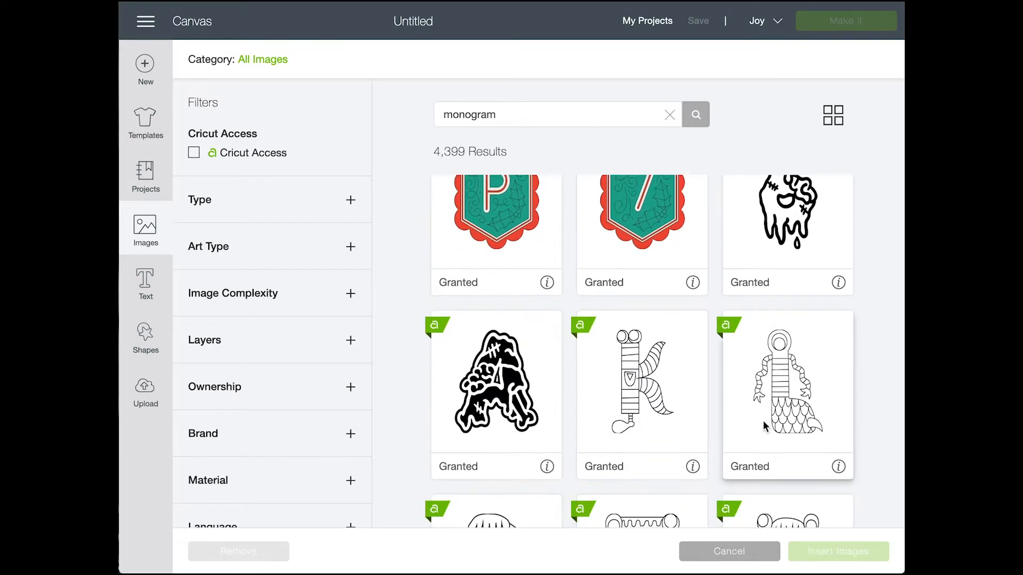
pyautogui.scroll(-3)
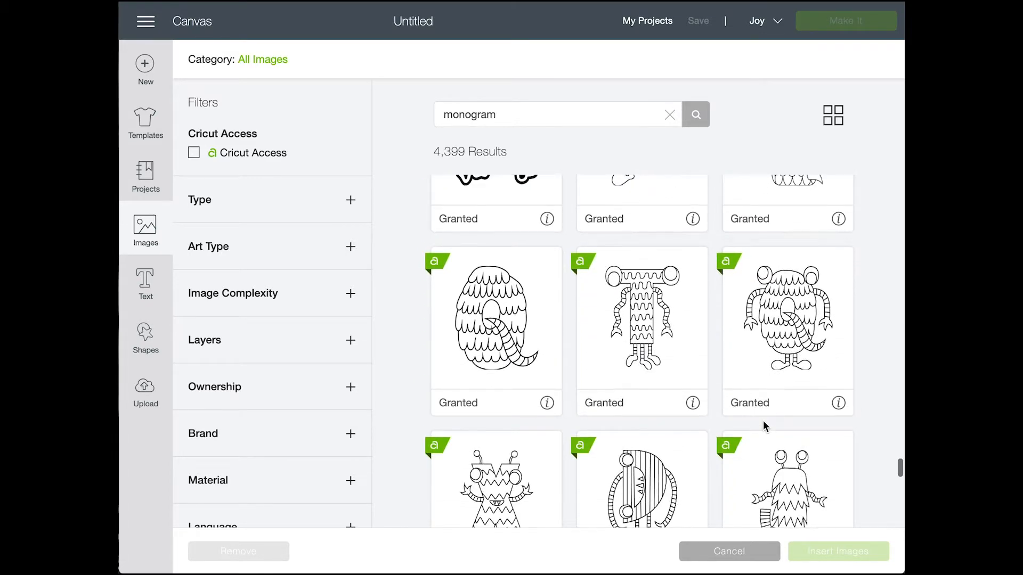
pyautogui.scroll(-3)
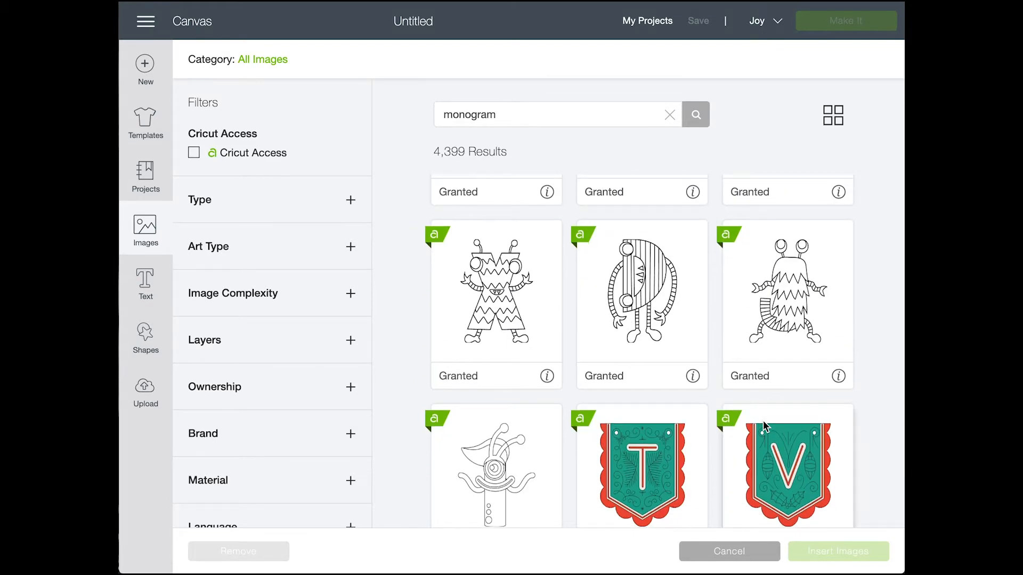
pyautogui.scroll(-3)
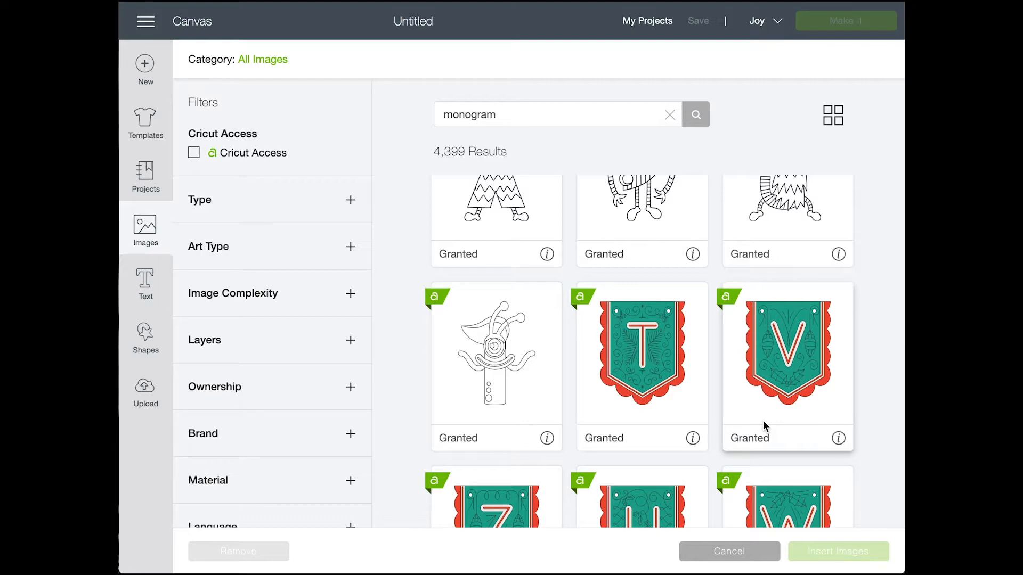
pyautogui.scroll(-3)
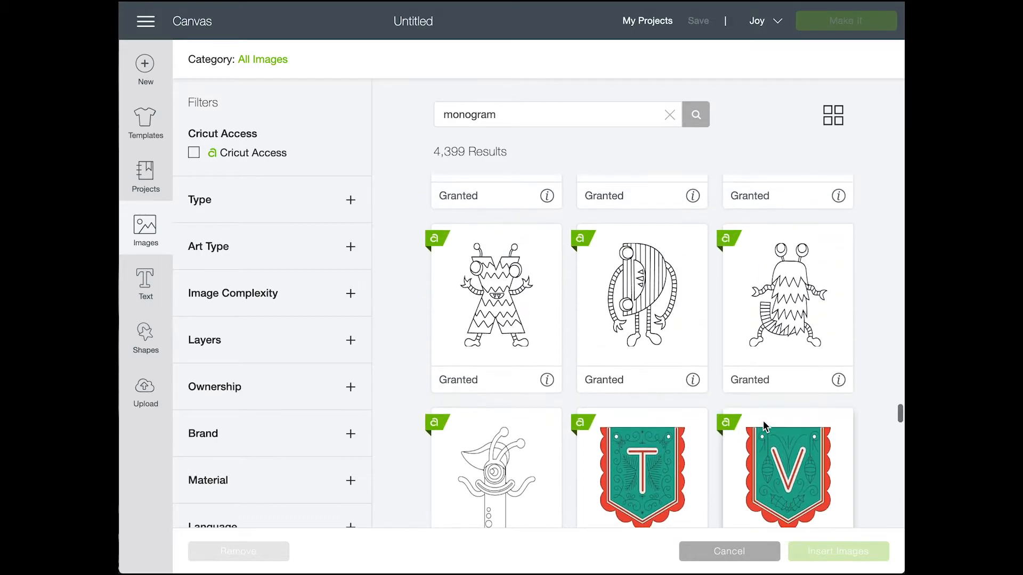
pyautogui.scroll(-3)
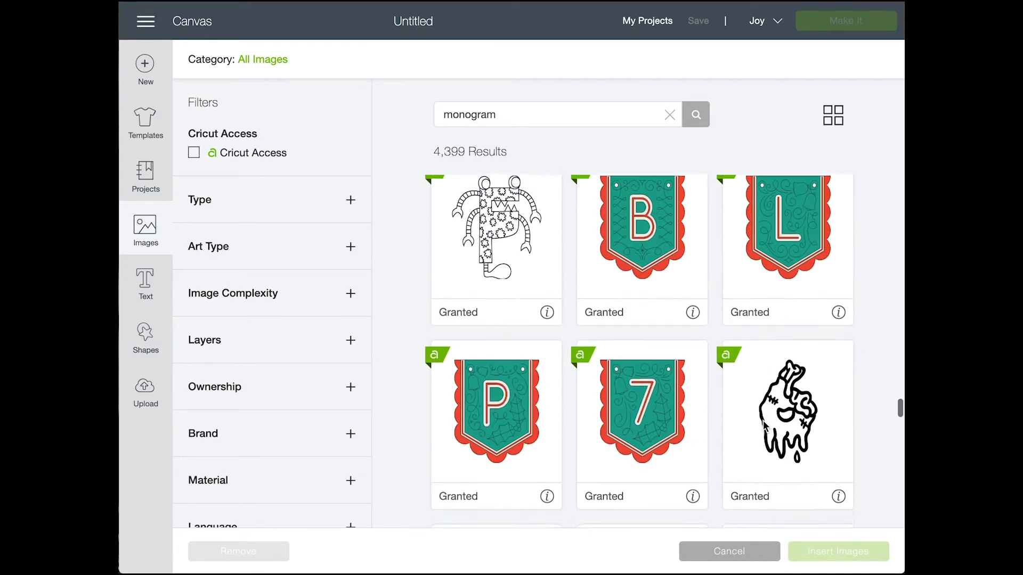
pyautogui.scroll(-3)
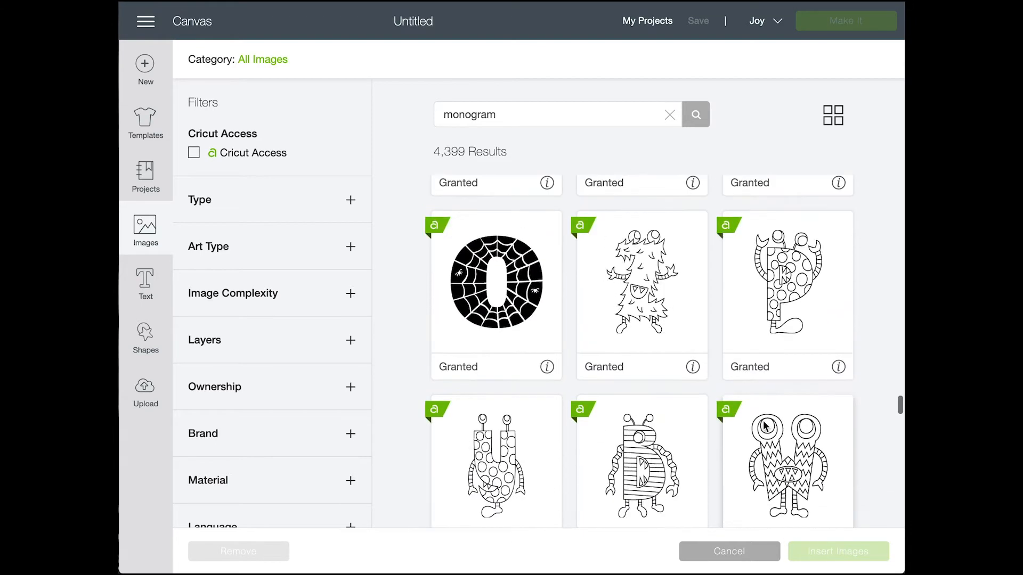
pyautogui.scroll(-3)
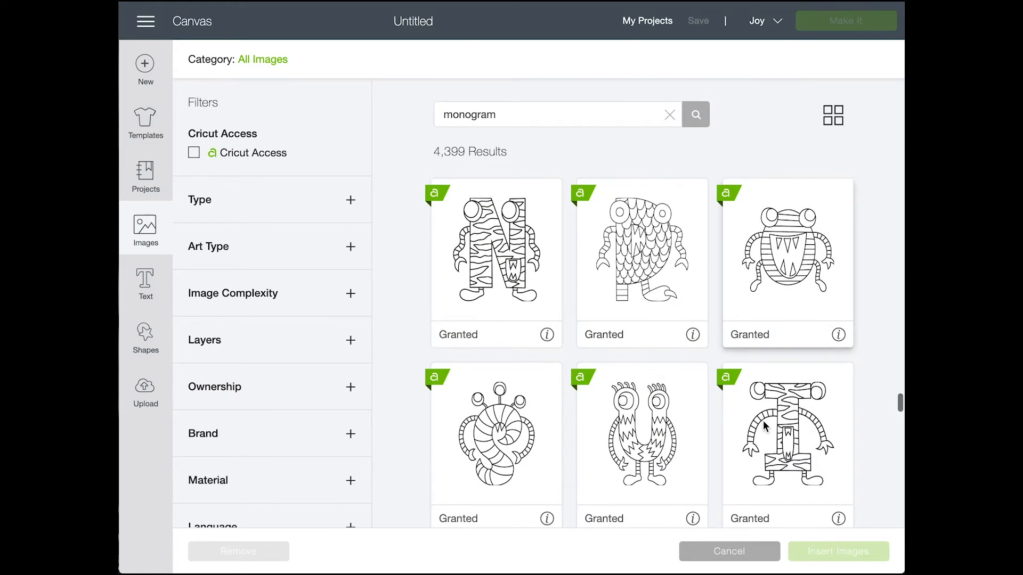
pyautogui.scroll(-3)
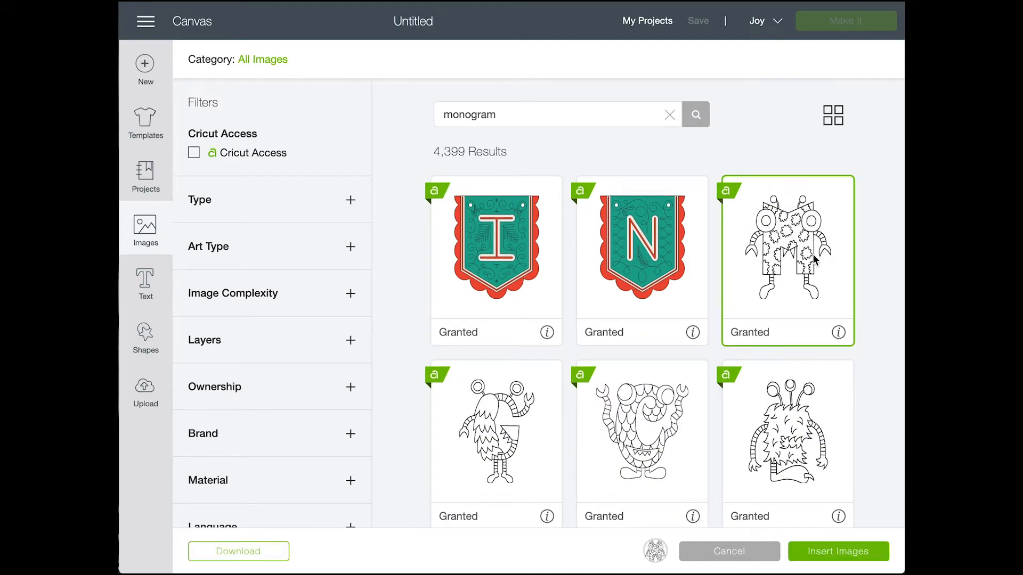
pyautogui.scroll(-3)
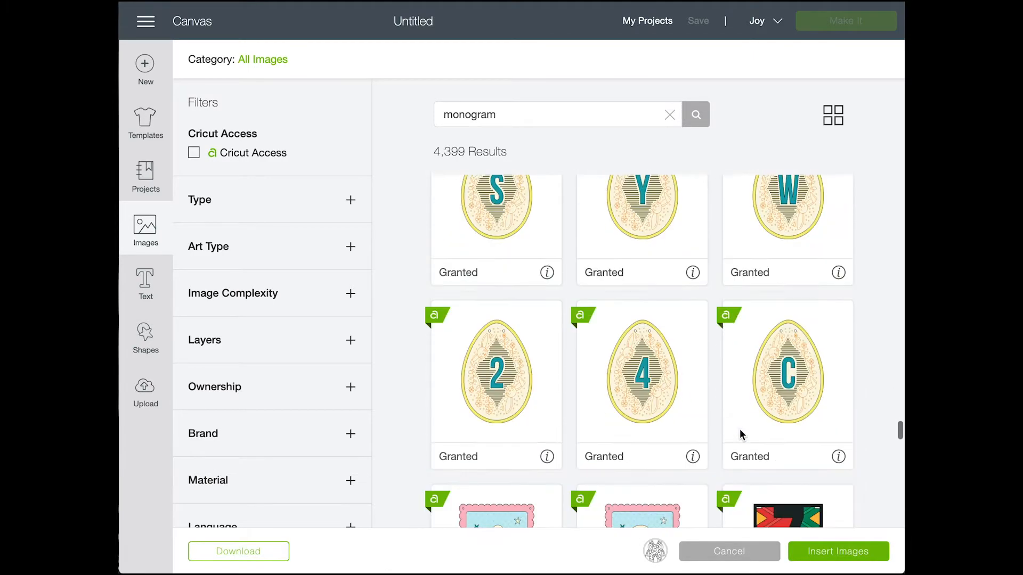
pyautogui.scroll(-3)
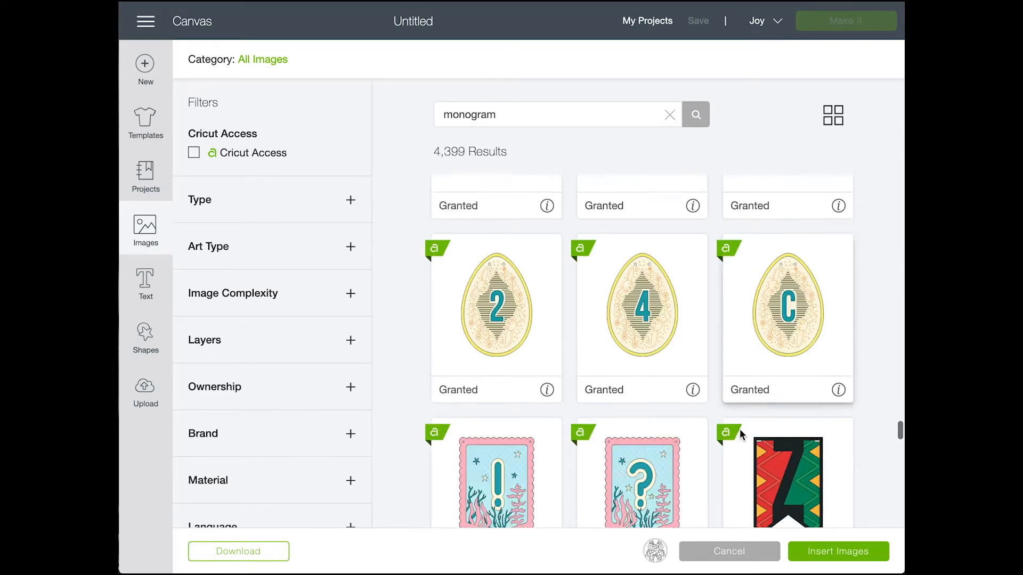
pyautogui.scroll(-3)
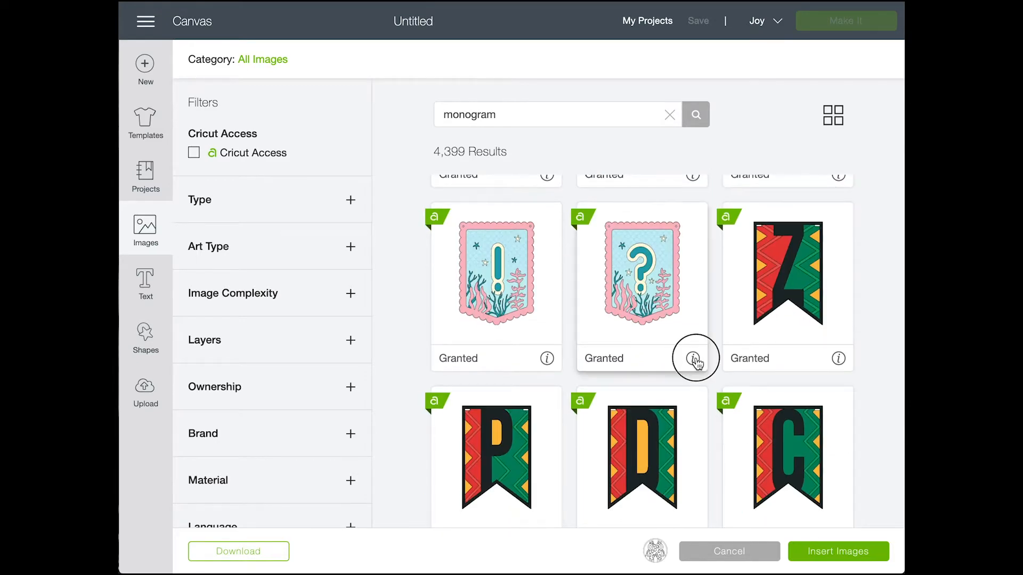
# Browse the Mermaid Banner image set and queue its letter A
pyautogui.click(693, 358)
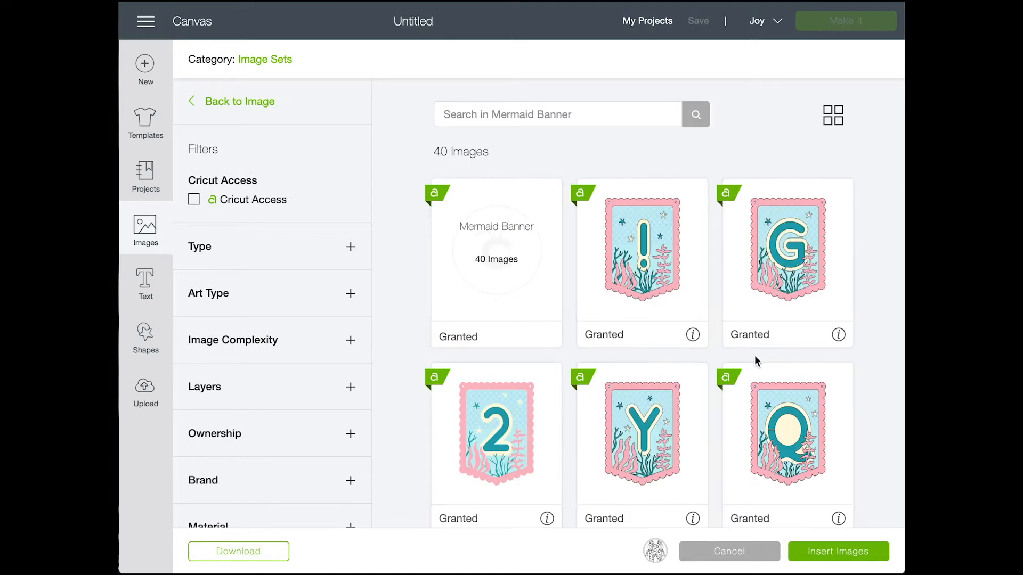
pyautogui.scroll(-3)
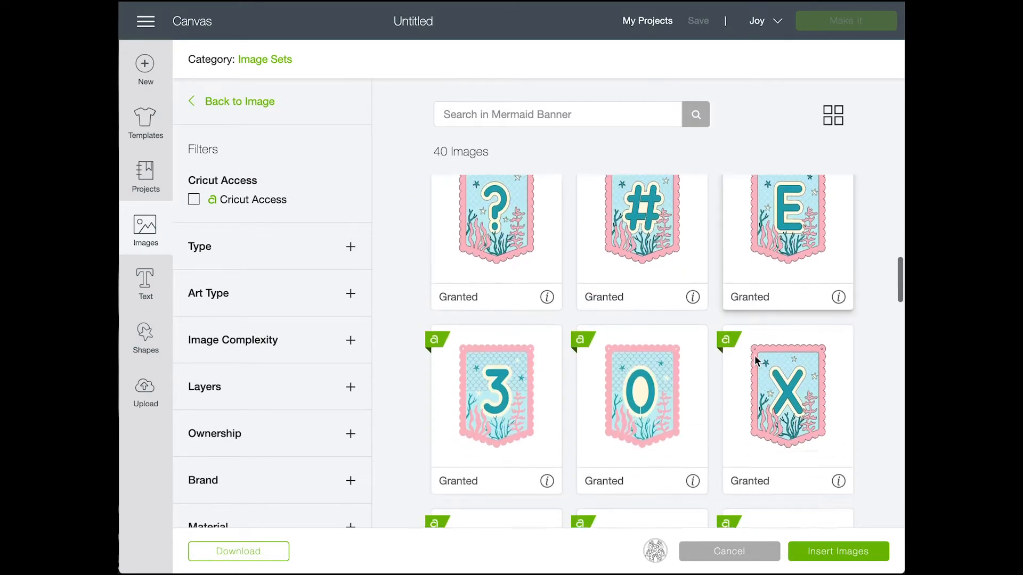
pyautogui.scroll(-3)
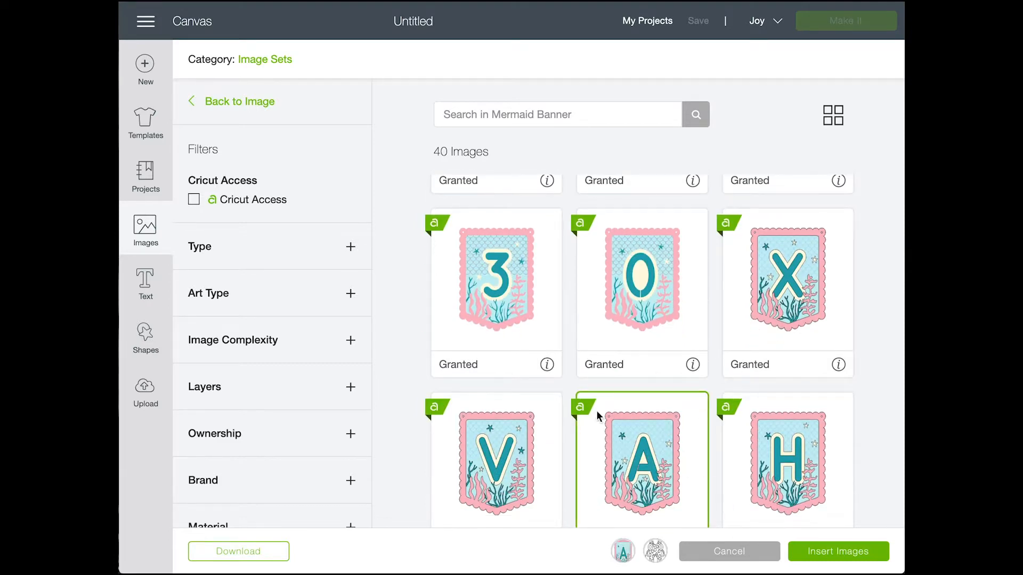
pyautogui.scroll(-3)
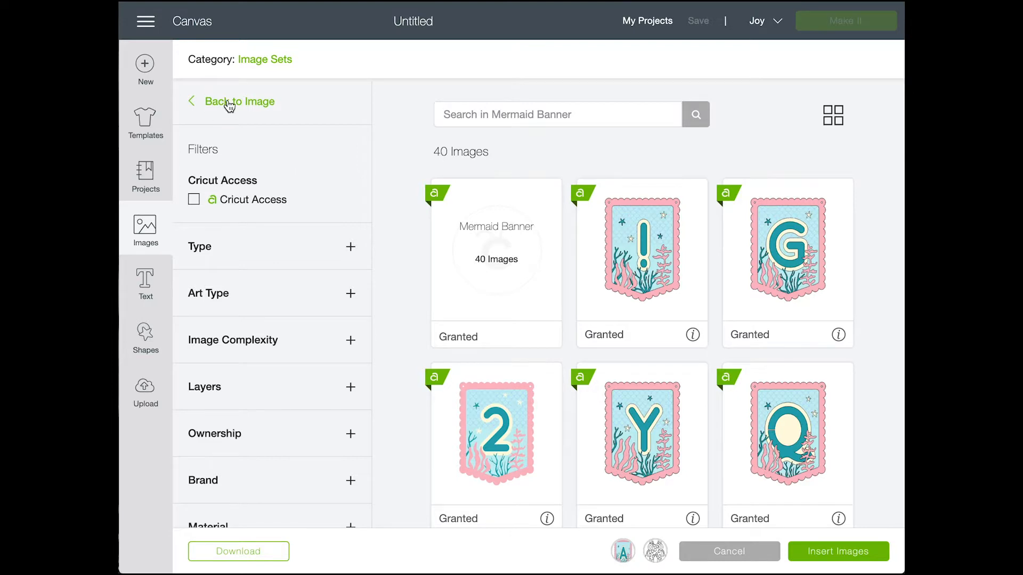
# Search 'monogram' again and queue the tropical V letter
pyautogui.write('monogram')
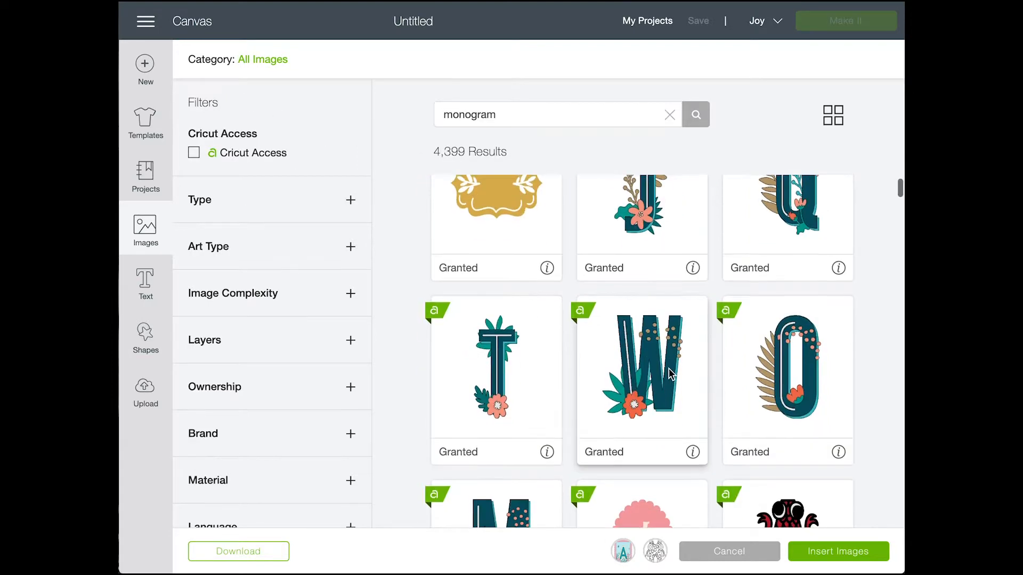
pyautogui.scroll(-3)
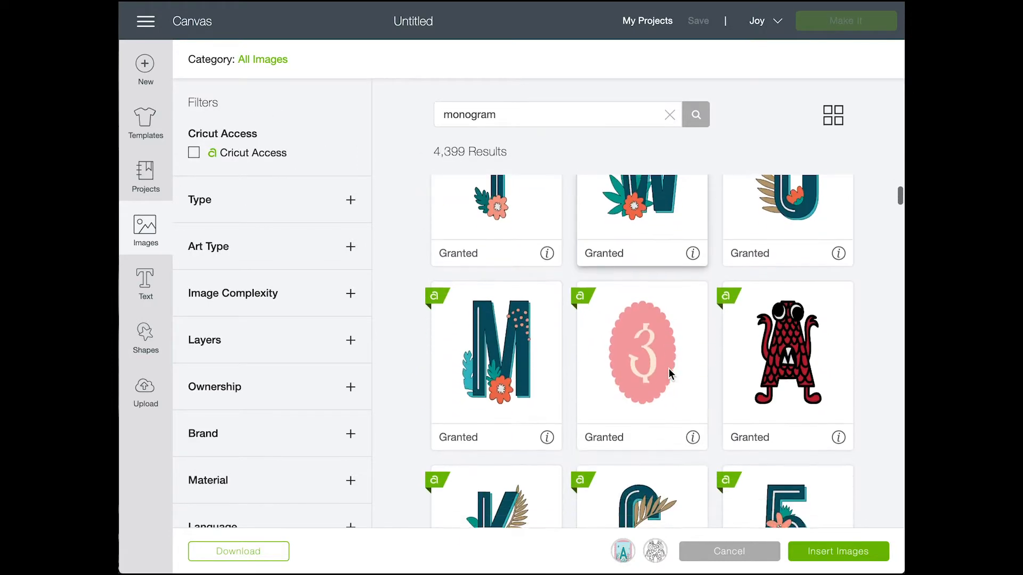
pyautogui.scroll(-3)
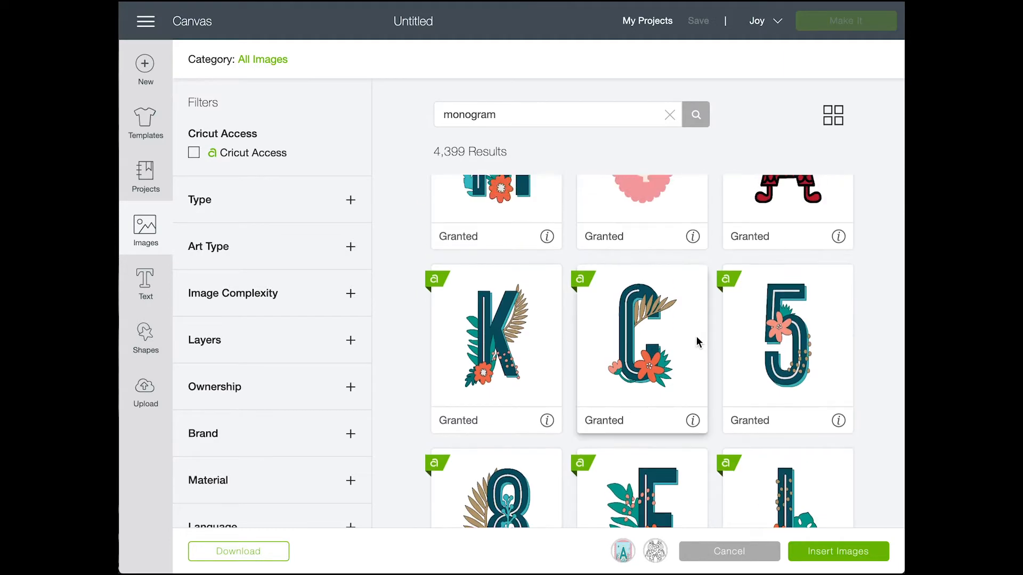
pyautogui.scroll(-3)
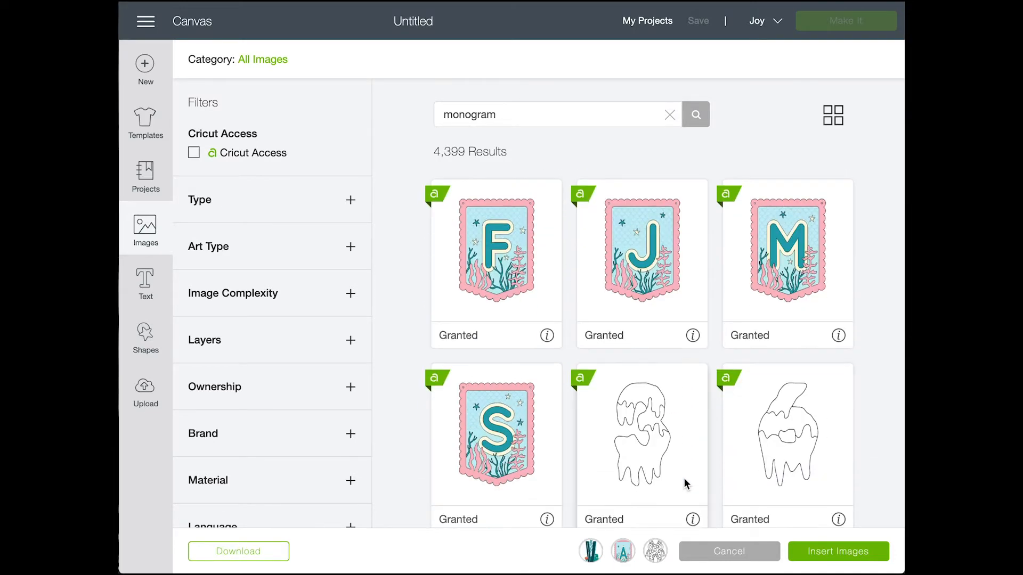
# Insert the three queued images, enlarge the monster monogram and toggle the A banner layer's visibility
pyautogui.click(728, 551)
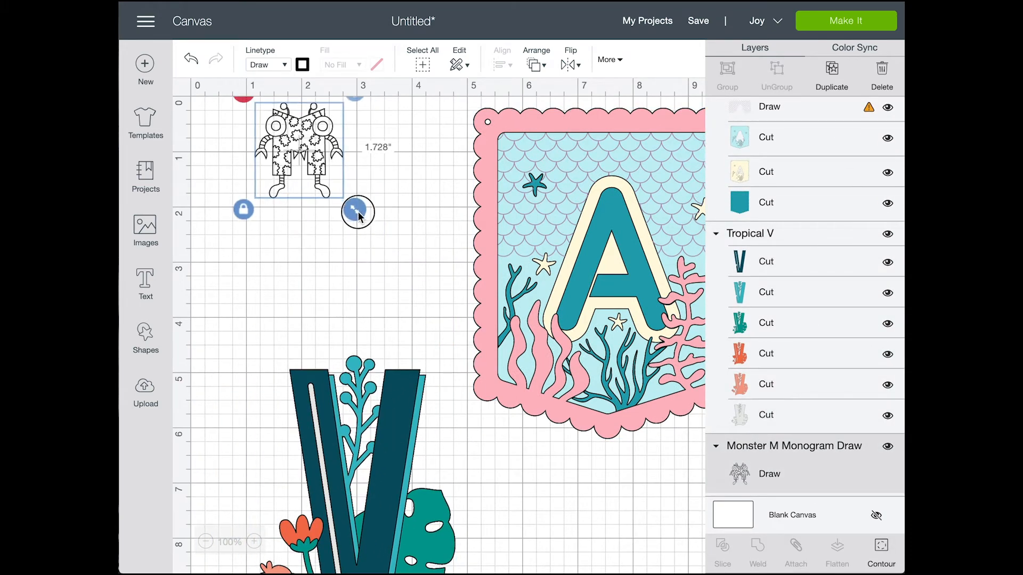
pyautogui.moveTo(358, 211); pyautogui.dragTo(449, 353)
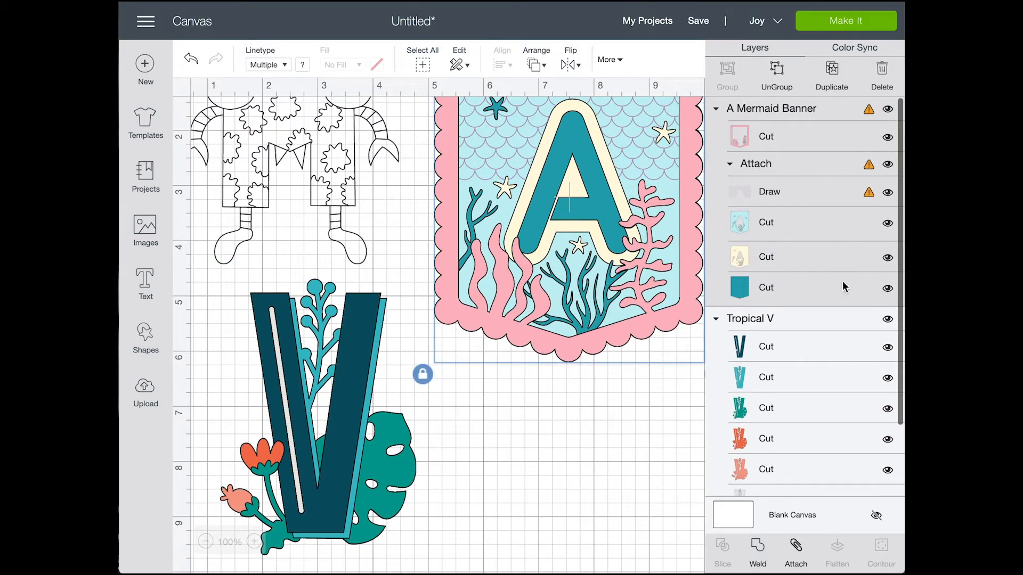
pyautogui.click(888, 287)
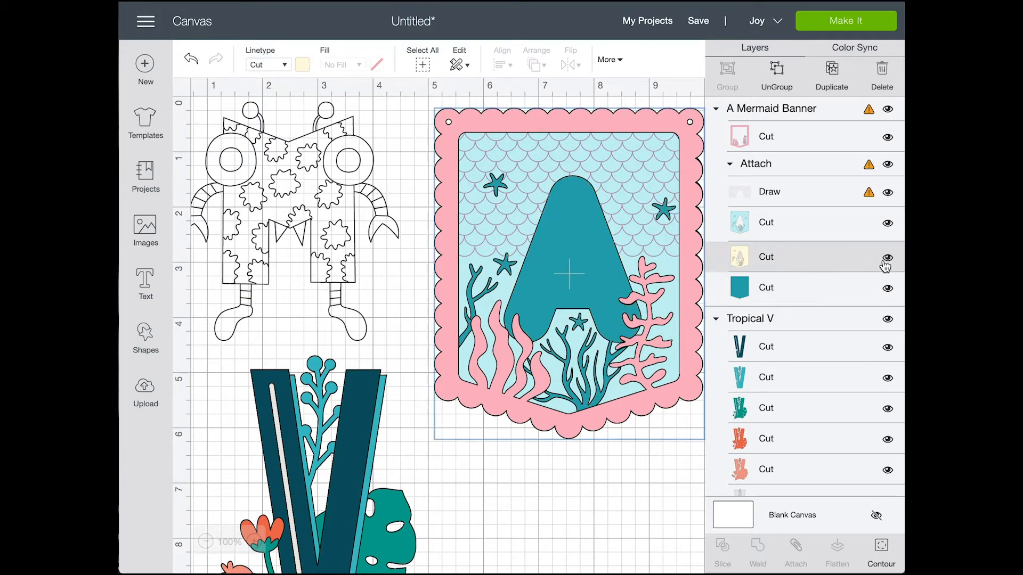
pyautogui.click(769, 191)
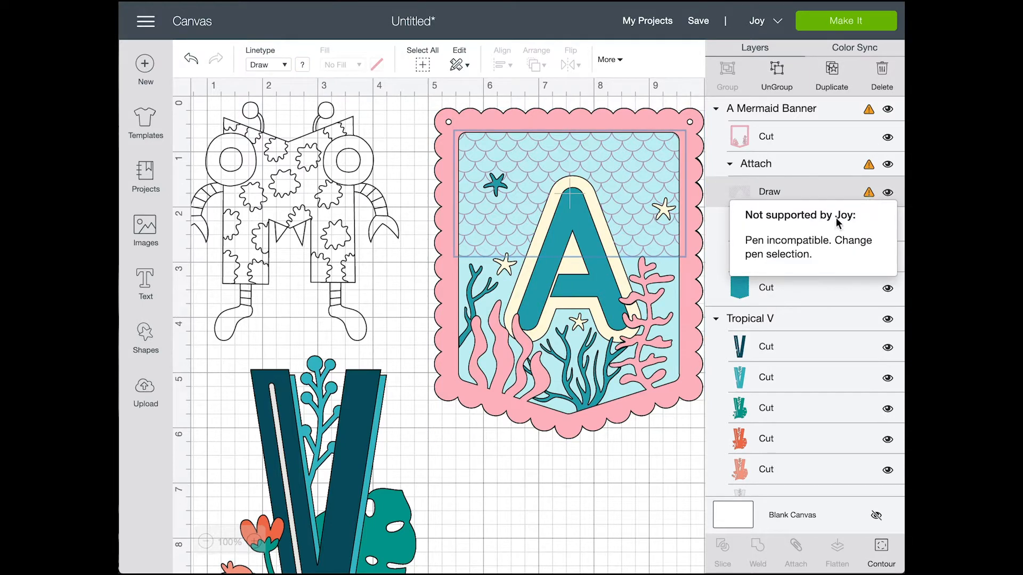
pyautogui.moveTo(808, 270)
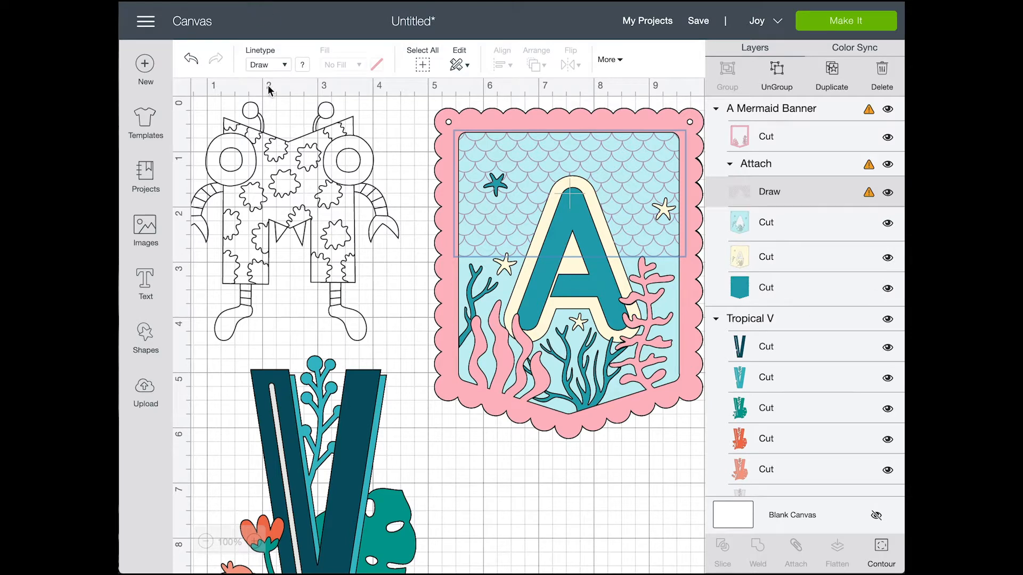
# Set the banner's scale pattern to a black pen and shrink the whole A banner
pyautogui.click(376, 64)
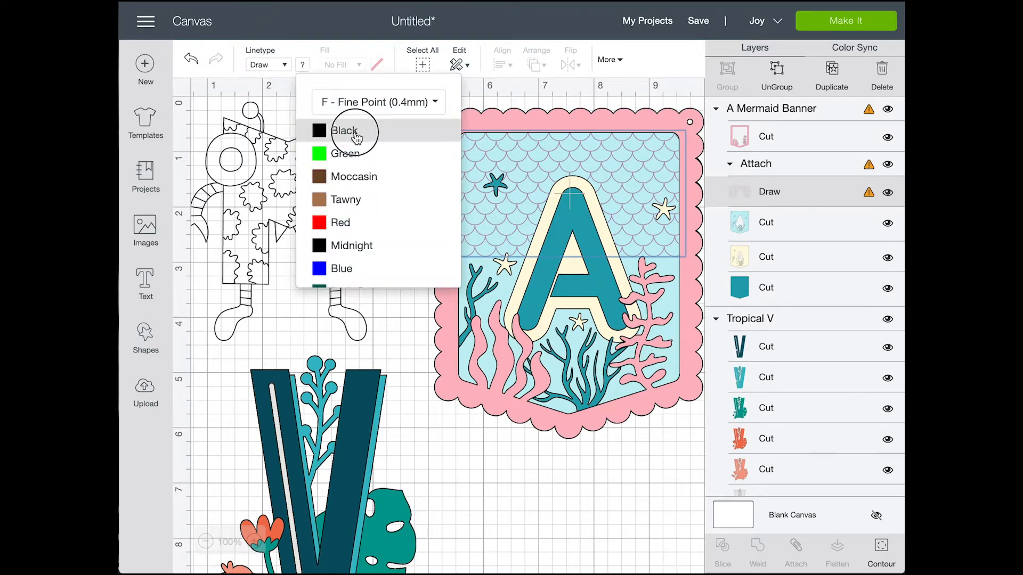
pyautogui.click(344, 130)
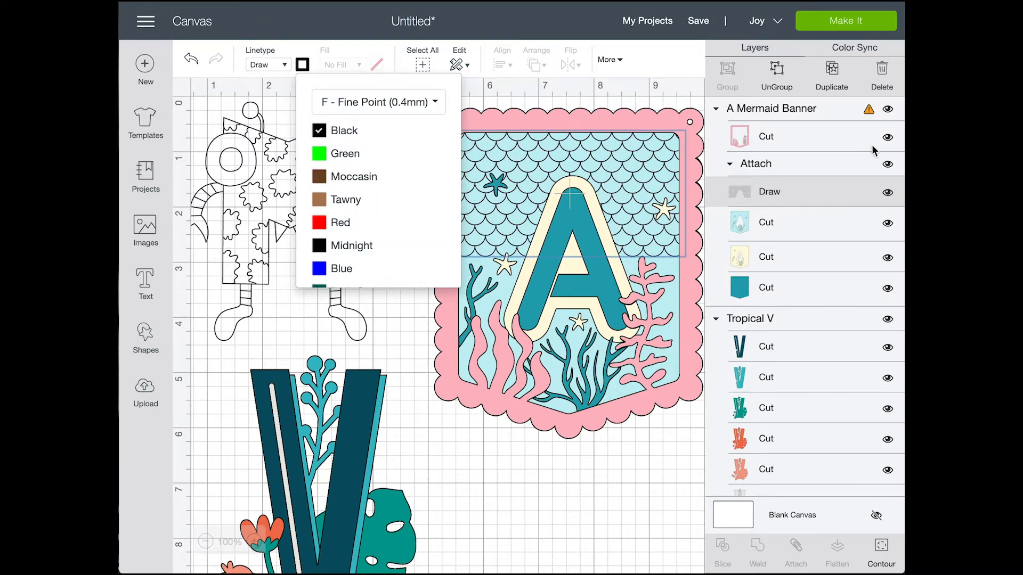
pyautogui.click(783, 137)
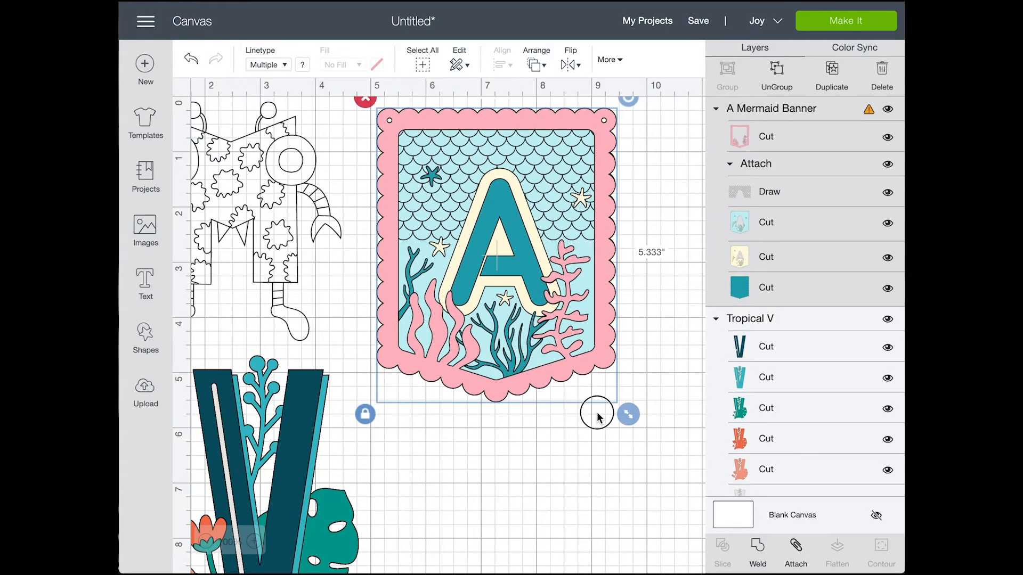
pyautogui.moveTo(596, 415); pyautogui.dragTo(565, 356)
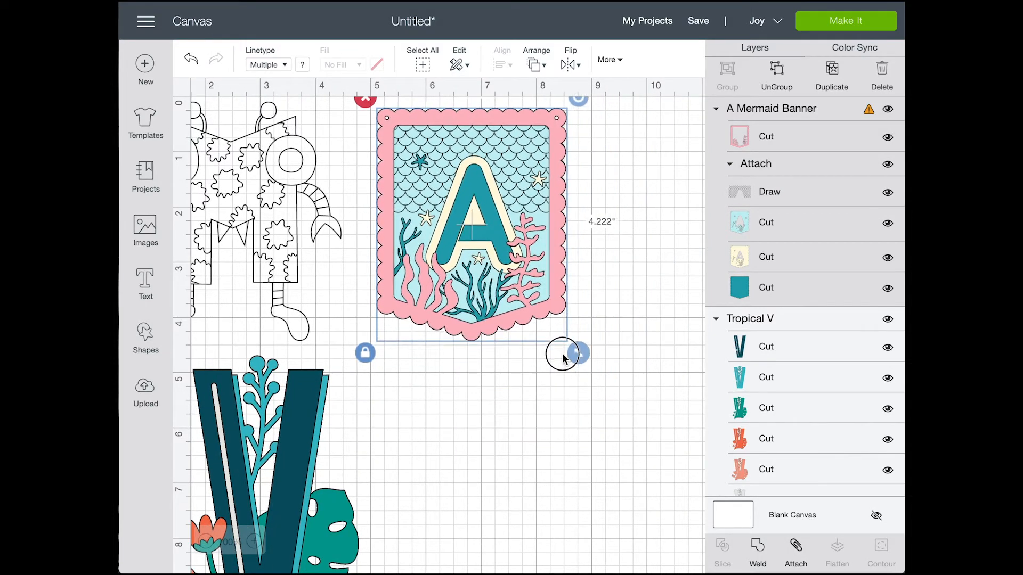
pyautogui.moveTo(575, 353); pyautogui.dragTo(587, 365)
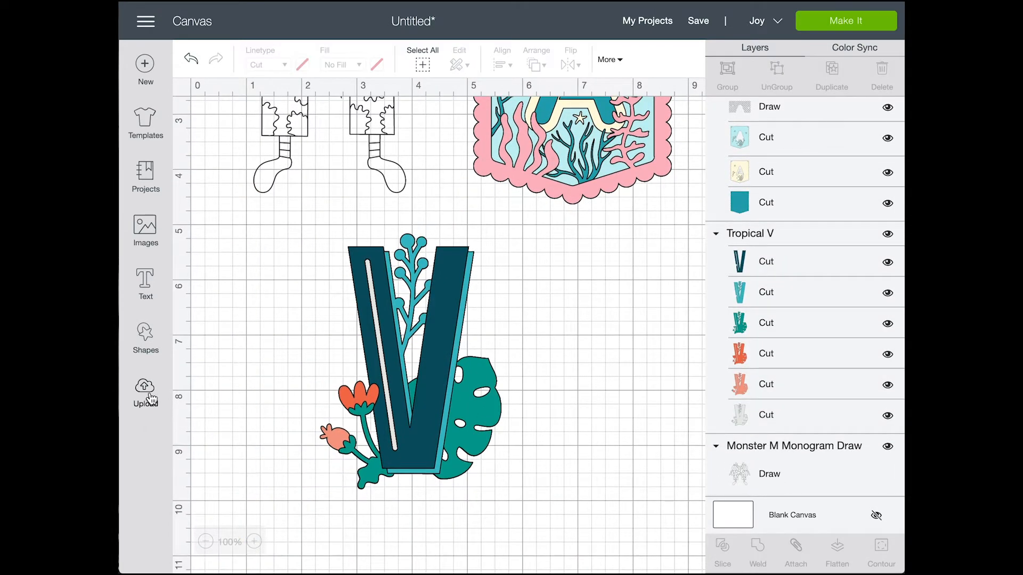
# Add a text letter M to the canvas and return to the image library
pyautogui.click(145, 284)
pyautogui.write('M')
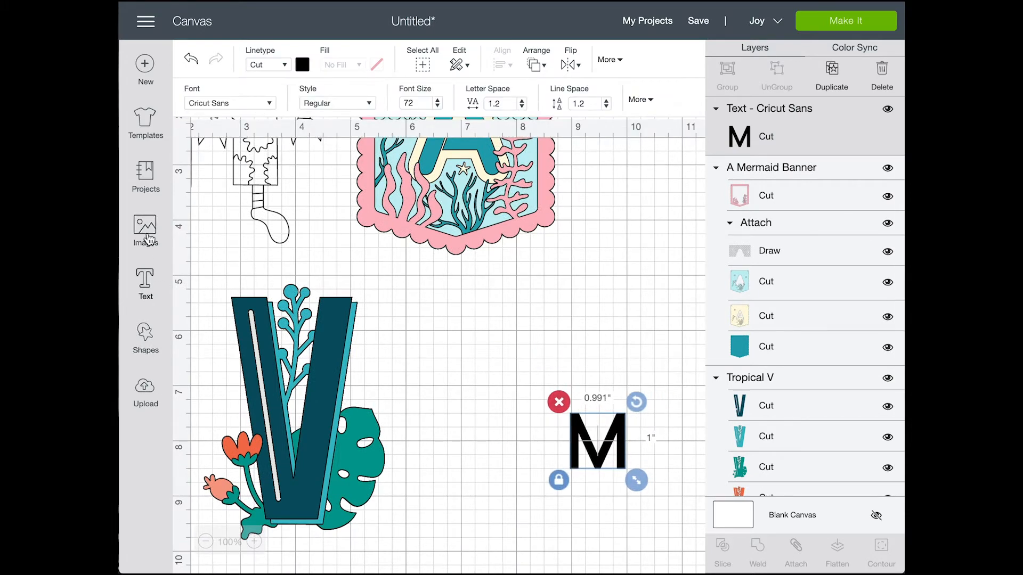
pyautogui.click(145, 228)
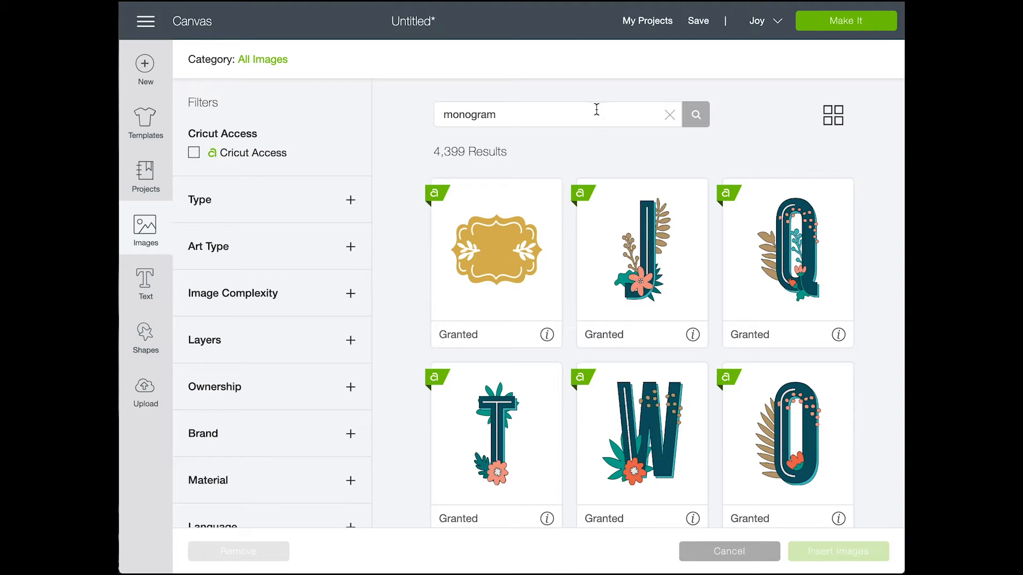
# Search the image library for 'unicorn' and browse the 276 results
pyautogui.write('unicorn')
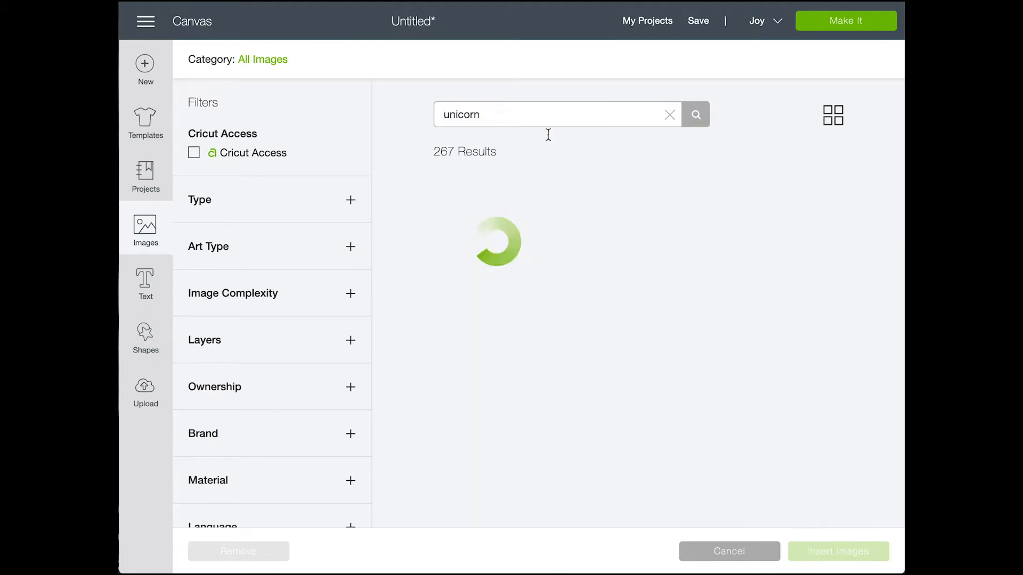
pyautogui.click(695, 114)
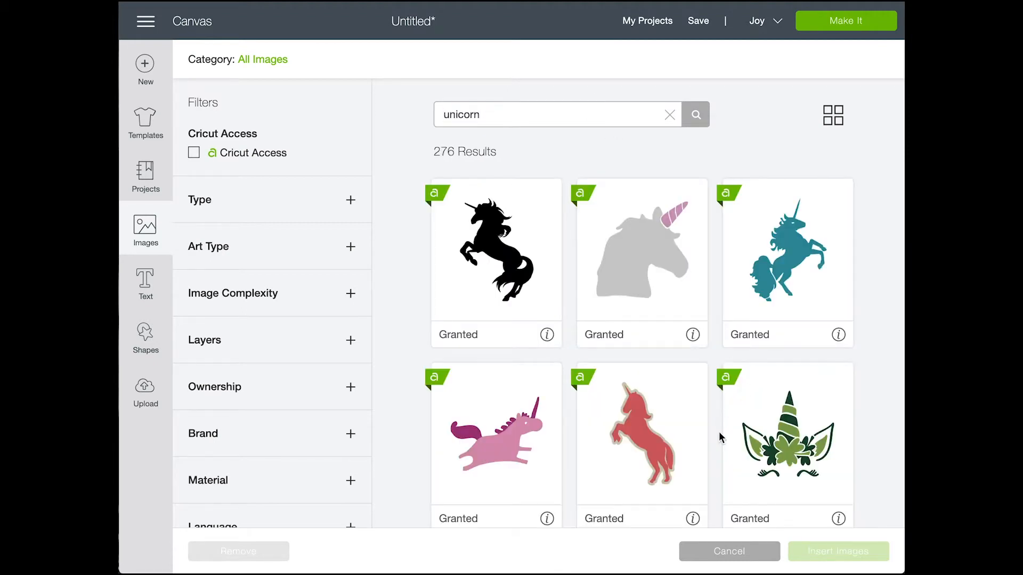
pyautogui.scroll(-3)
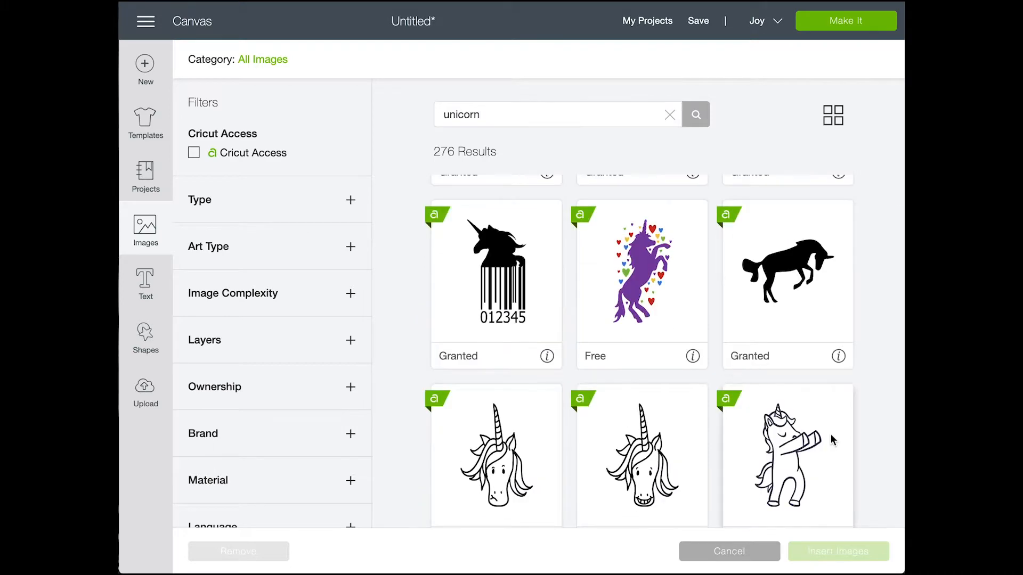
pyautogui.scroll(-3)
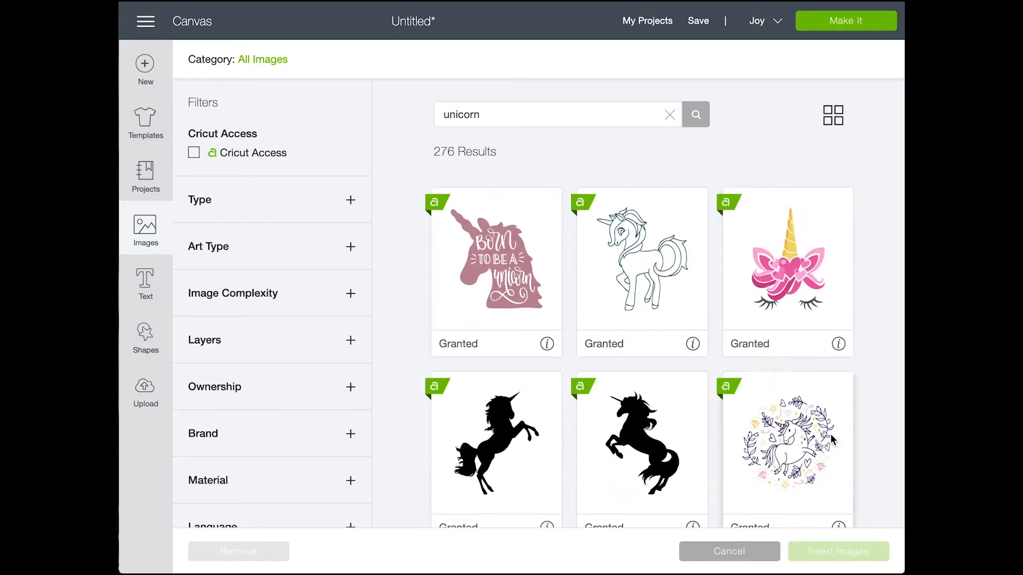
pyautogui.scroll(-3)
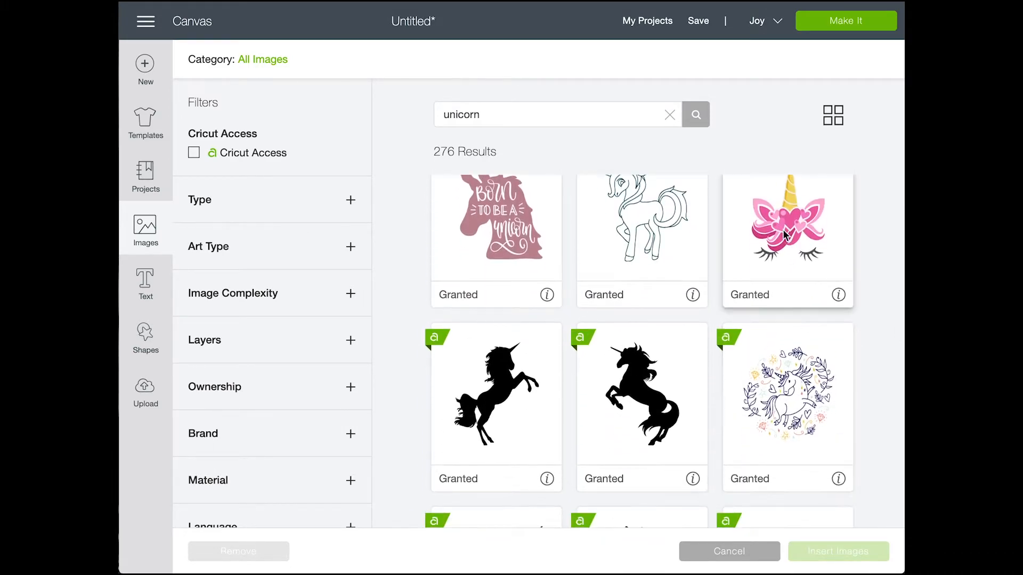
pyautogui.moveTo(786, 234)
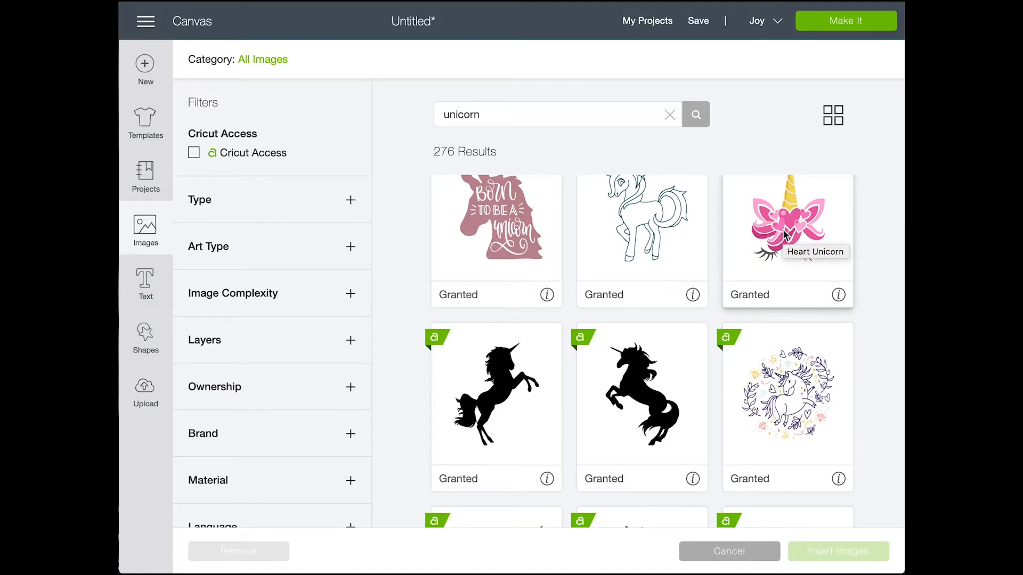
pyautogui.moveTo(810, 405)
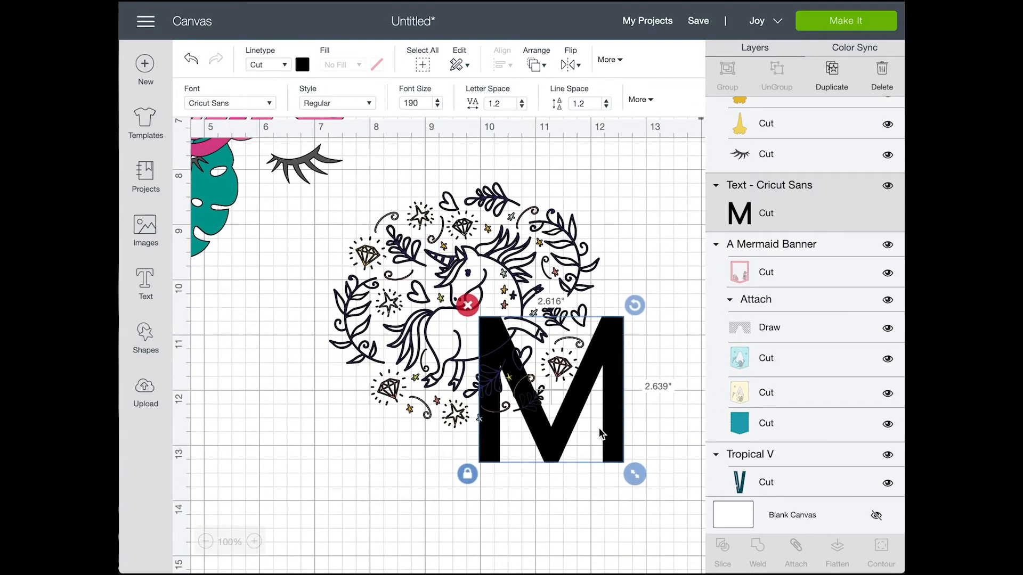
pyautogui.moveTo(832, 436)
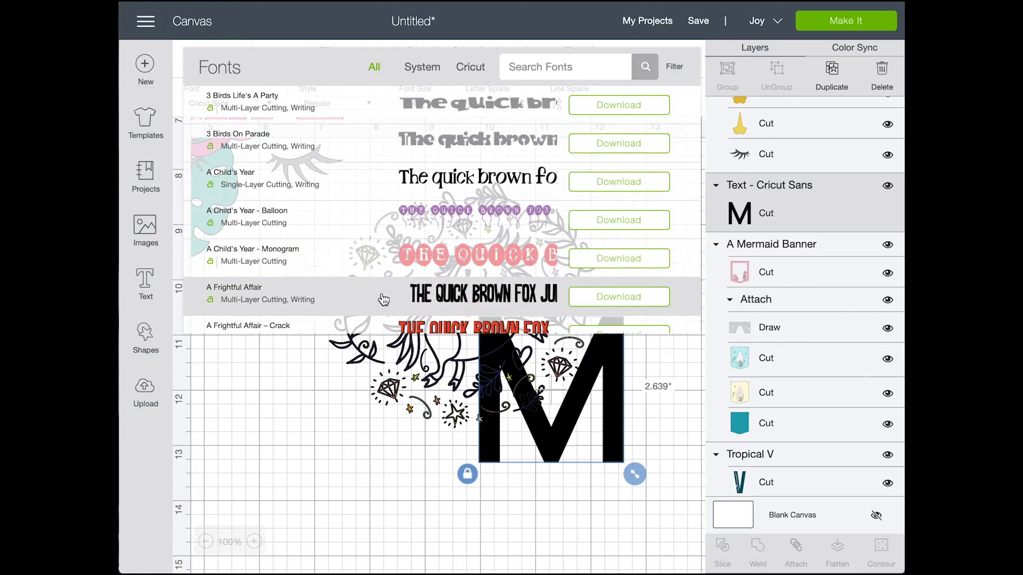
# Change the M's font to A Perfect Day from the Cricut fonts
pyautogui.click(470, 66)
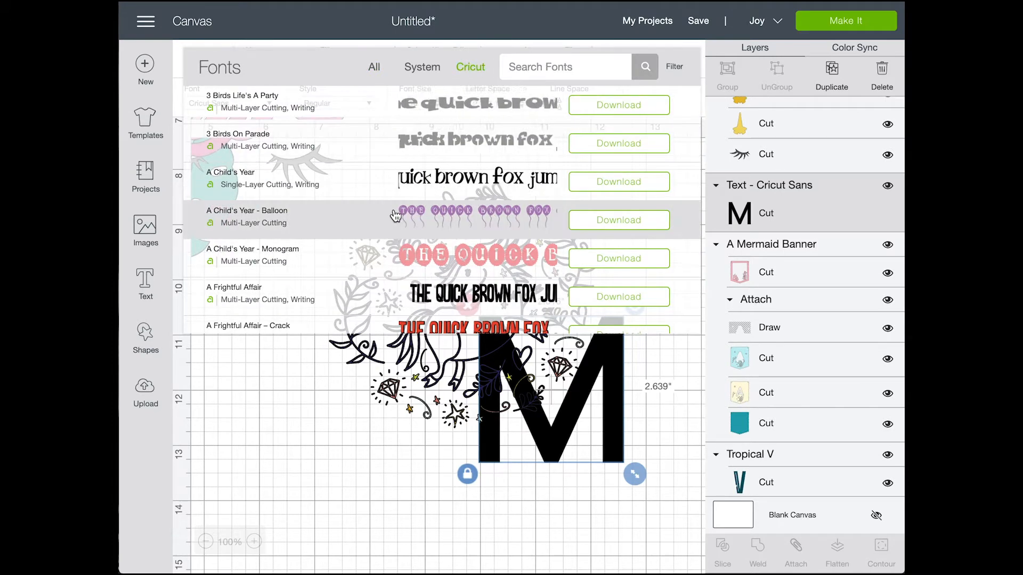
pyautogui.scroll(-3)
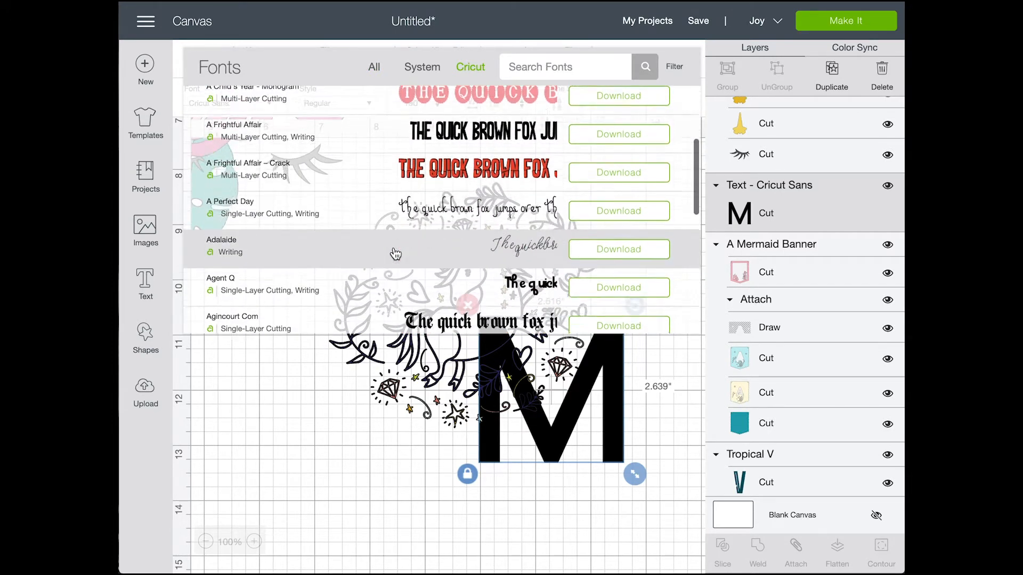
pyautogui.click(230, 207)
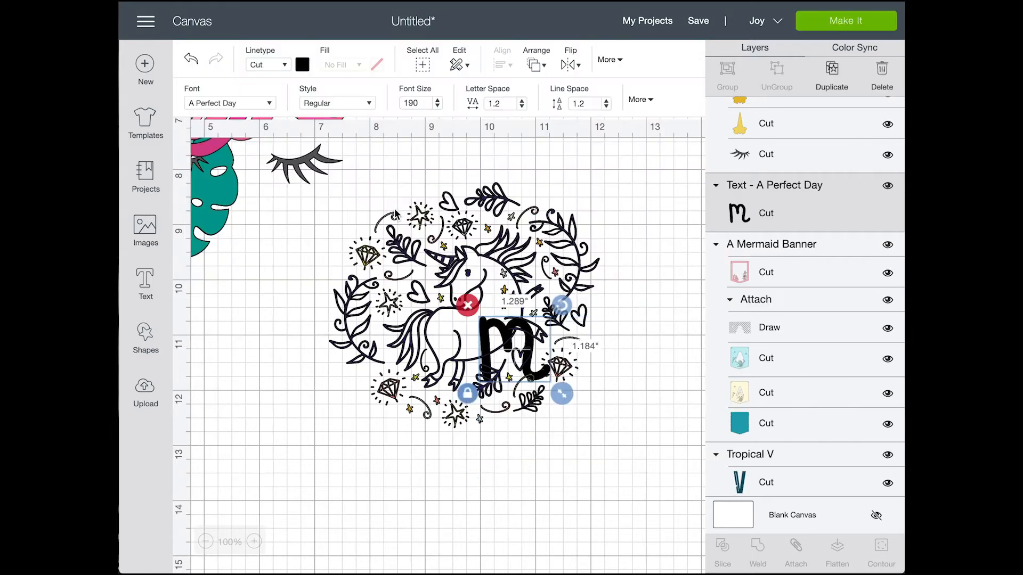
# Place the script m on the unicorn's body and select it together with the wreath for welding
pyautogui.moveTo(562, 394); pyautogui.dragTo(639, 467)
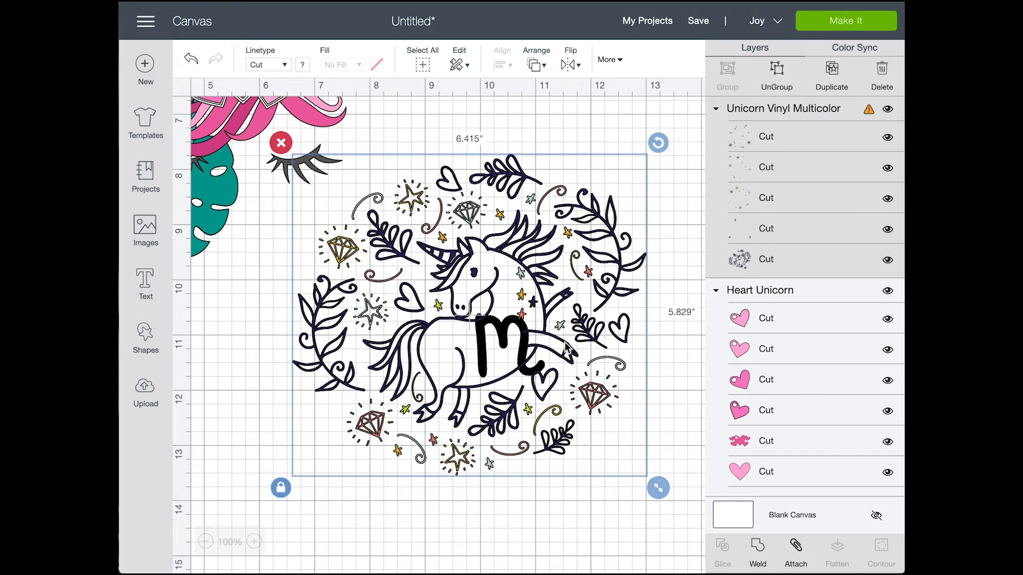
pyautogui.moveTo(522, 365)
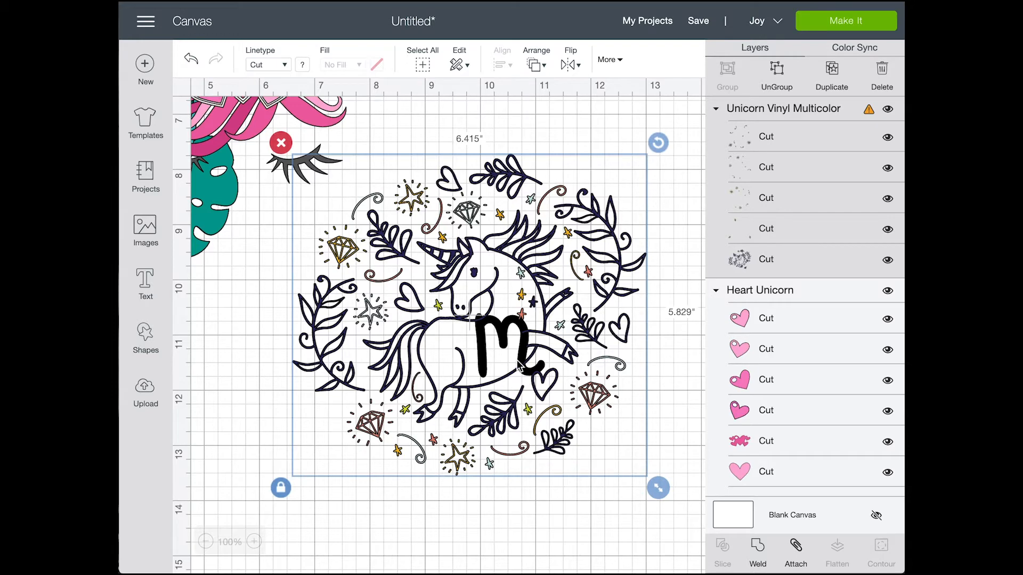
pyautogui.click(393, 524)
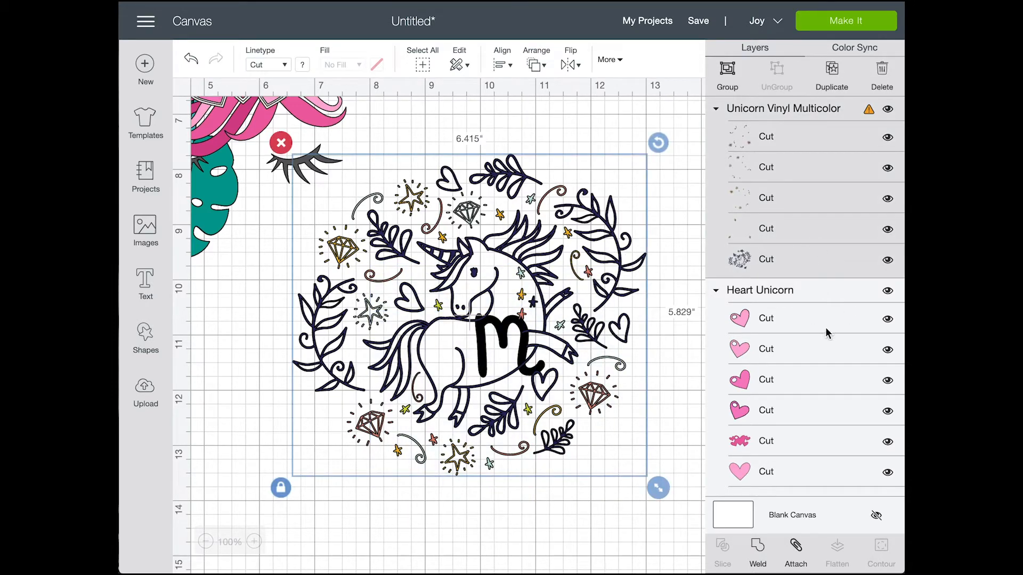
pyautogui.scroll(-3)
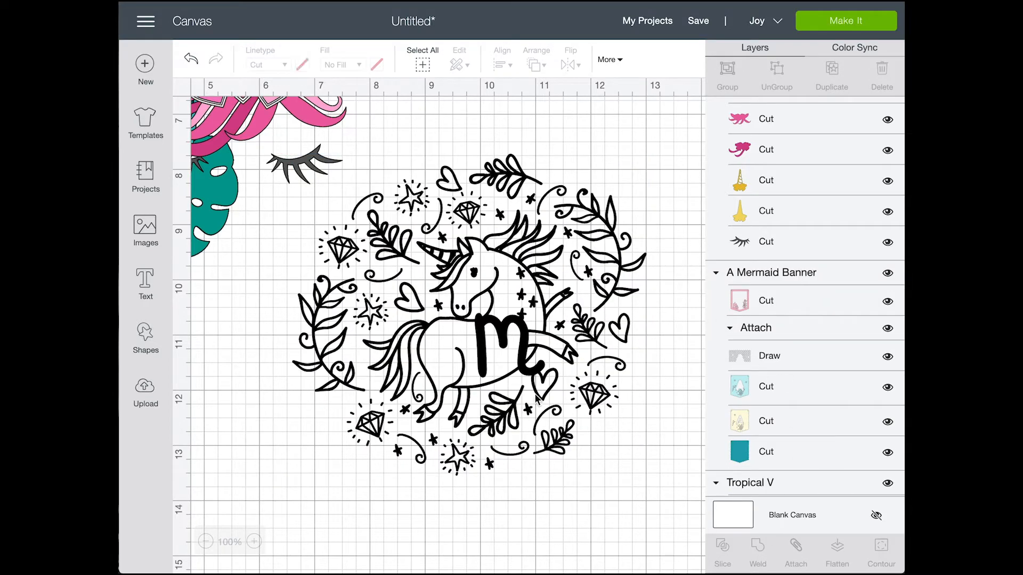
# Search the image library for 'badge' then 'monogram' and pick the gold label-frame badge
pyautogui.click(145, 231)
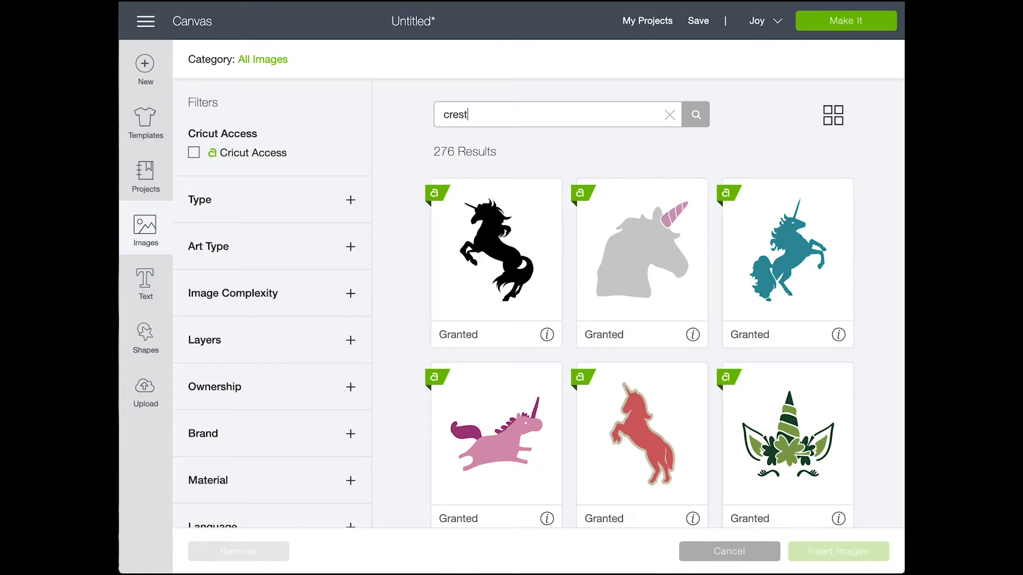
pyautogui.click(695, 114)
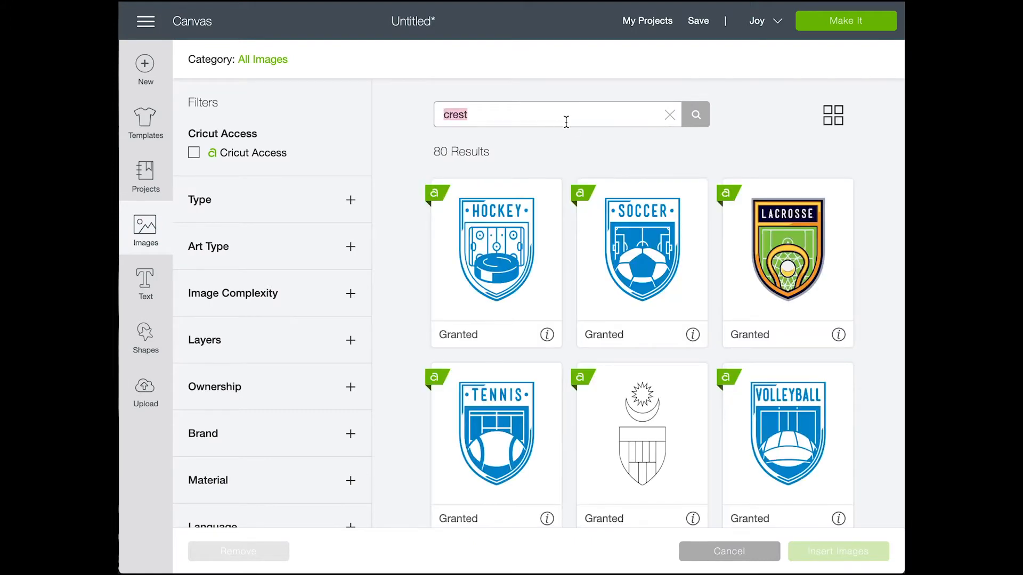
pyautogui.write('badge')
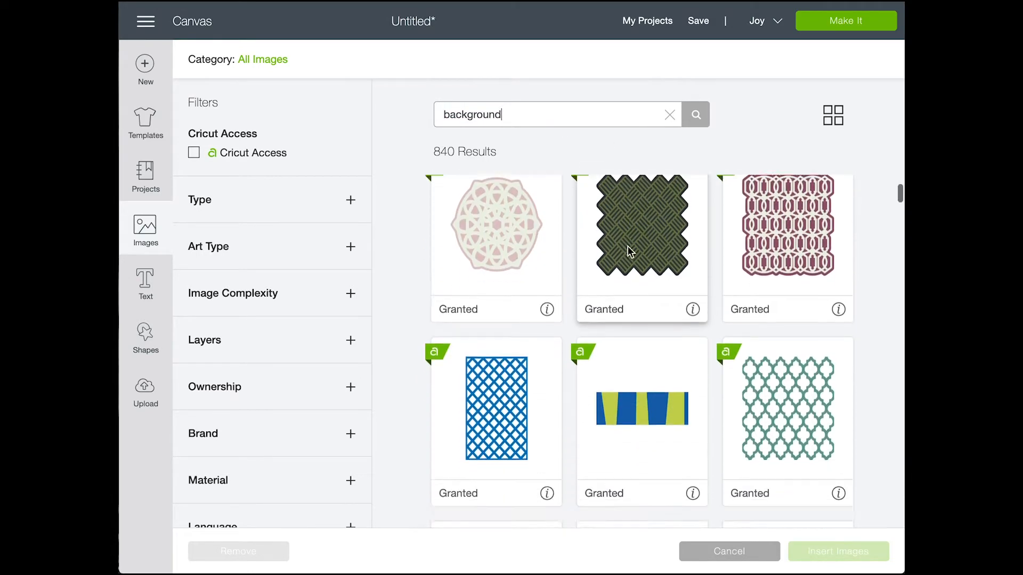
pyautogui.scroll(-3)
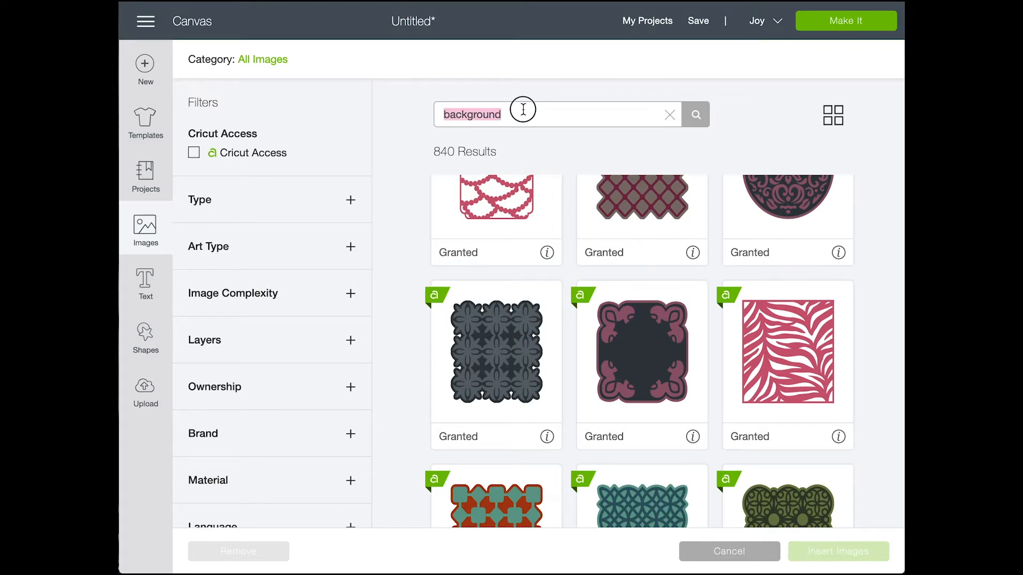
pyautogui.write('monogram')
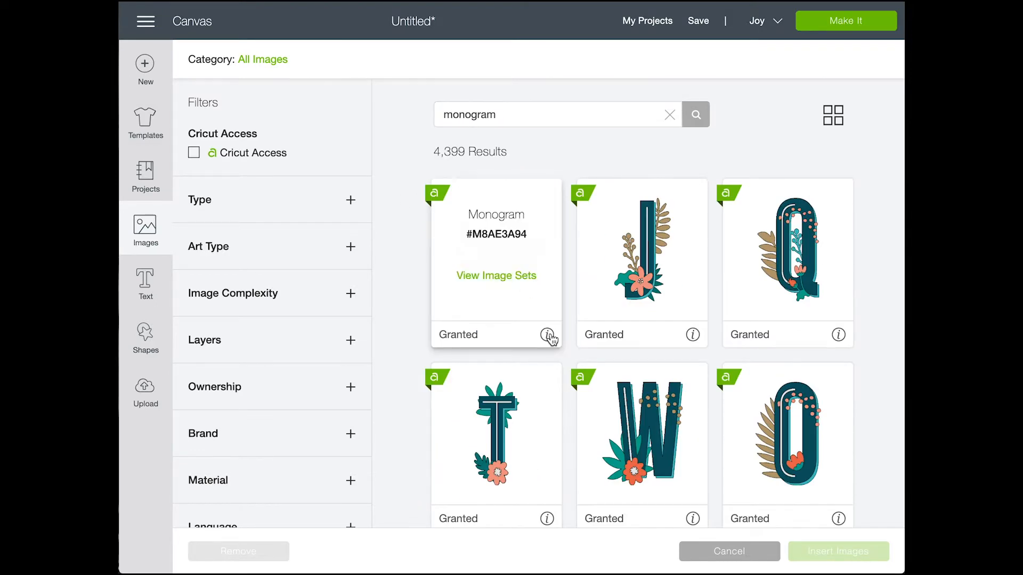
pyautogui.click(496, 275)
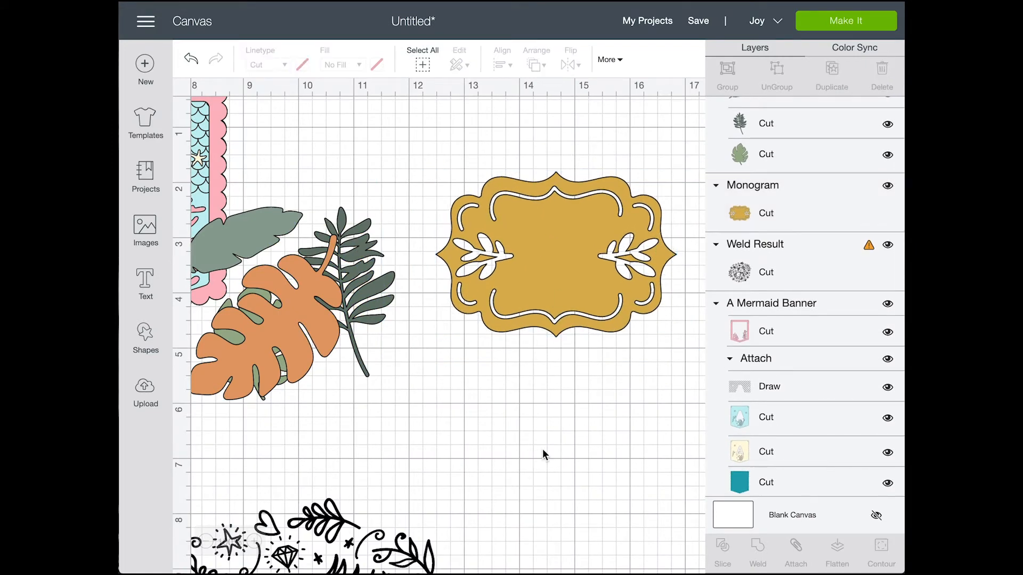
# Reuse the lowercase a in A Perfect Day and place it centred on the gold badge
pyautogui.click(144, 280)
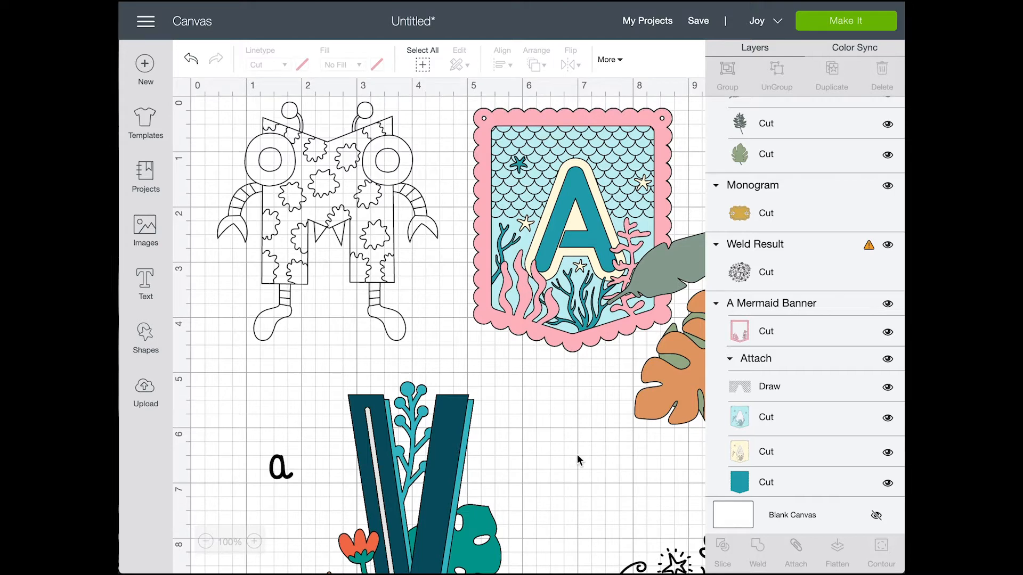
pyautogui.click(280, 467)
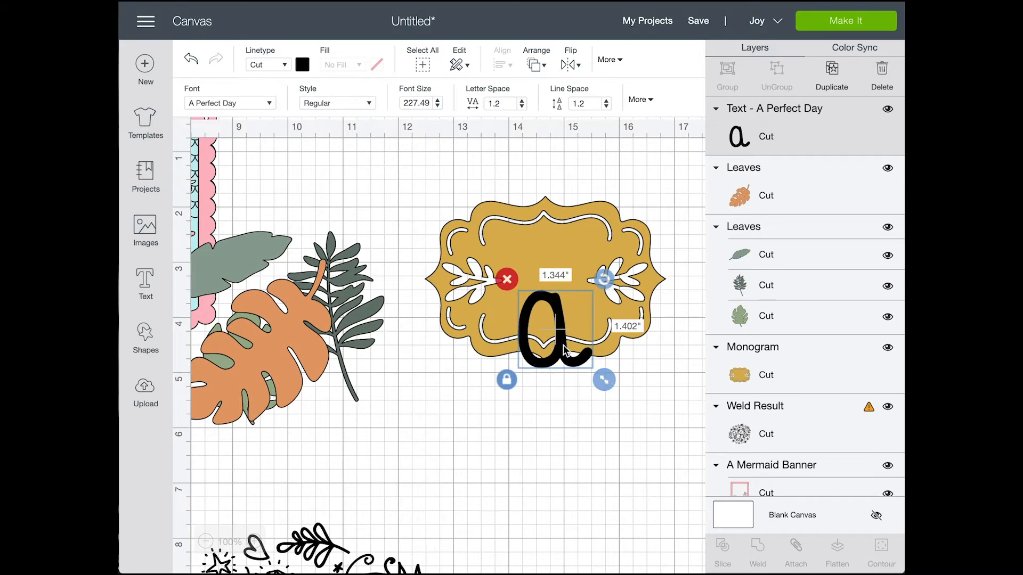
pyautogui.click(230, 102)
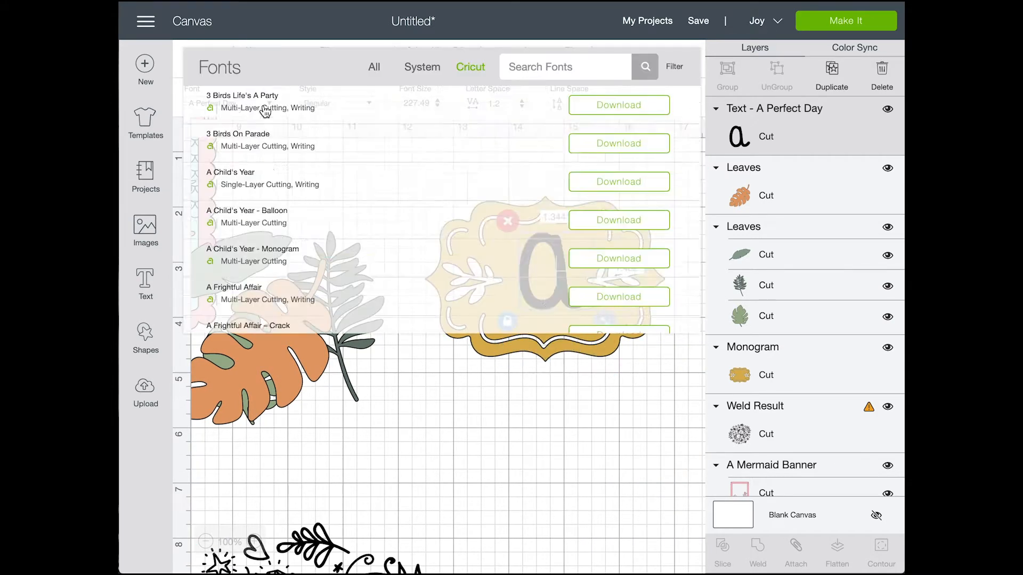
# Try the Anywhere font, then Aphrodite Pro, and centre the script A between the sprigs
pyautogui.scroll(-3)
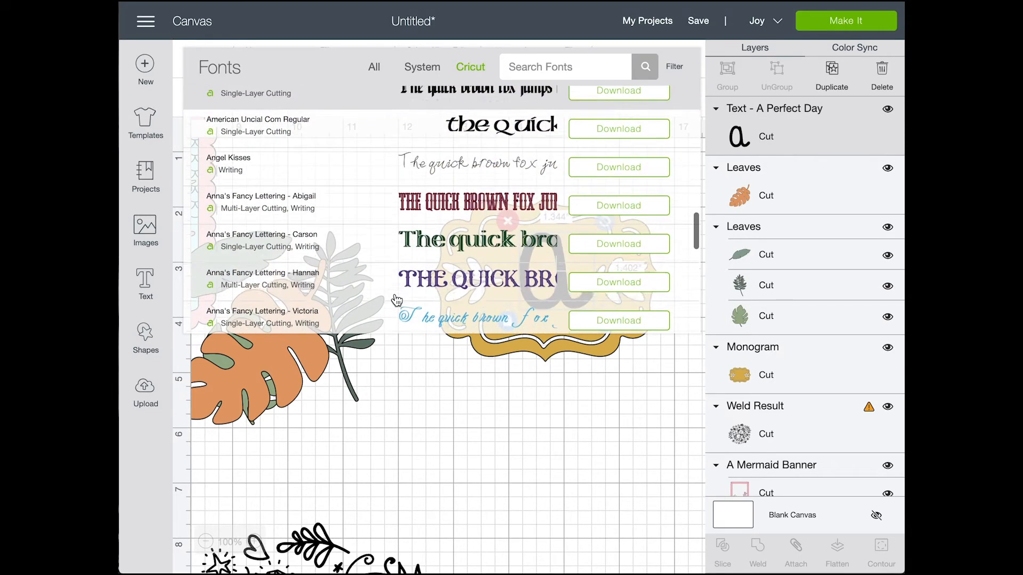
pyautogui.scroll(-3)
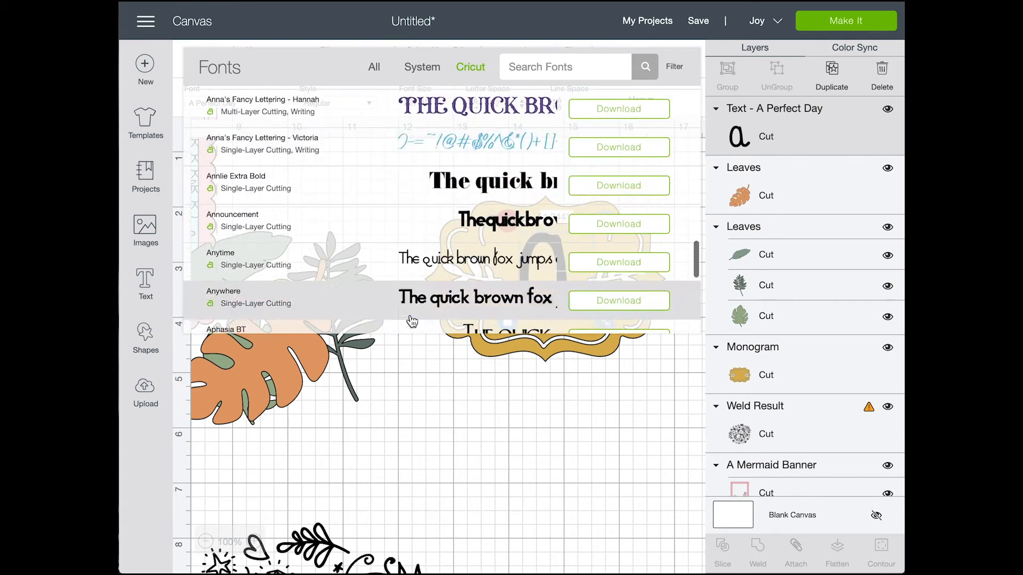
pyautogui.scroll(-3)
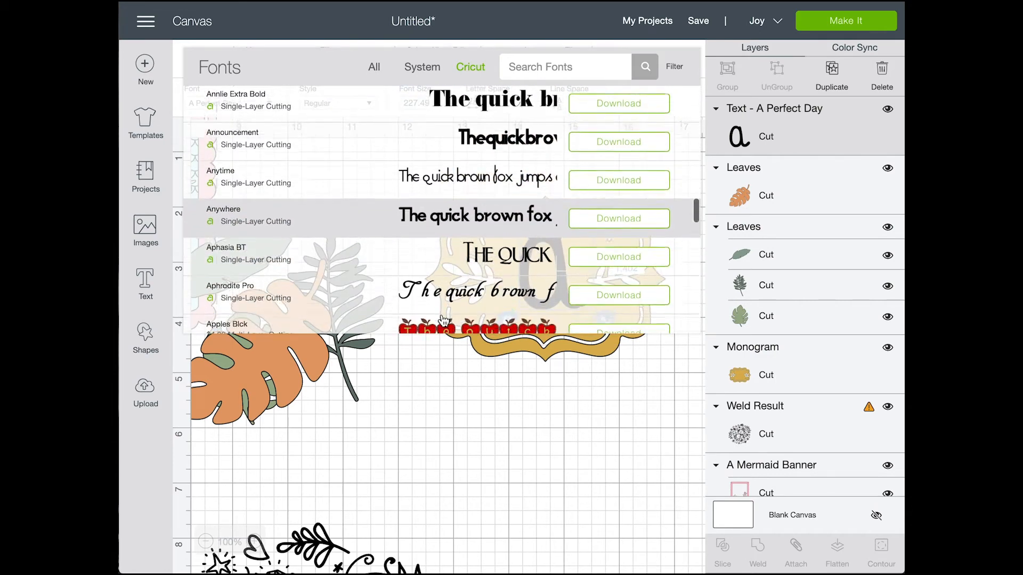
pyautogui.click(223, 210)
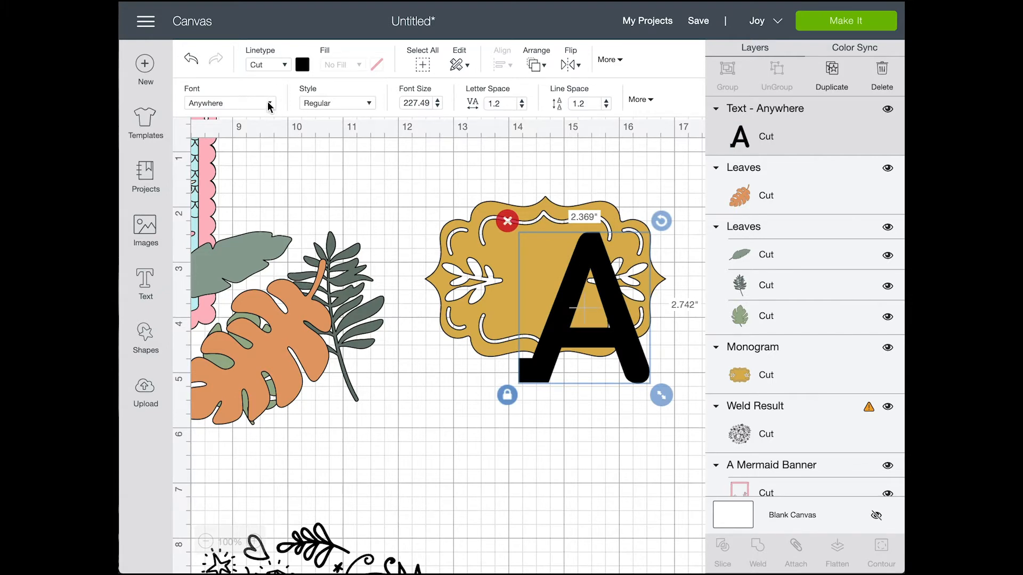
pyautogui.click(228, 103)
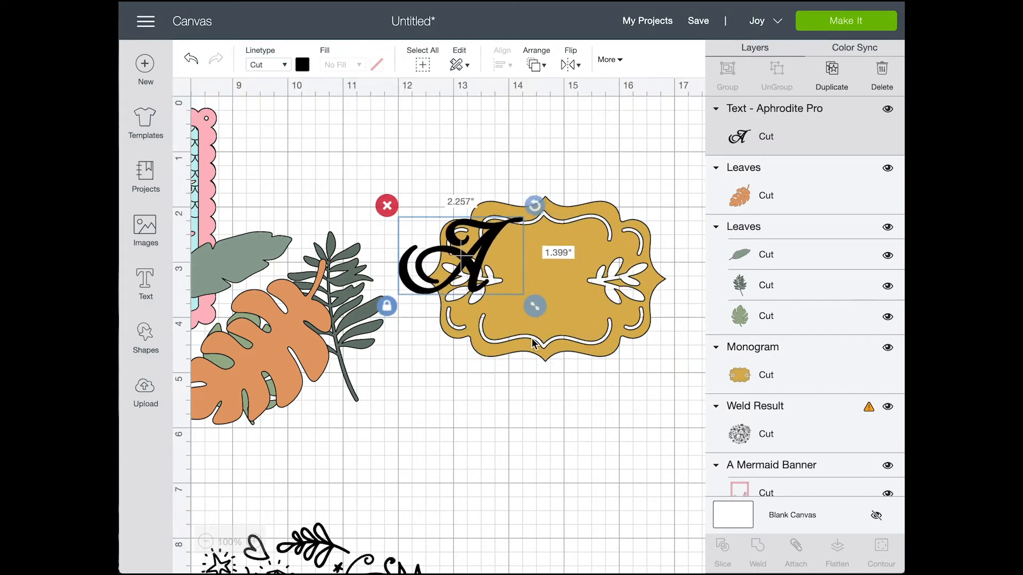
pyautogui.moveTo(457, 254); pyautogui.dragTo(554, 294)
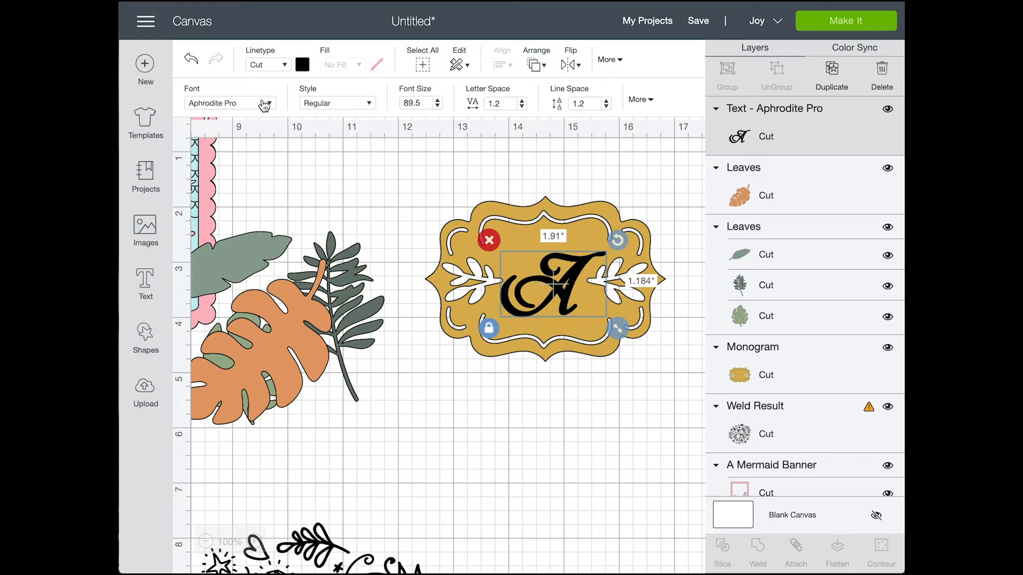
# Change the badge letter A to the Bayamo script font
pyautogui.click(230, 103)
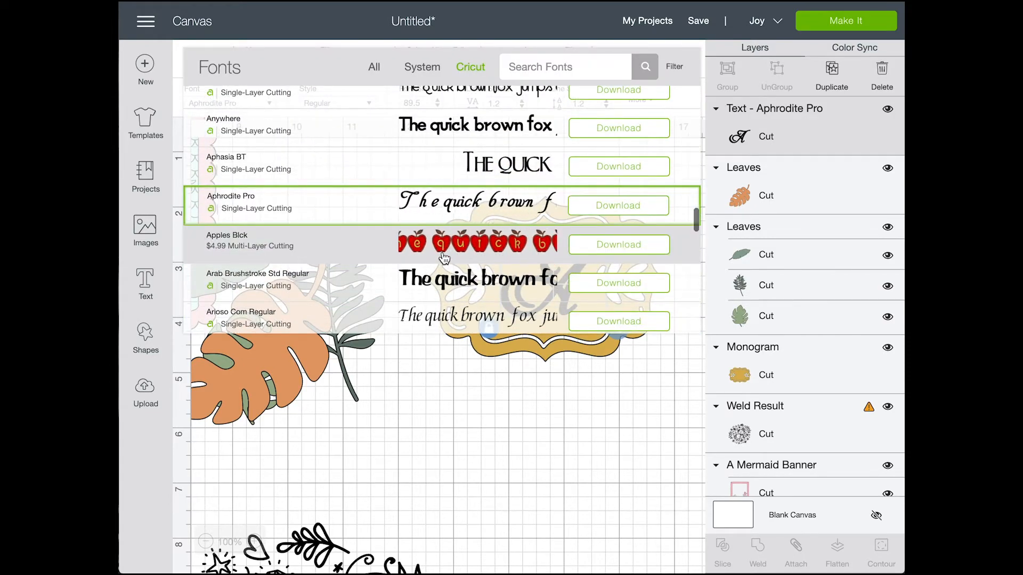
pyautogui.scroll(-3)
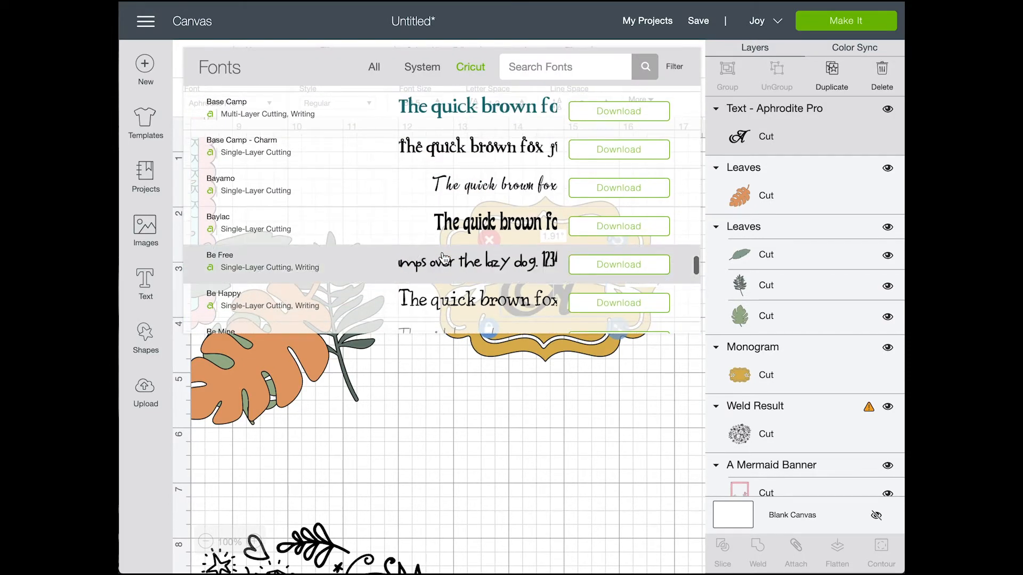
pyautogui.scroll(-3)
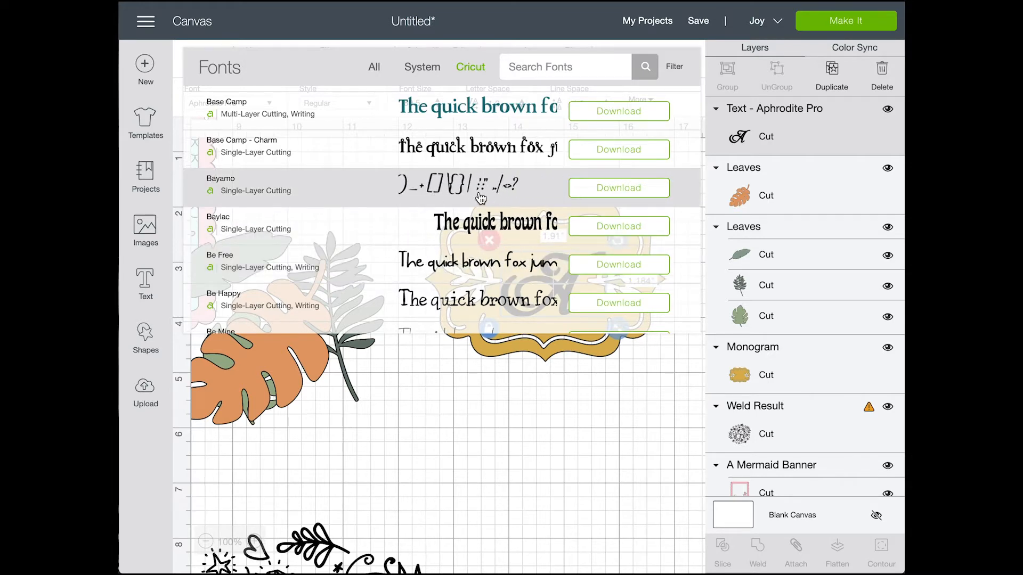
pyautogui.click(221, 185)
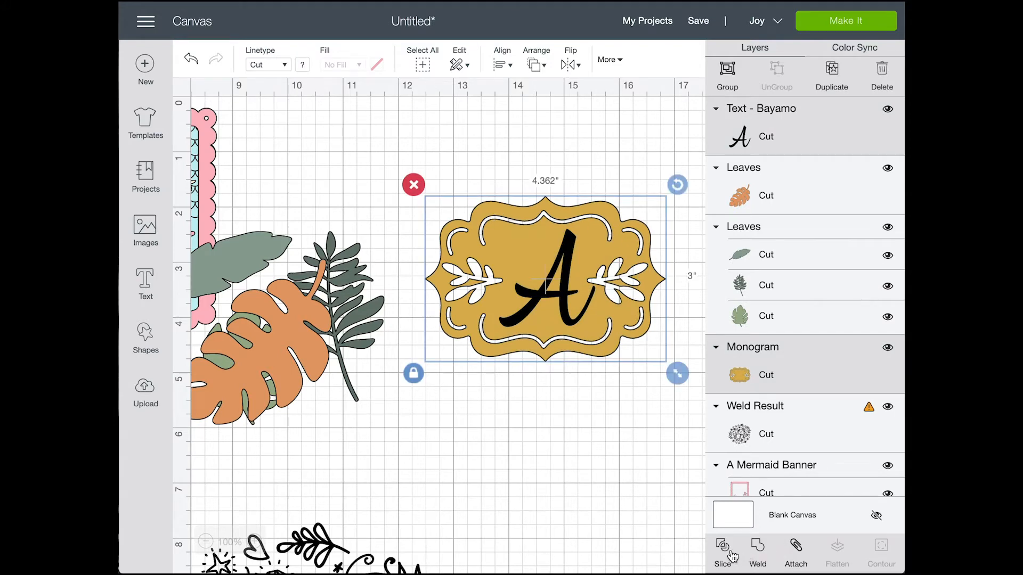
# Slice the Bayamo A out of the gold badge and move the cutout badge higher
pyautogui.click(722, 551)
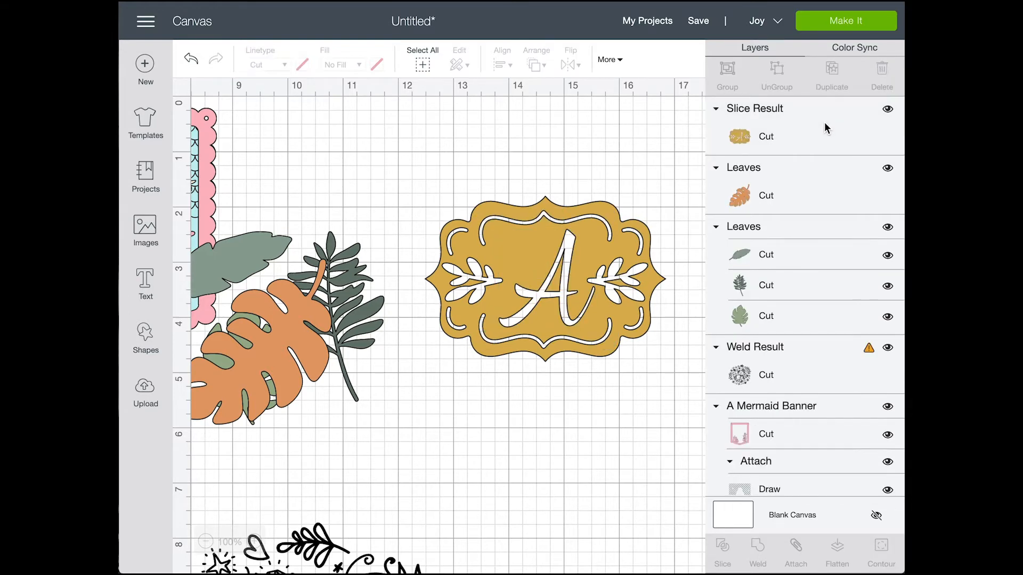
pyautogui.moveTo(529, 487)
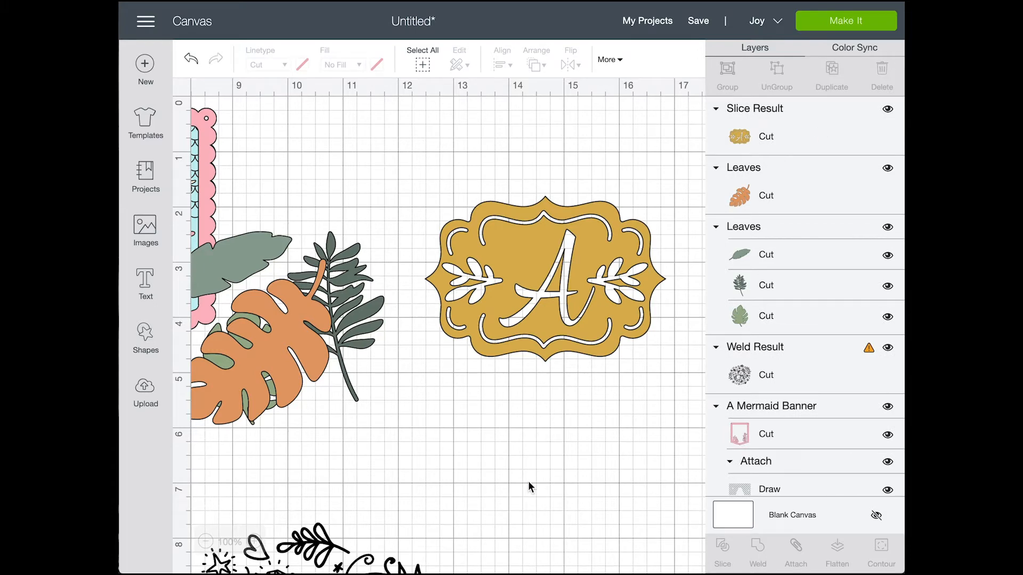
pyautogui.moveTo(545, 280); pyautogui.dragTo(562, 163)
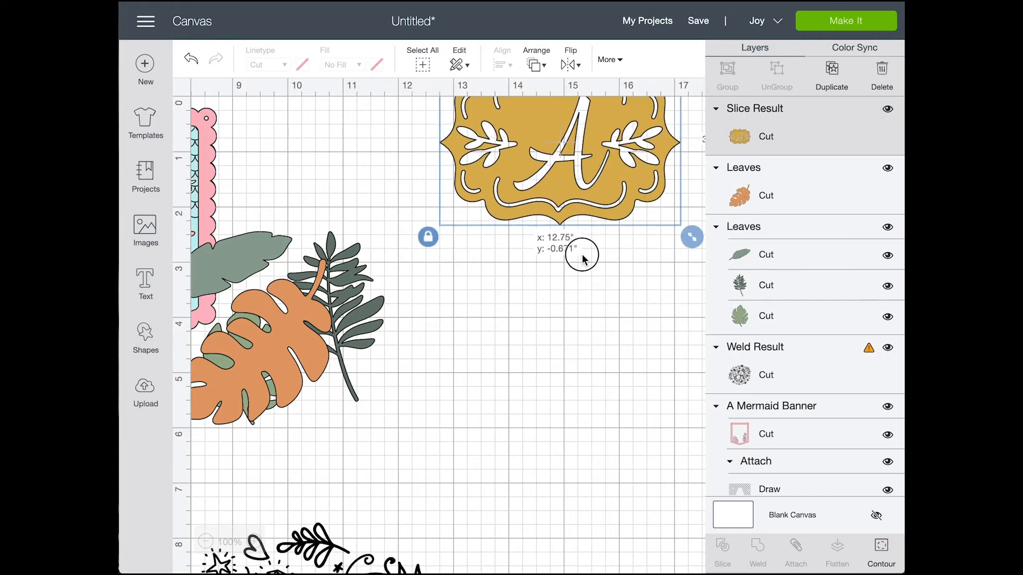
pyautogui.scroll(-3)
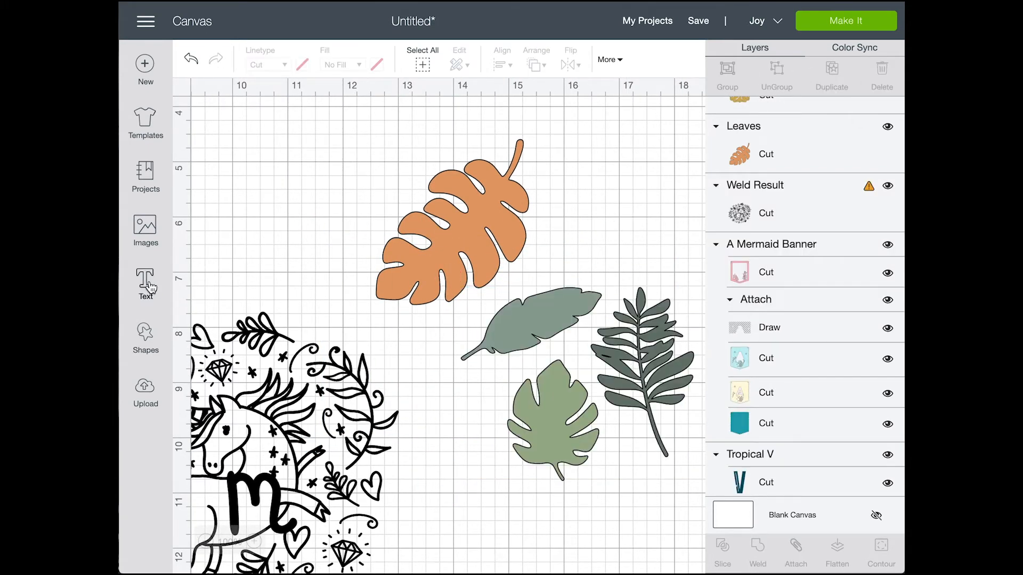
# Add a black script C text letter and enlarge it for the leaf monogram
pyautogui.click(144, 283)
pyautogui.write('C')
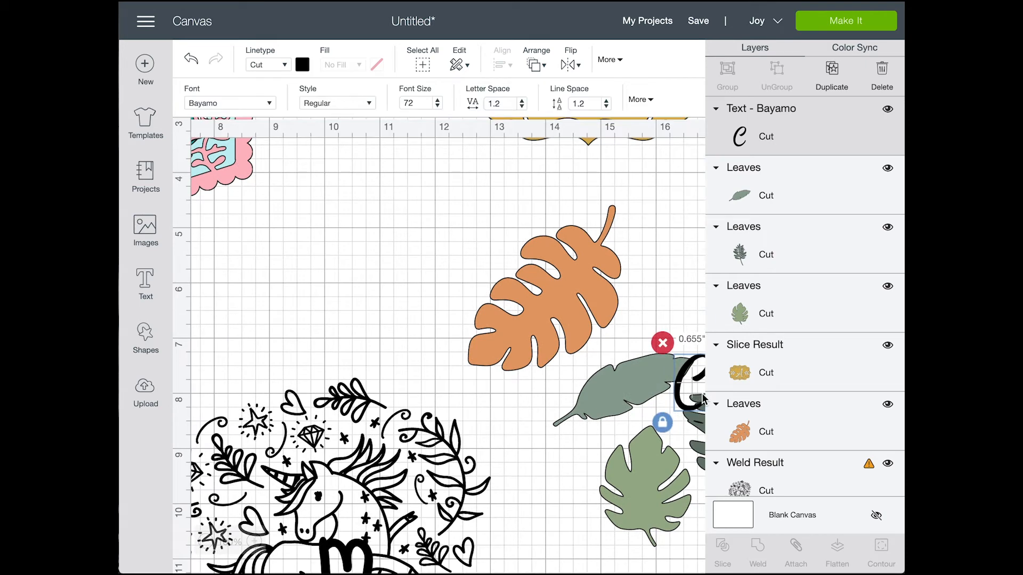
pyautogui.click(229, 102)
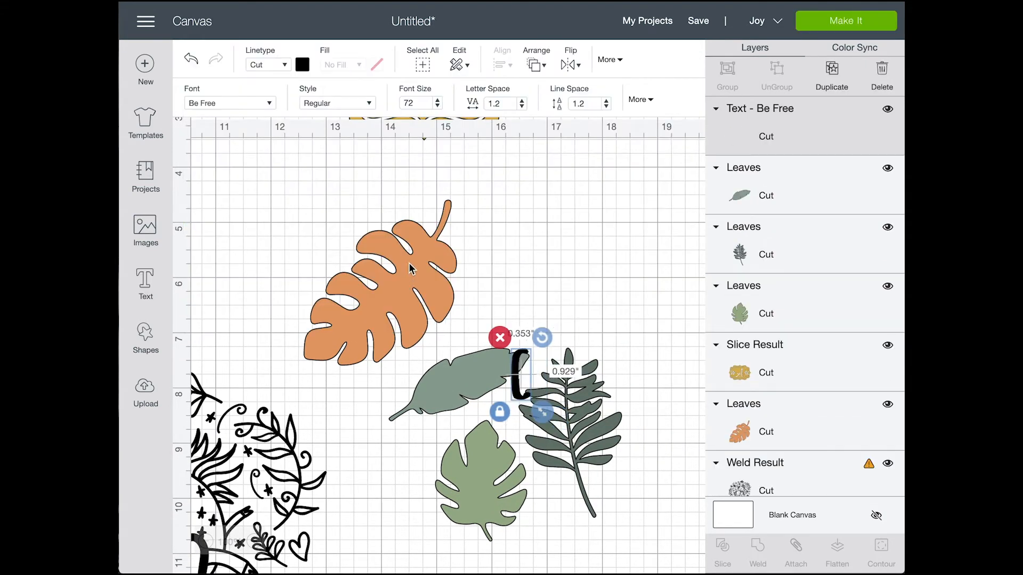
pyautogui.moveTo(541, 411); pyautogui.dragTo(584, 525)
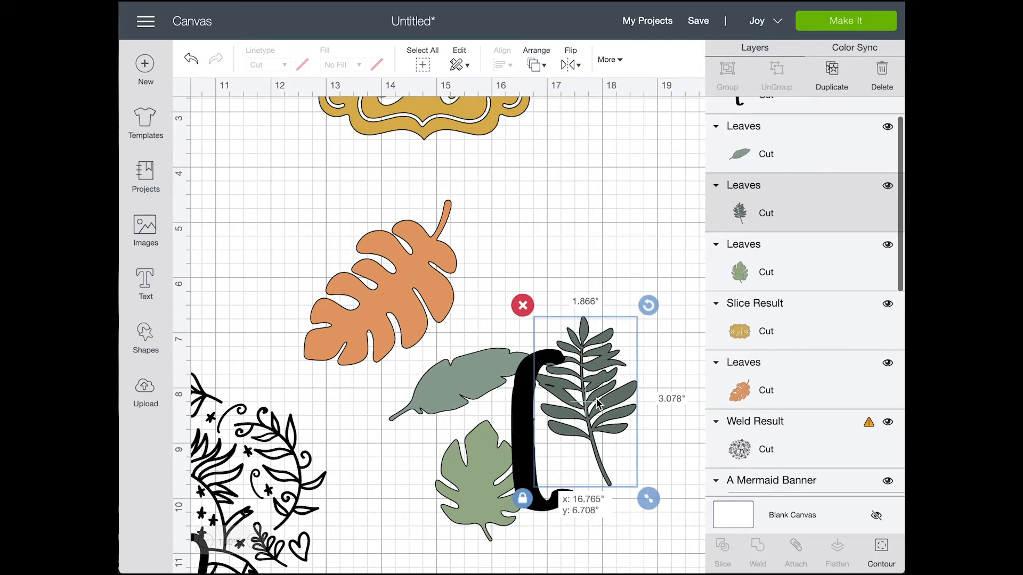
# Rotate, shrink and tuck the fern and feather leaves around the C, then group them
pyautogui.moveTo(648, 498); pyautogui.dragTo(673, 481)
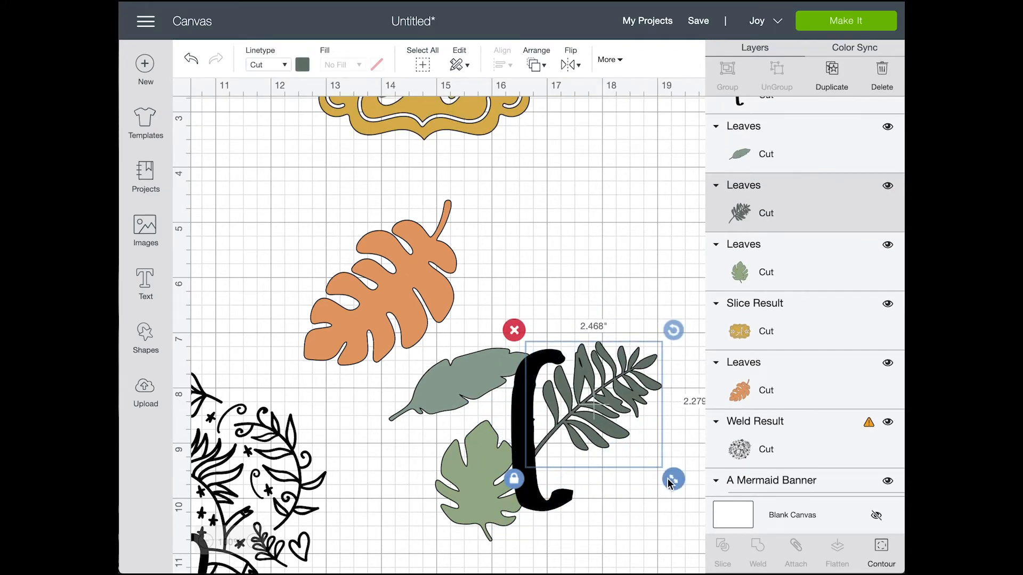
pyautogui.moveTo(673, 480); pyautogui.dragTo(628, 505)
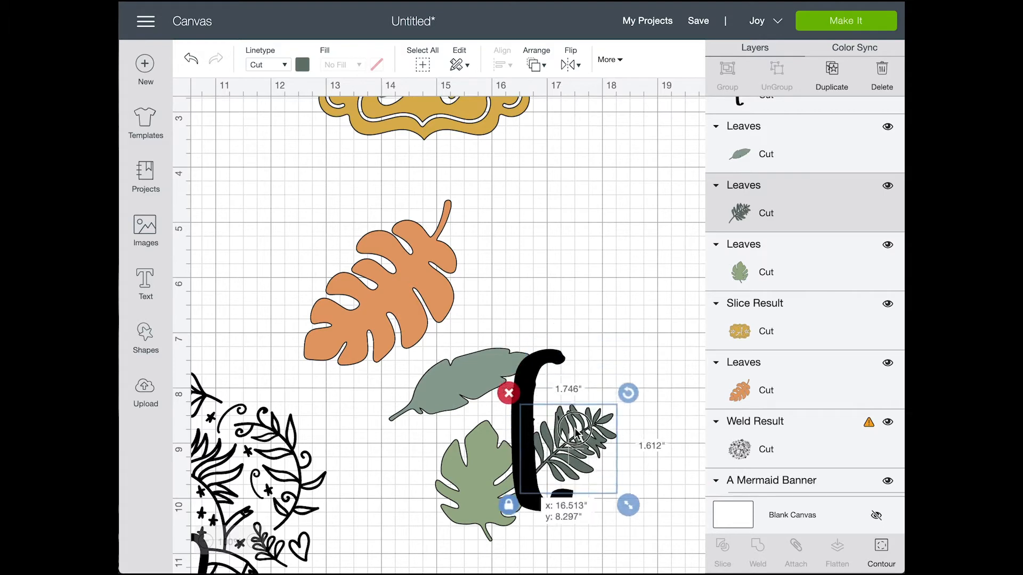
pyautogui.moveTo(581, 446); pyautogui.dragTo(568, 486)
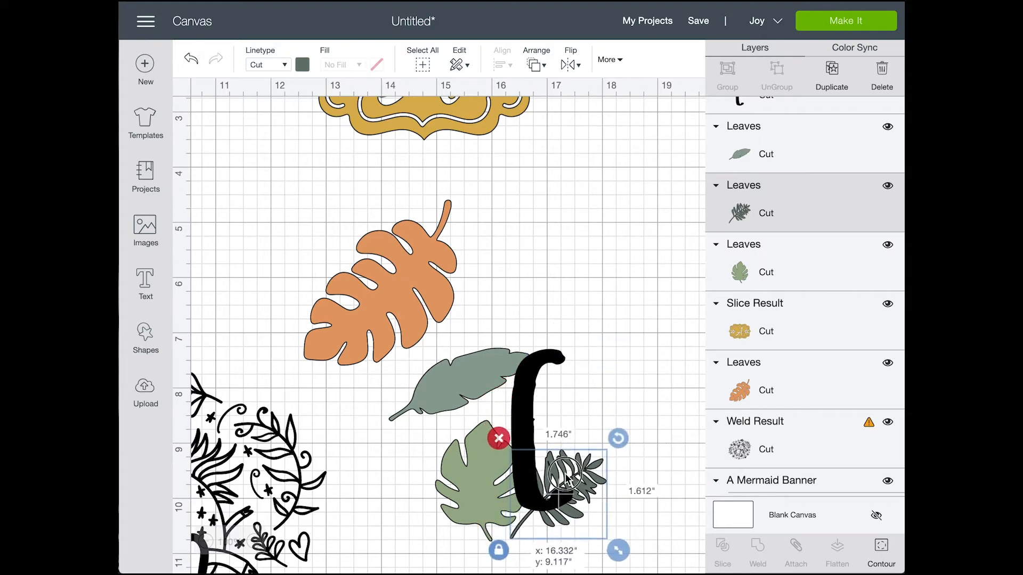
pyautogui.moveTo(555, 489); pyautogui.dragTo(554, 375)
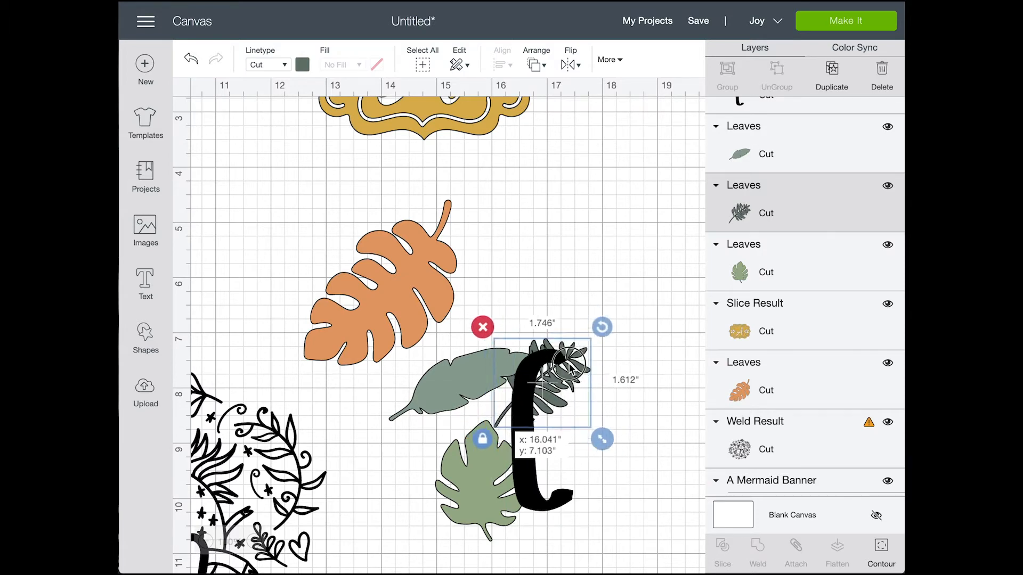
pyautogui.moveTo(601, 439); pyautogui.dragTo(622, 463)
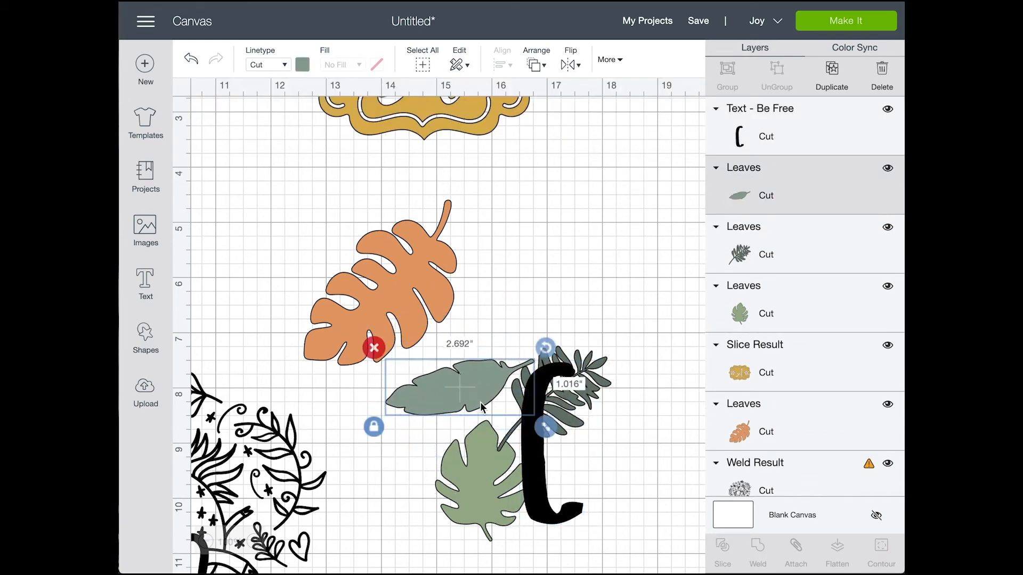
pyautogui.moveTo(460, 388); pyautogui.dragTo(528, 460)
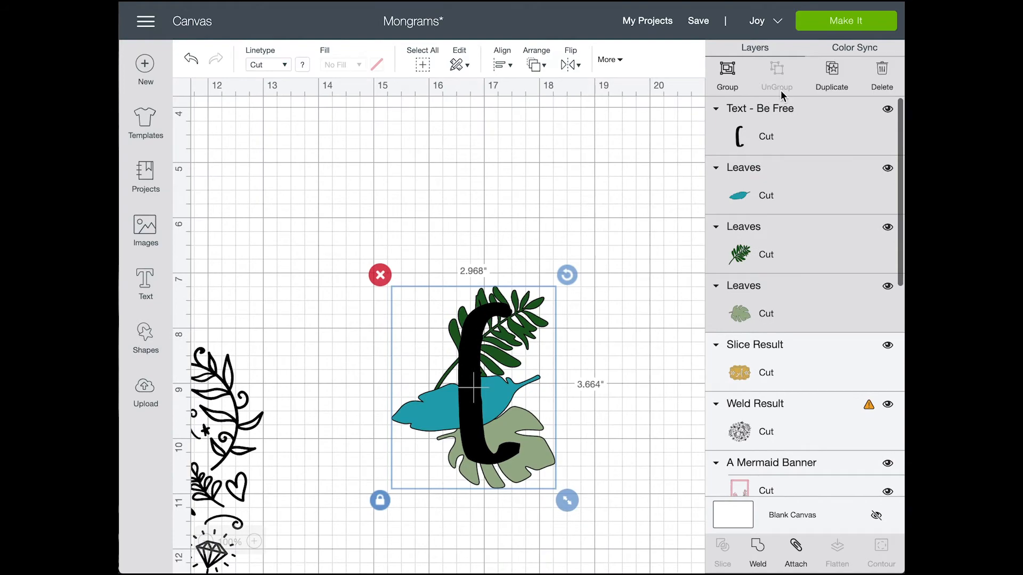
pyautogui.click(725, 74)
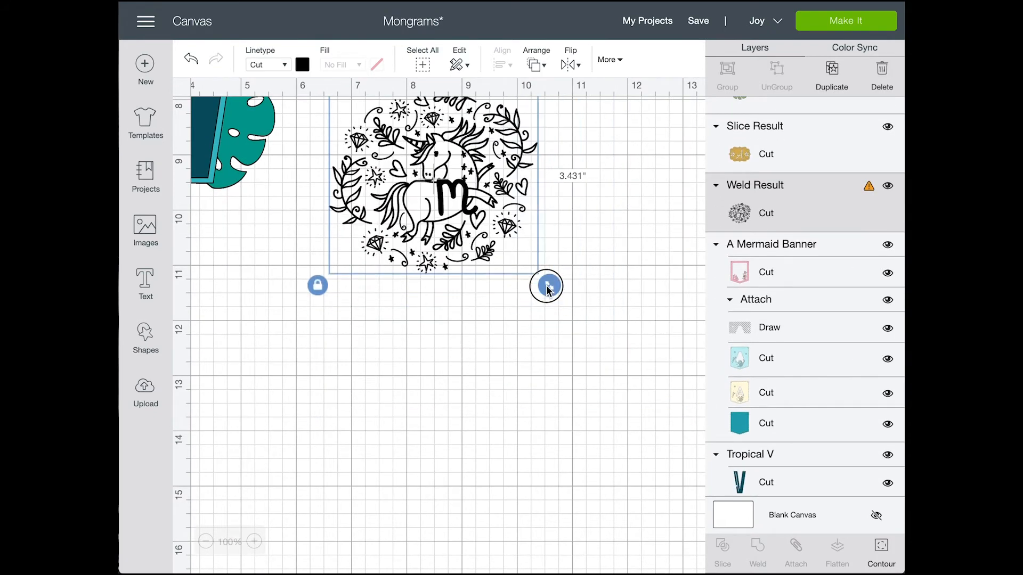
# Go to the image upload page
pyautogui.click(145, 392)
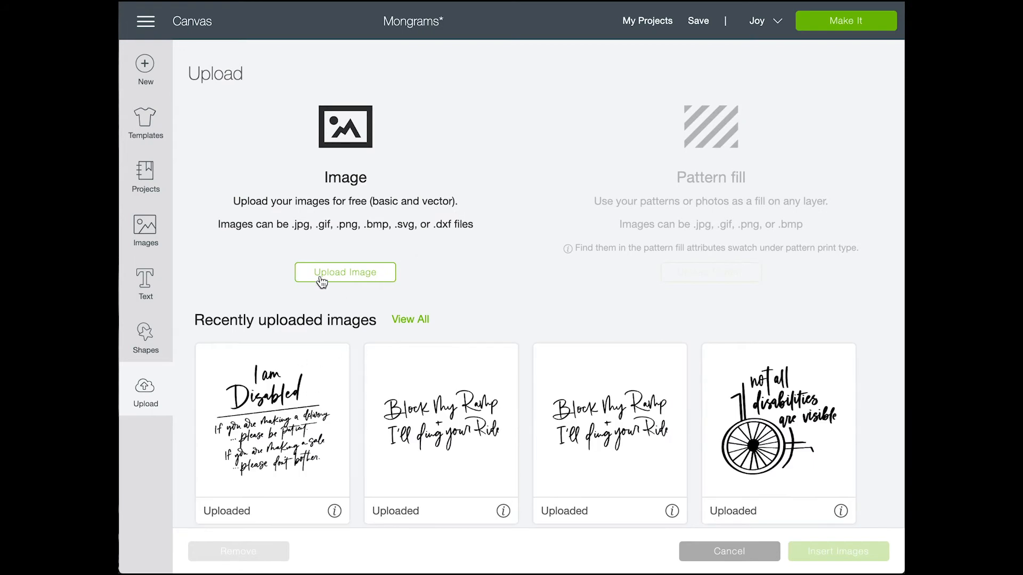
# Upload Untitled_Artwork 87.png as a cut image and insert the APE monogram on the canvas
pyautogui.click(345, 272)
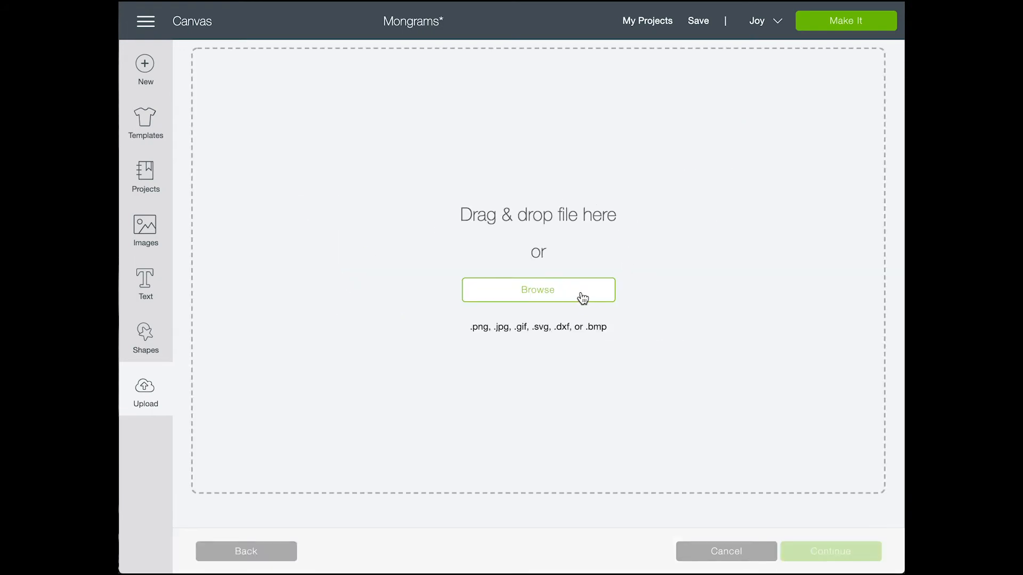
pyautogui.click(537, 289)
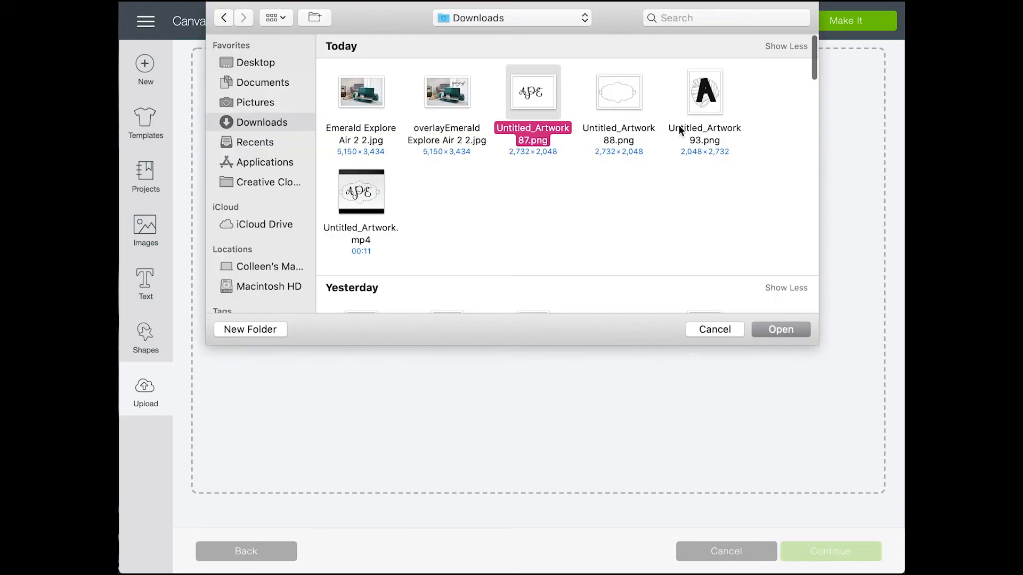
pyautogui.click(780, 329)
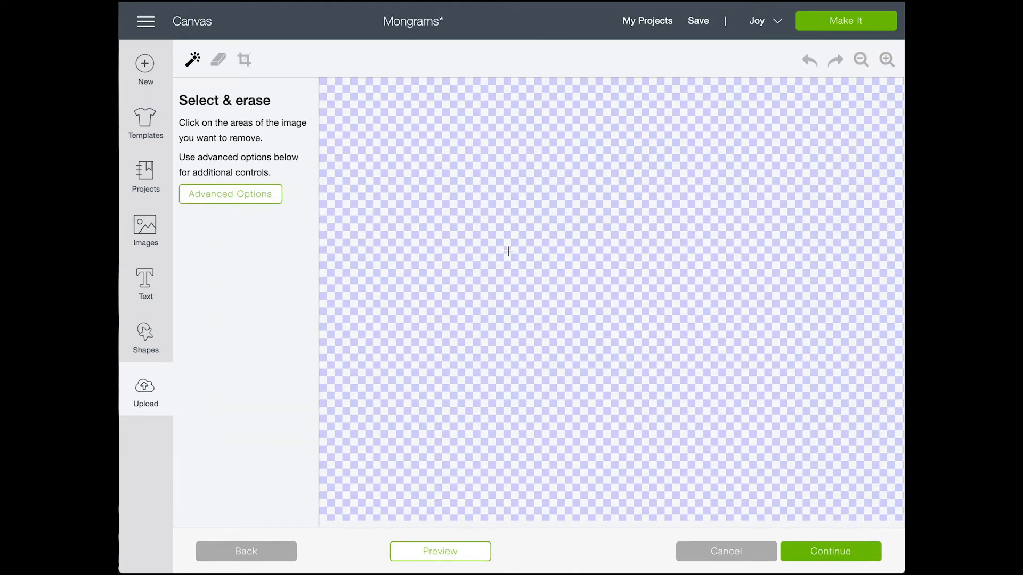
pyautogui.click(830, 551)
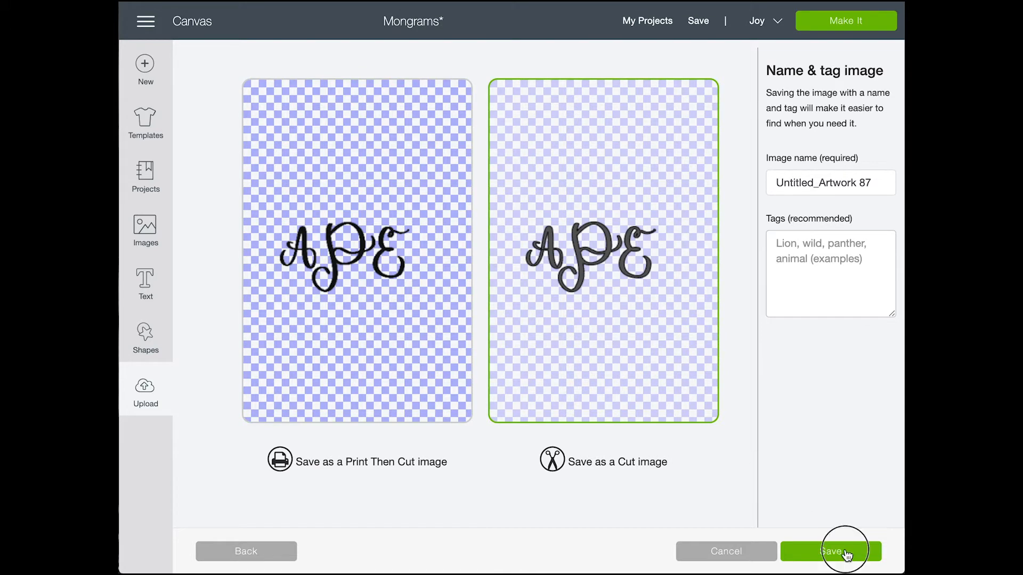
pyautogui.click(830, 551)
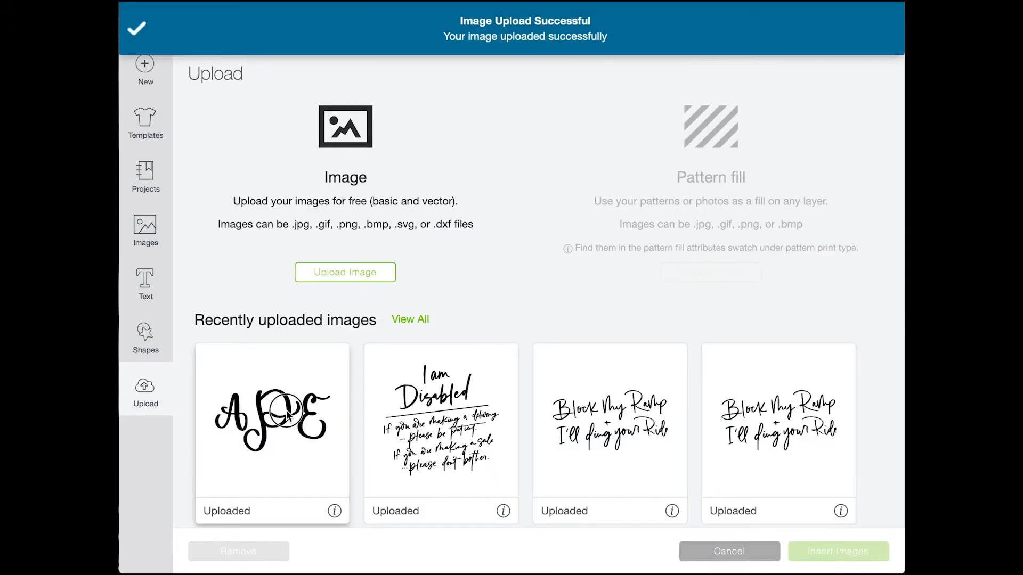
pyautogui.click(838, 551)
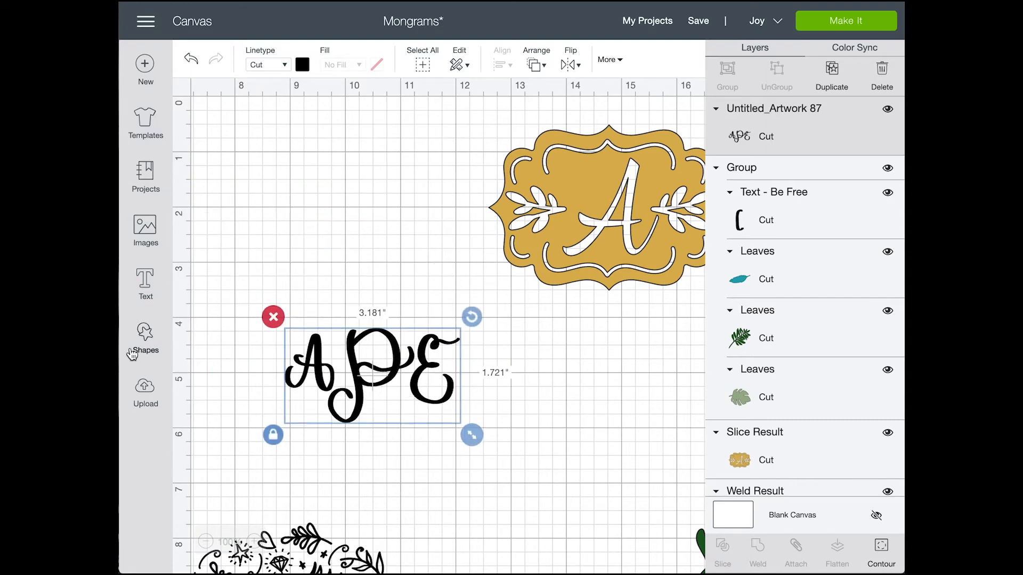
pyautogui.click(145, 391)
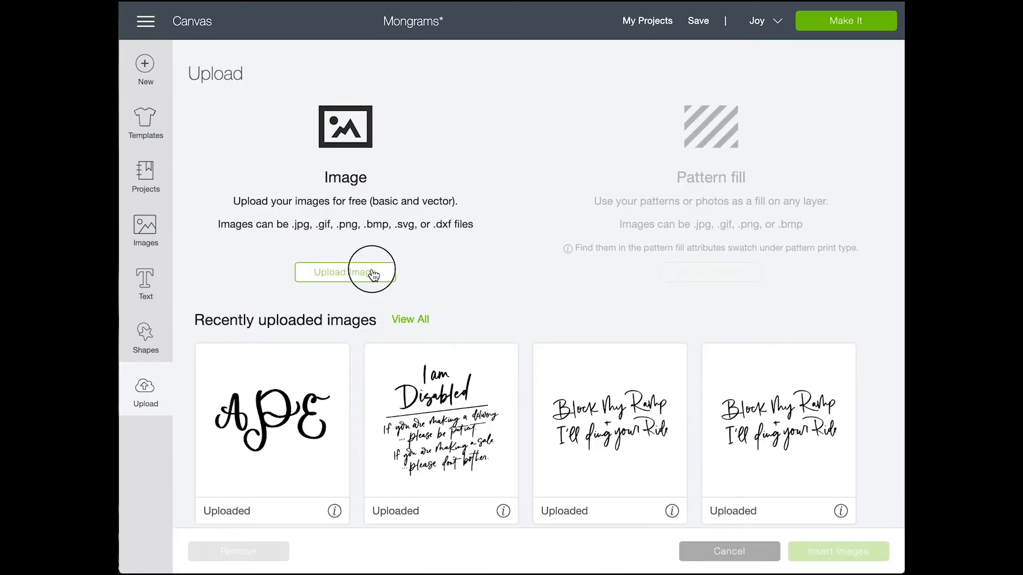
# Upload Untitled_Artwork 88.png and insert the cloud badge outline over the APE monogram
pyautogui.click(345, 271)
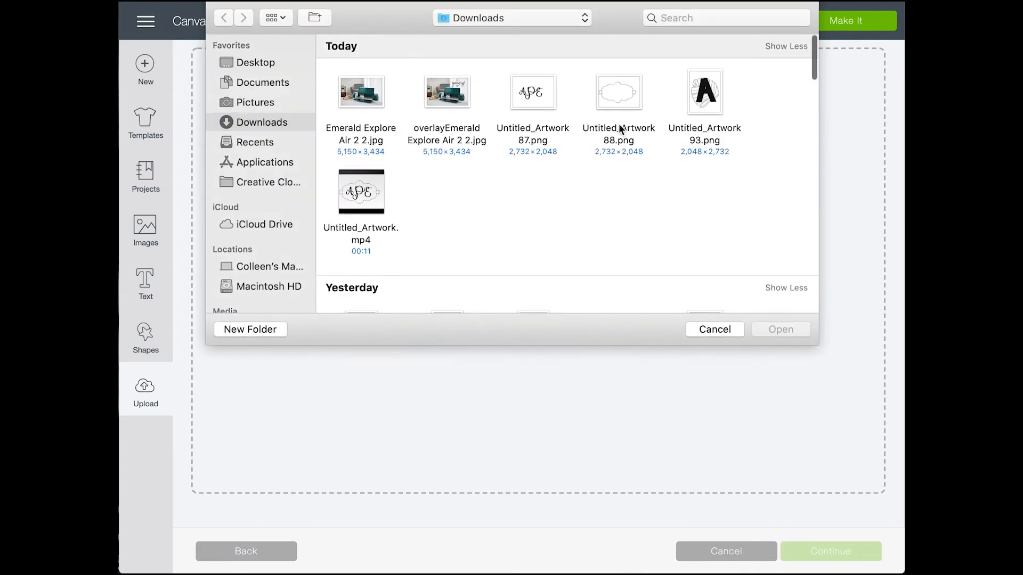
pyautogui.doubleClick(618, 92)
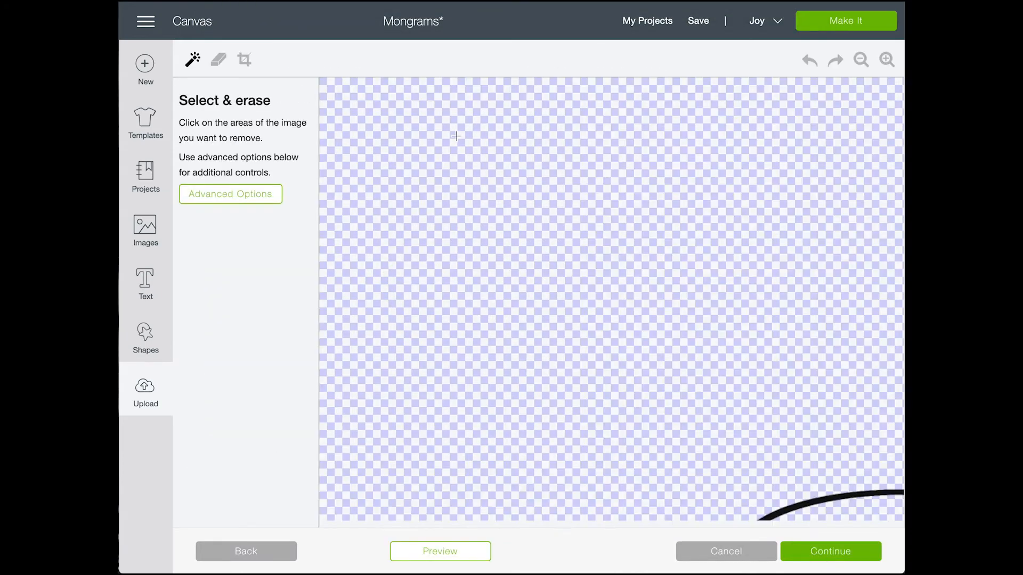
pyautogui.click(830, 551)
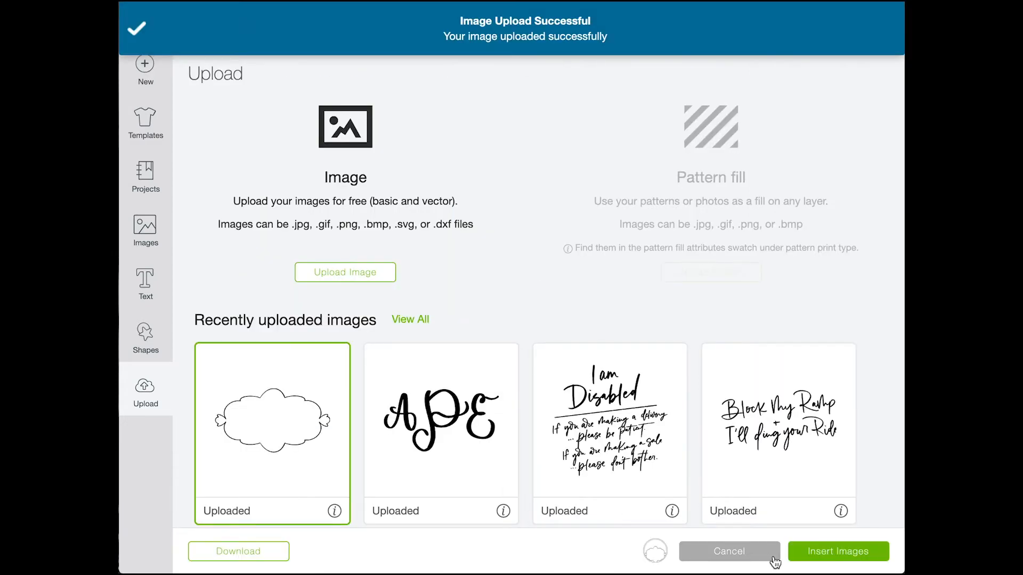
pyautogui.click(839, 551)
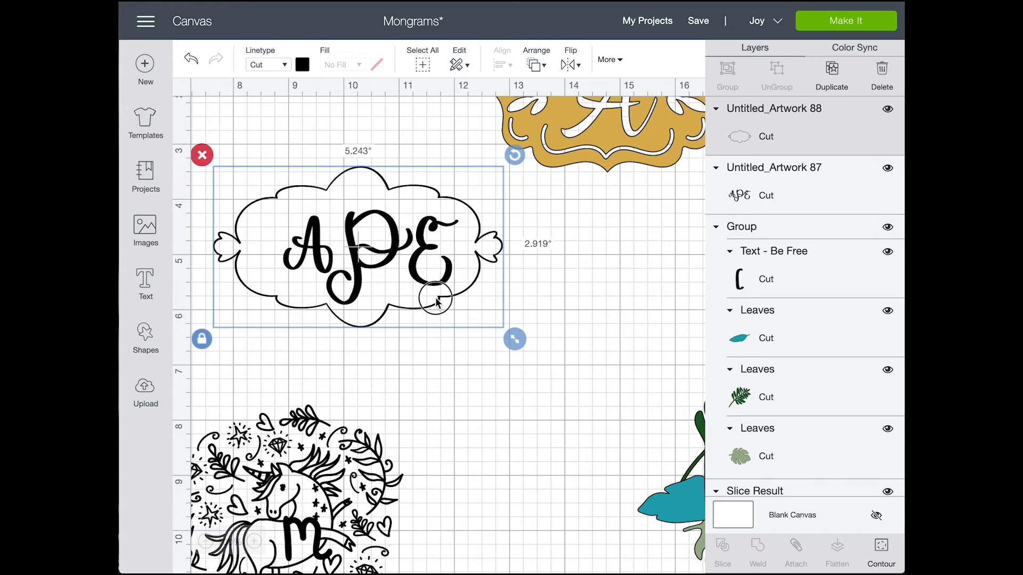
# Hide the cloud badge's inner outline with Contour so it becomes a solid shape
pyautogui.click(880, 550)
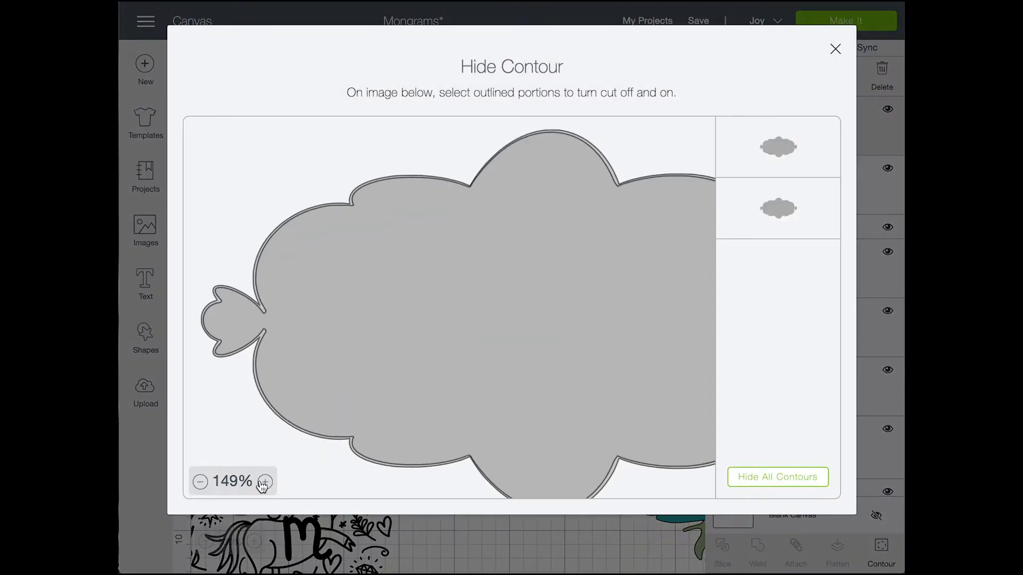
pyautogui.click(264, 482)
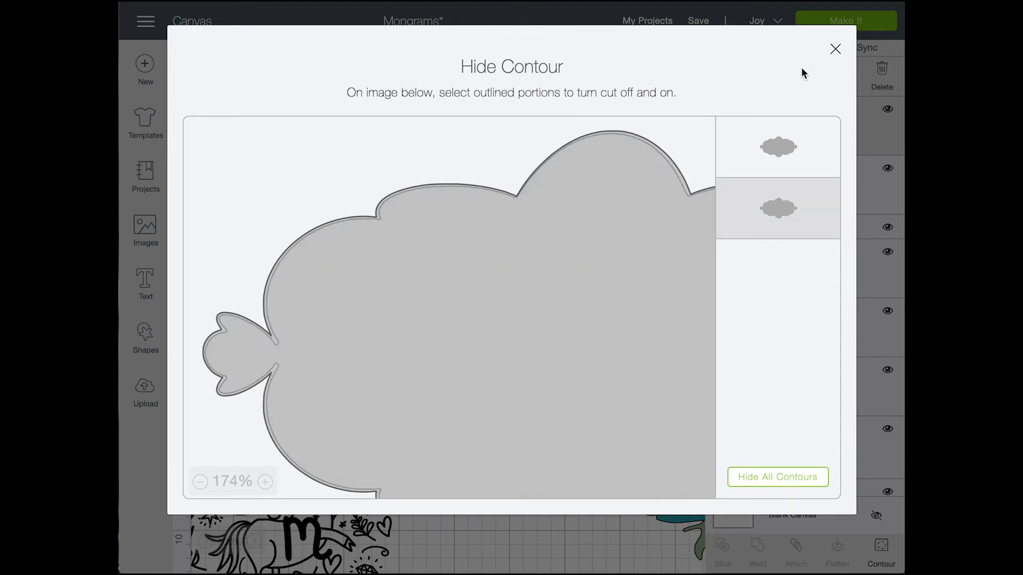
pyautogui.click(835, 49)
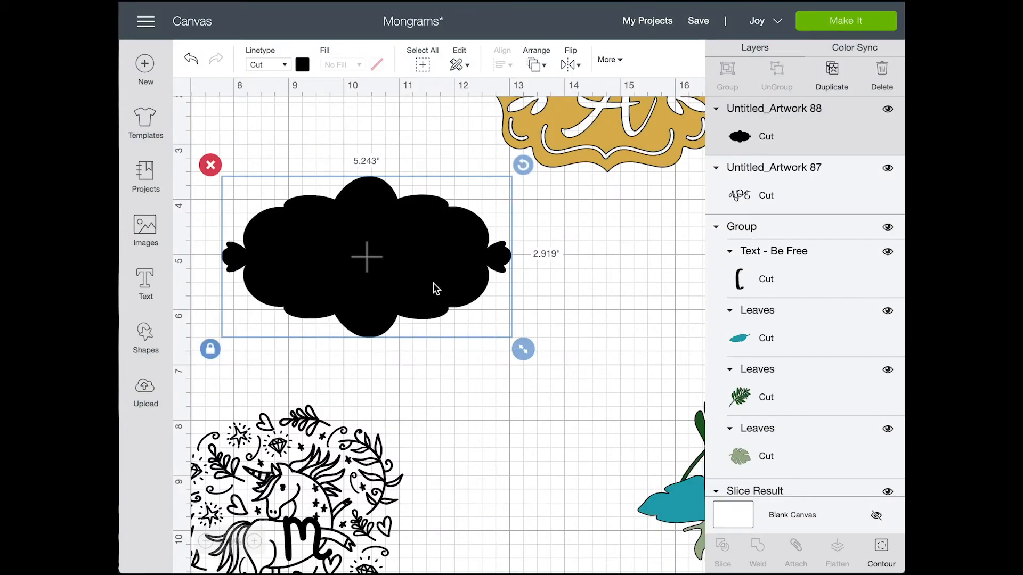
pyautogui.click(302, 64)
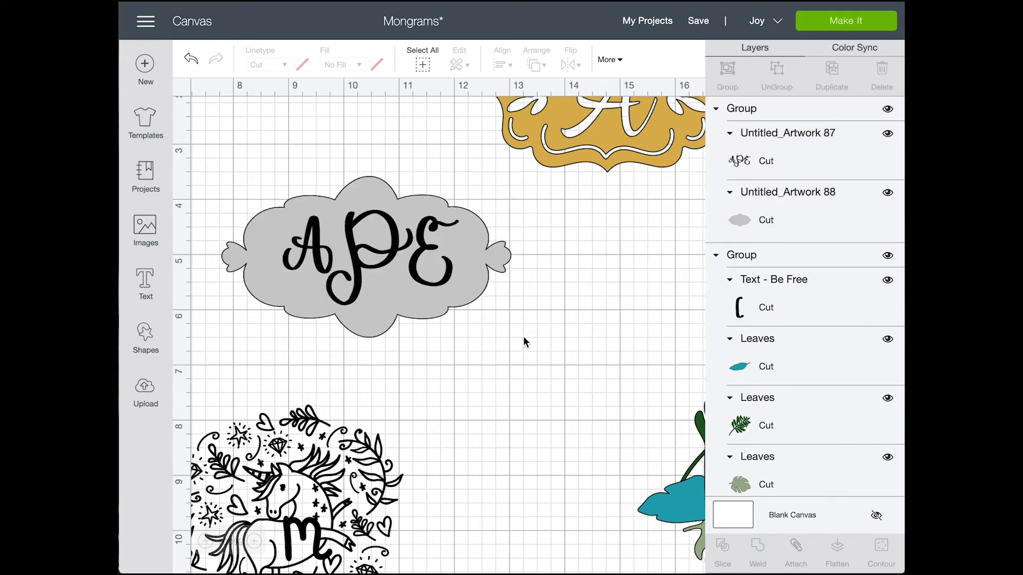
# Upload 'Untitled_Artwork 93.png' (leaf-backed A) and insert it onto the canvas
pyautogui.click(145, 388)
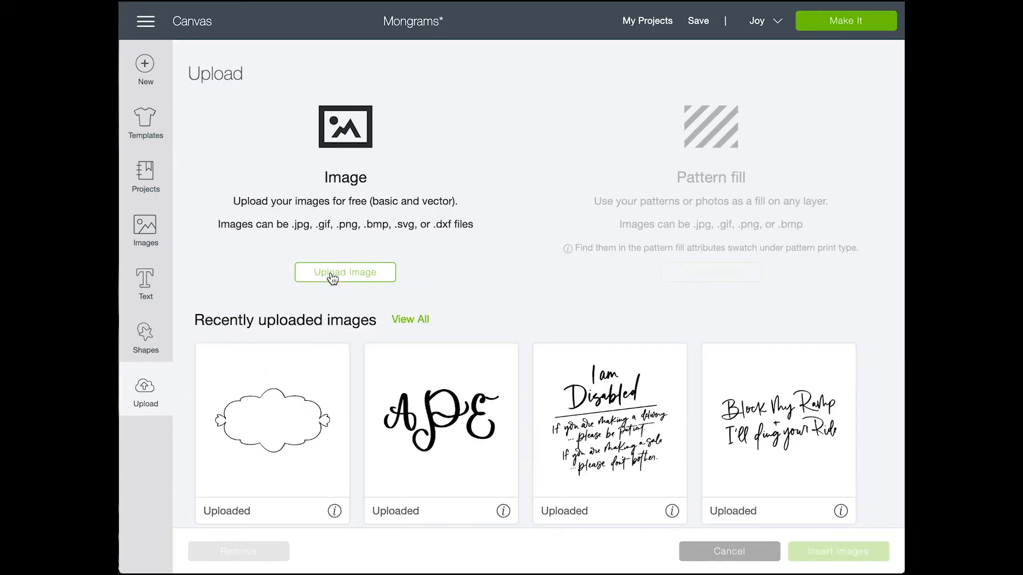
pyautogui.click(344, 271)
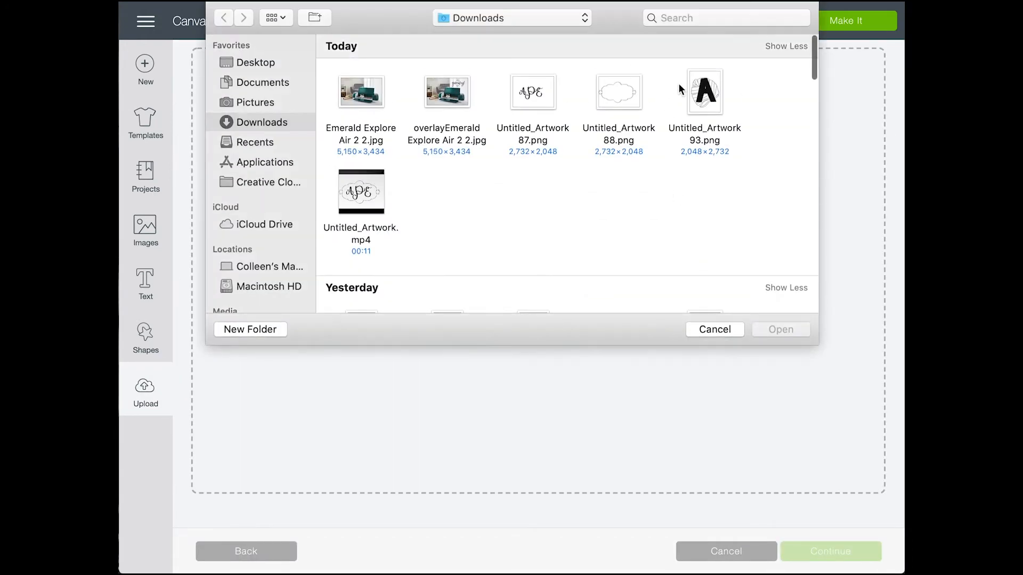
pyautogui.doubleClick(706, 91)
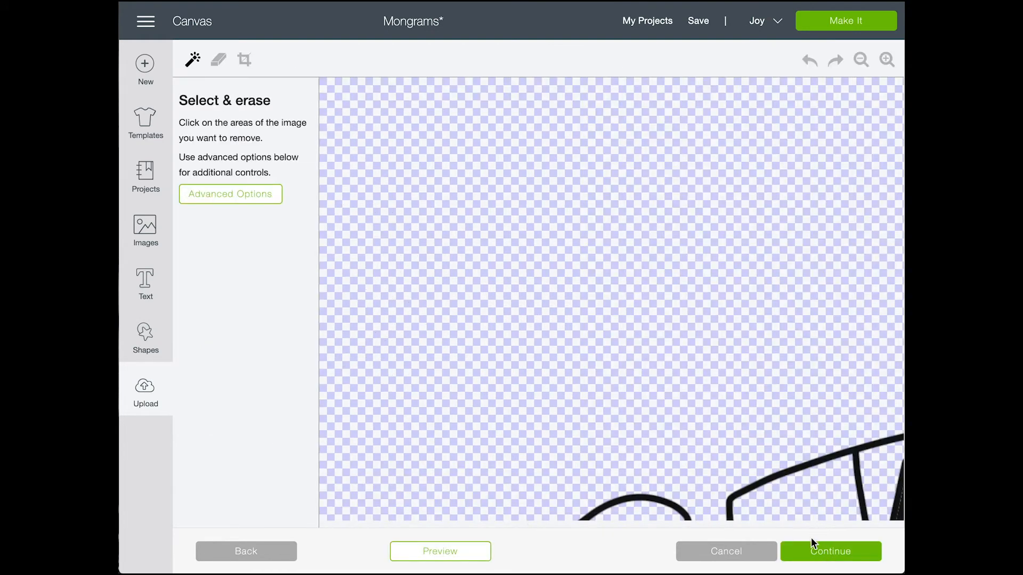
pyautogui.click(830, 551)
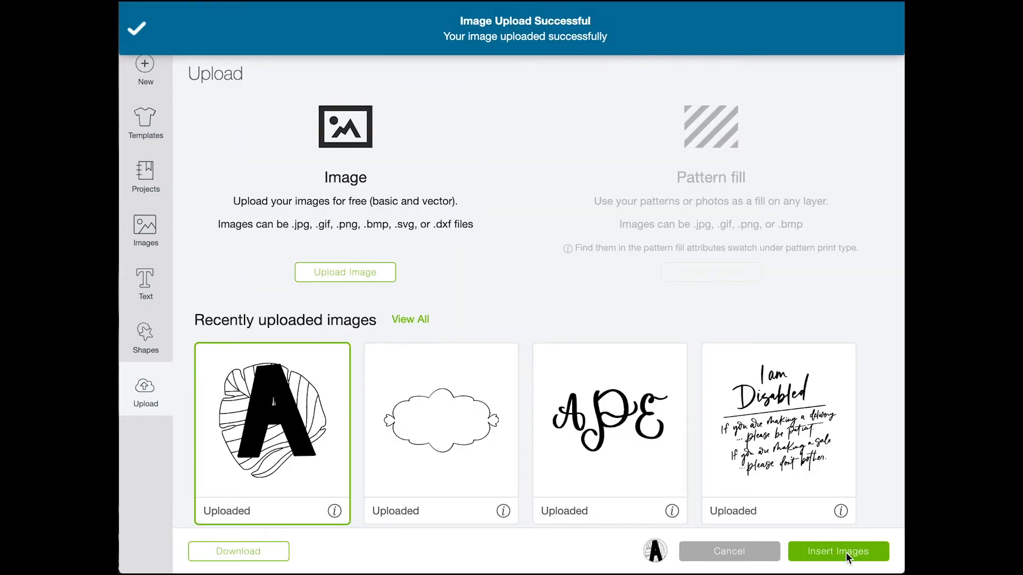
pyautogui.click(837, 551)
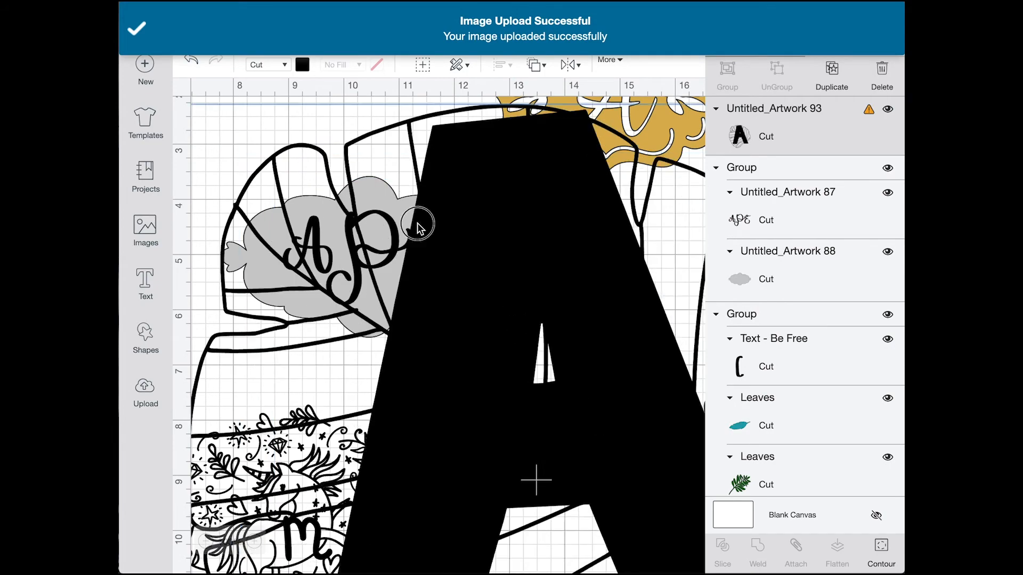